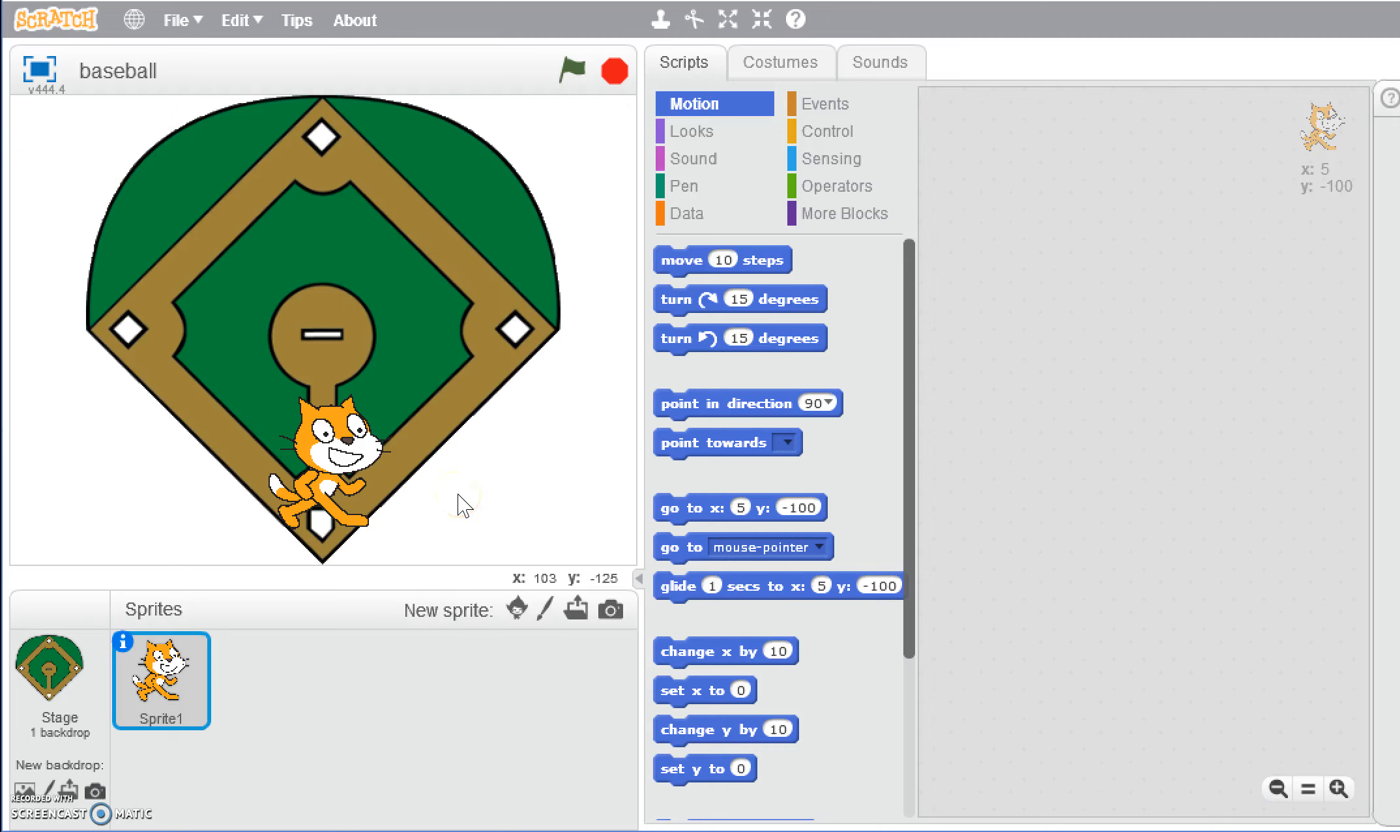
mouse_move(530, 410)
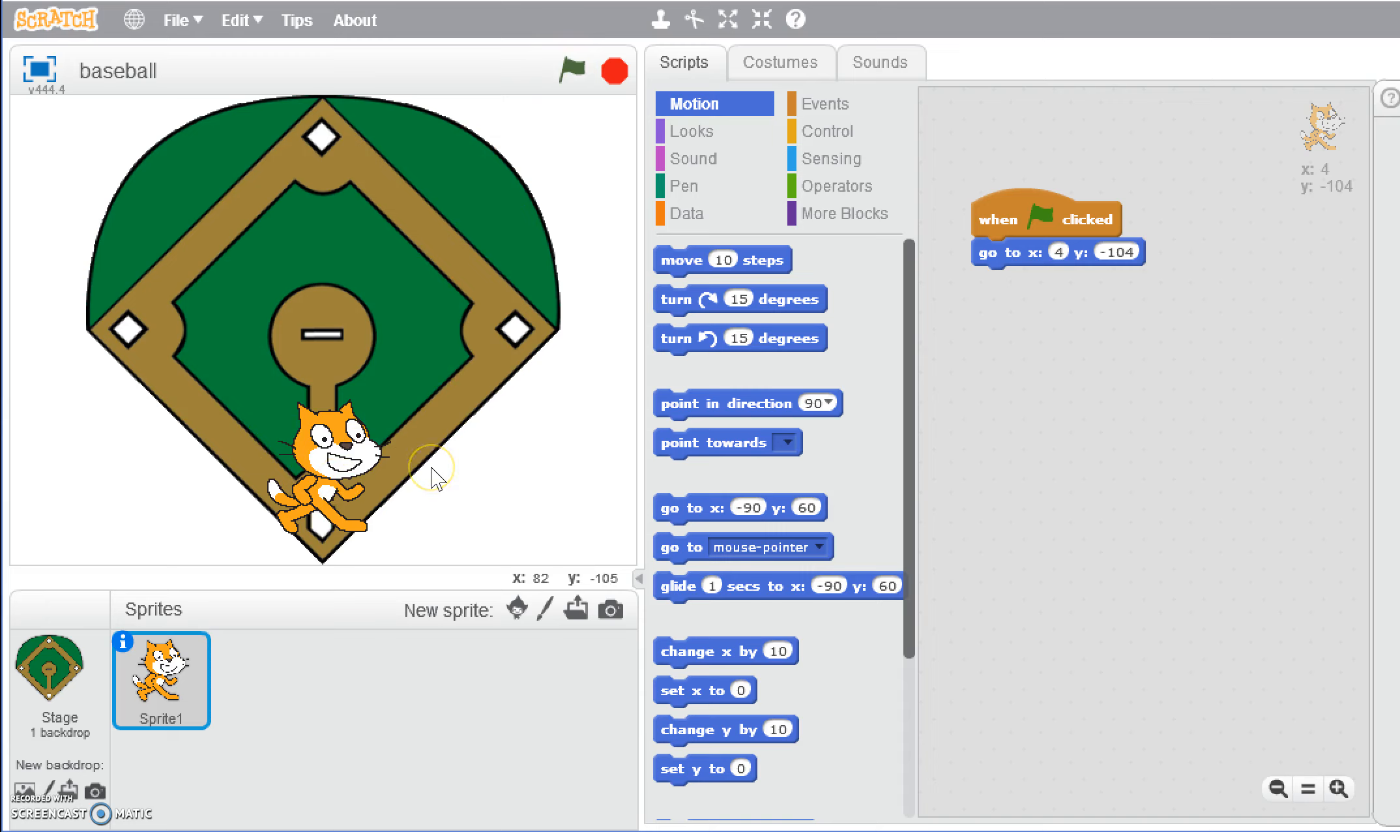
mouse_move(435, 480)
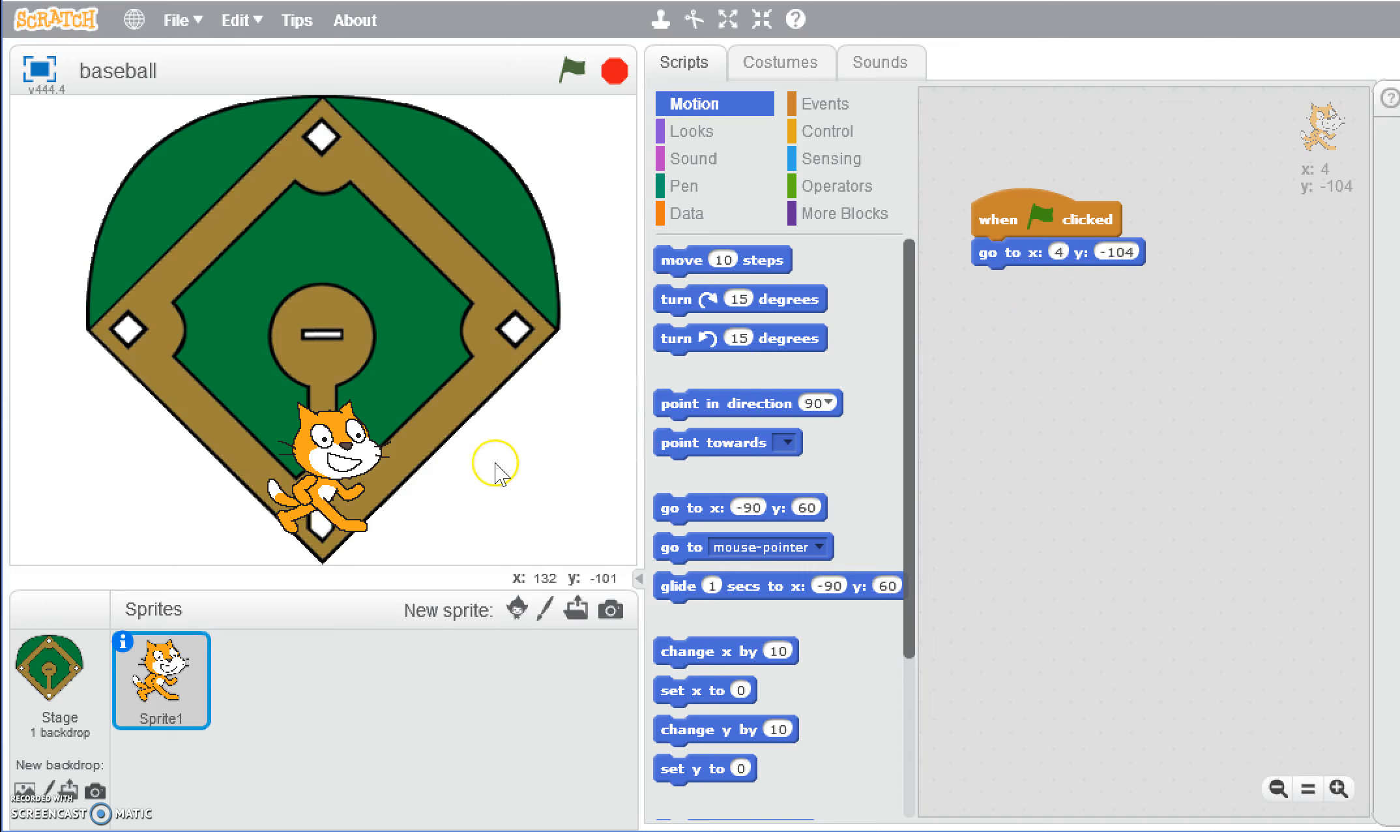
mouse_move(499, 474)
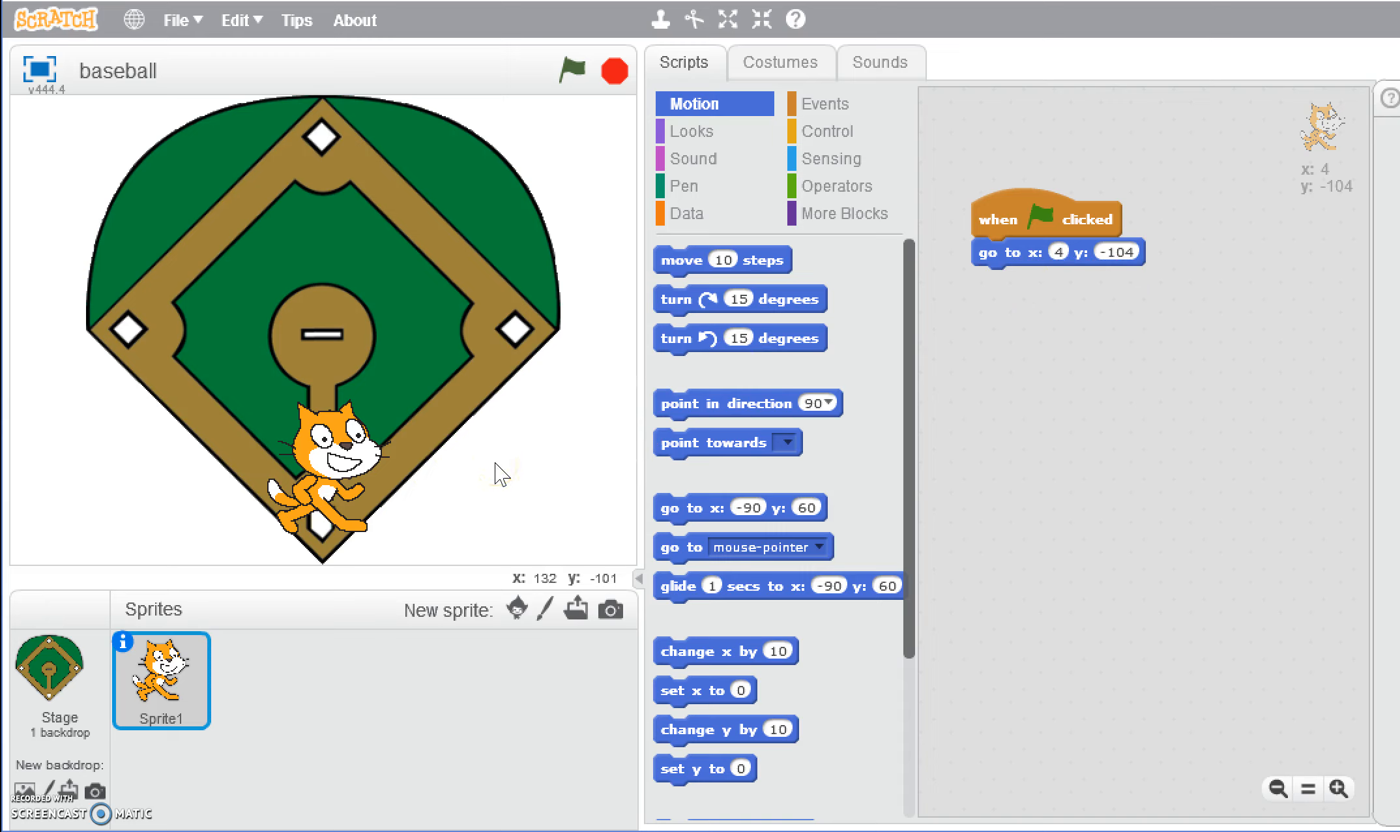
mouse_move(741, 247)
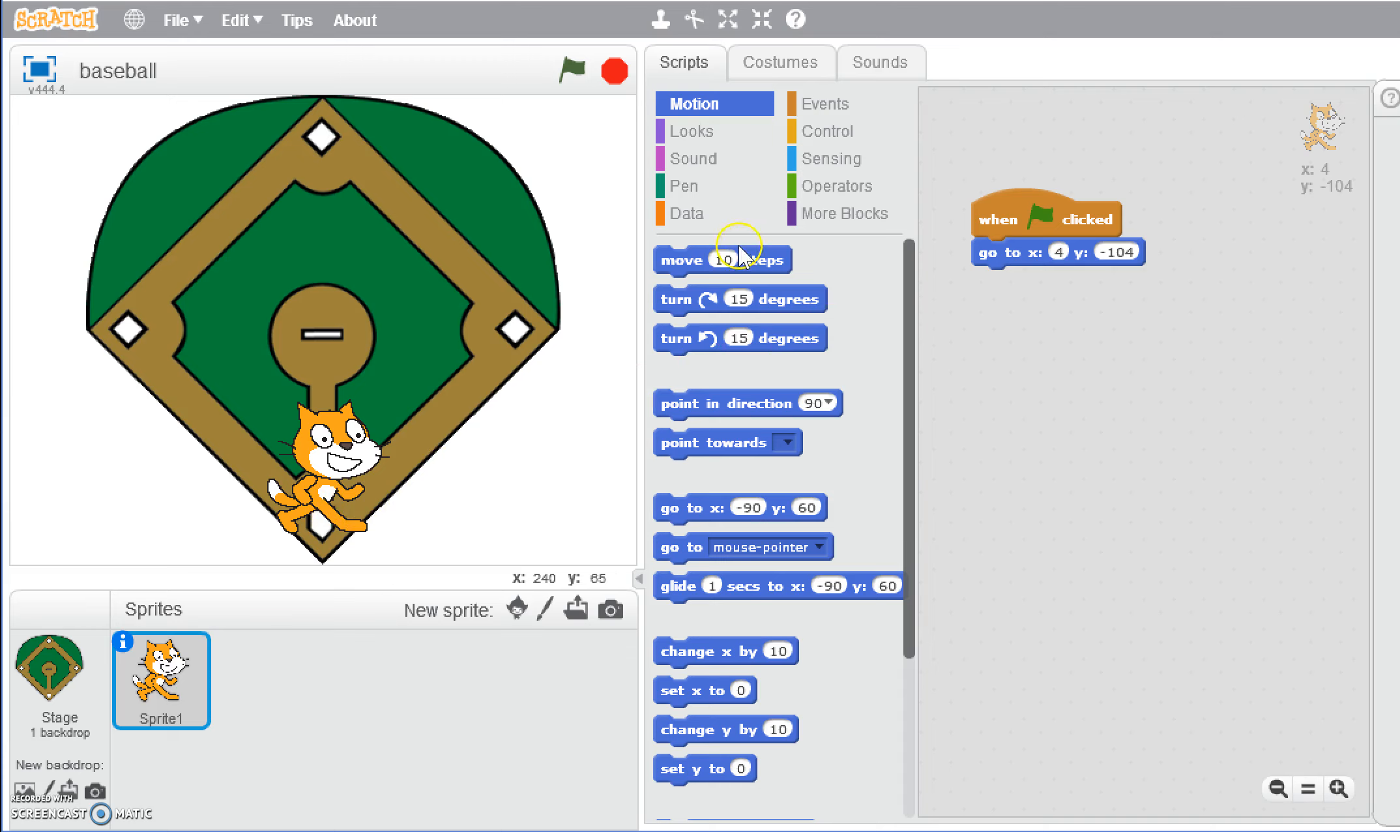
mouse_move(756, 253)
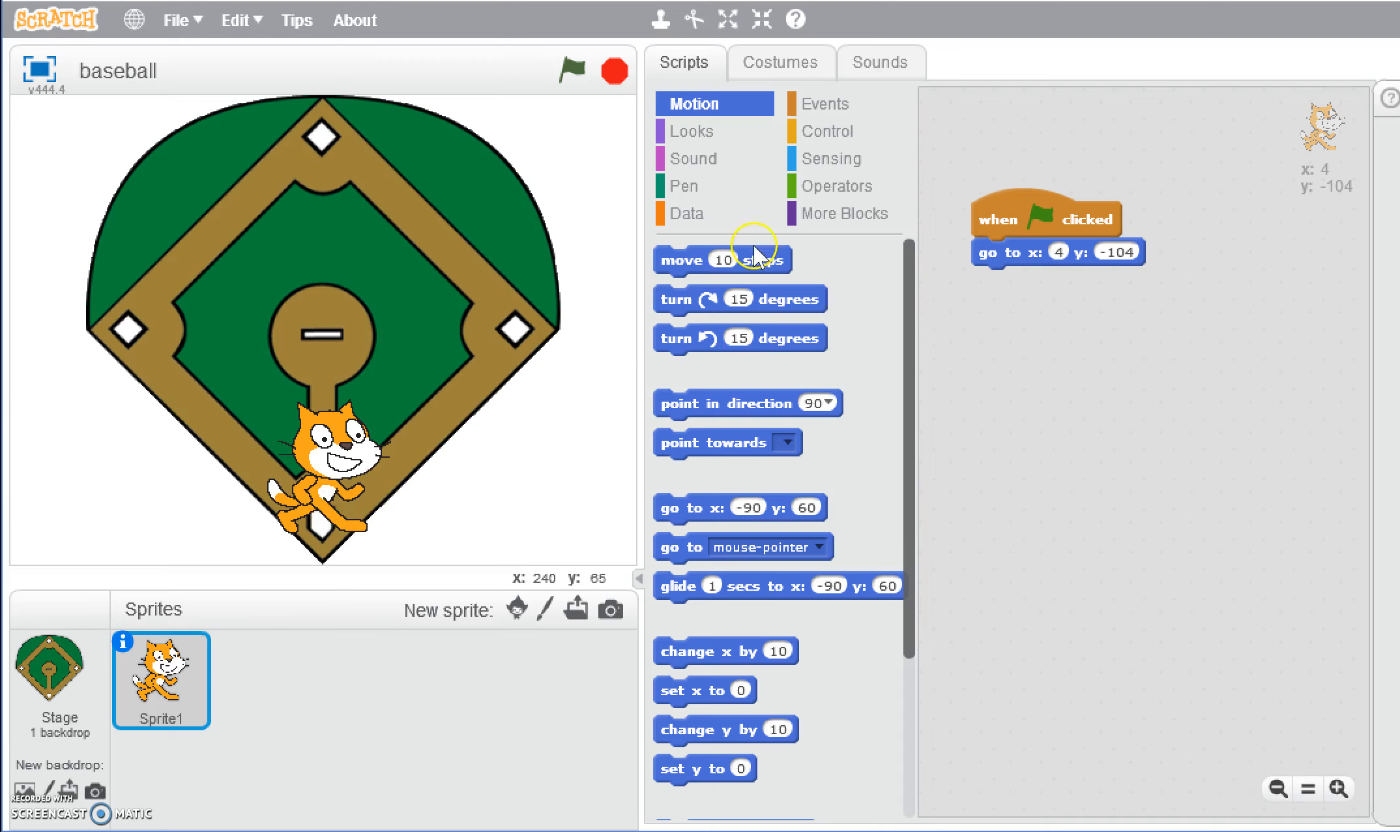
mouse_move(649, 510)
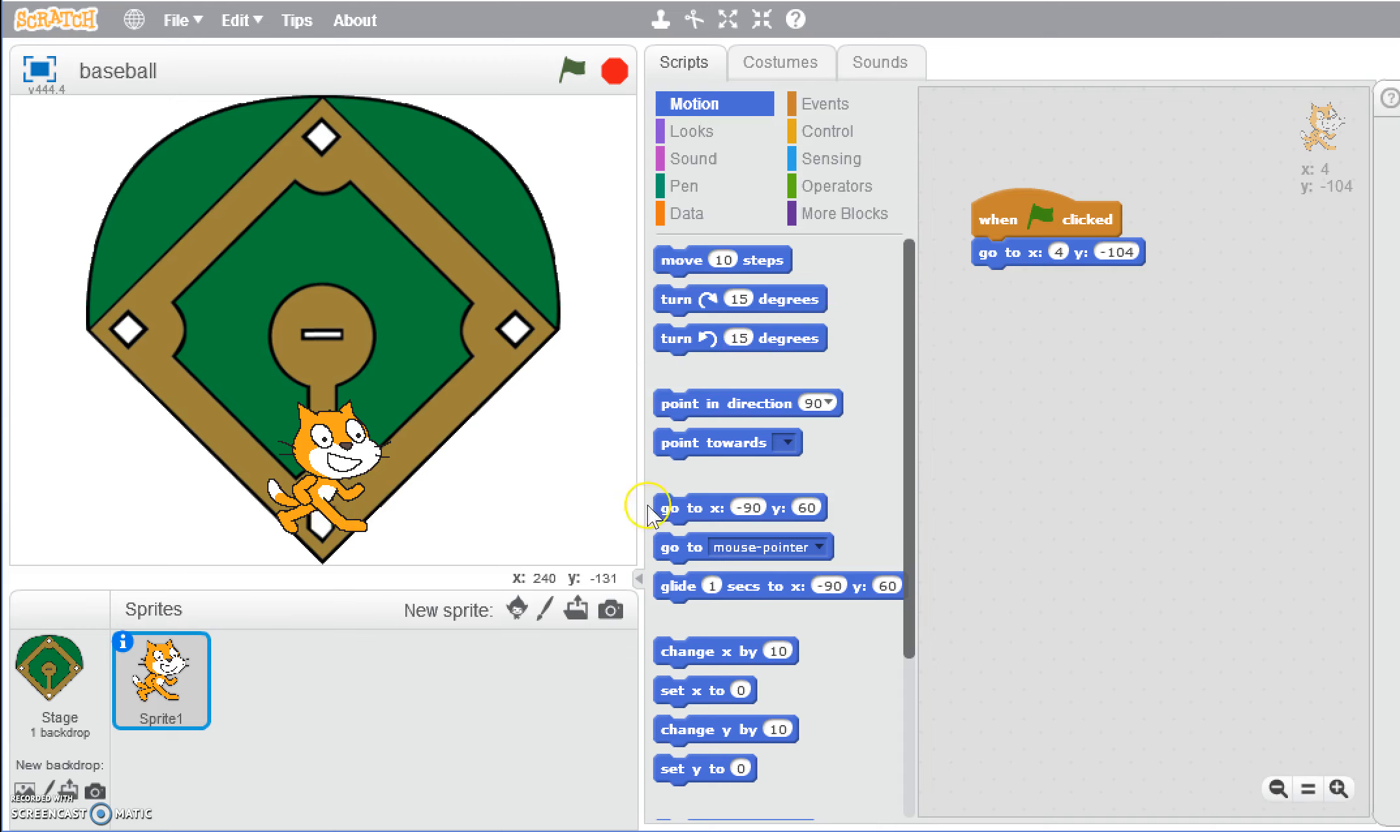
mouse_move(525, 344)
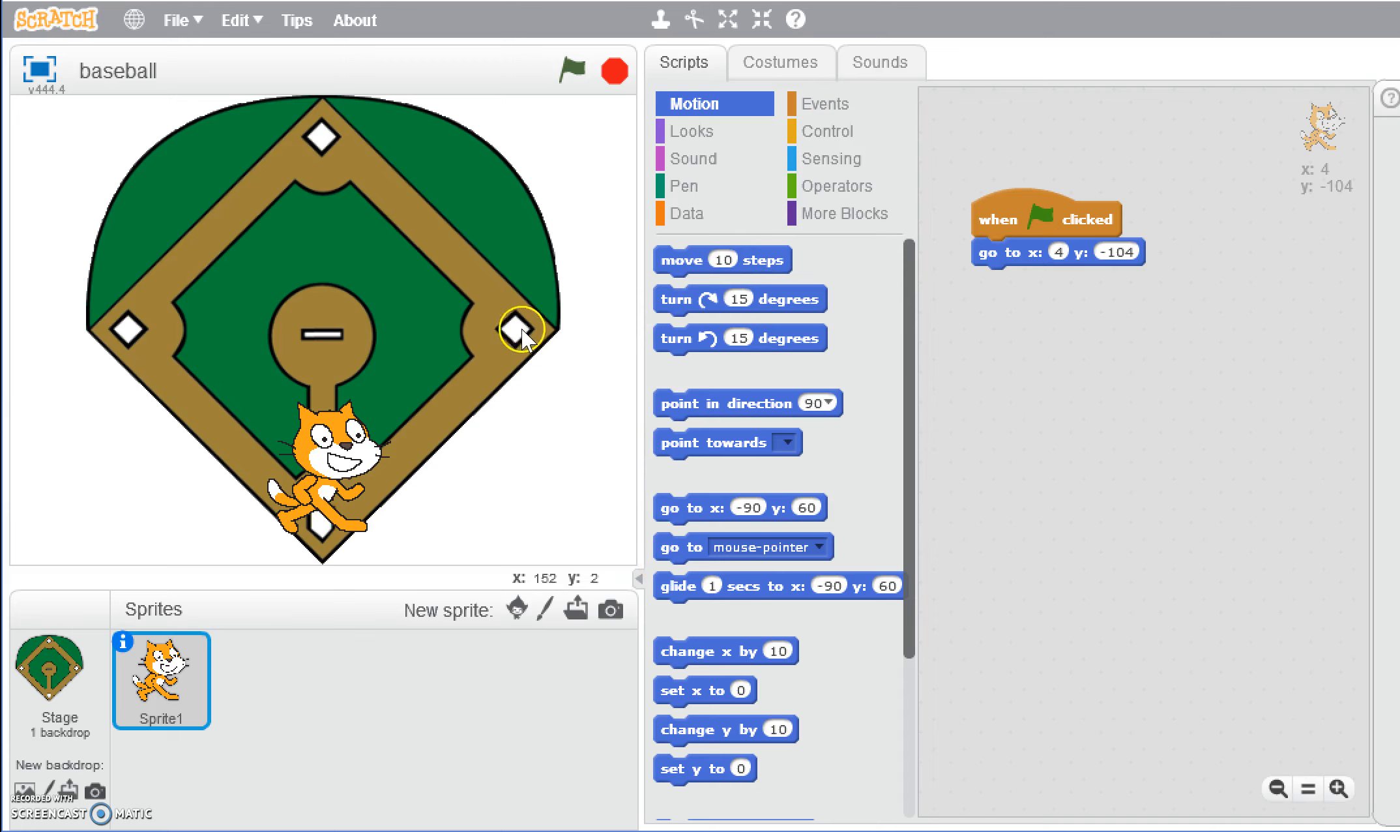
mouse_move(493, 370)
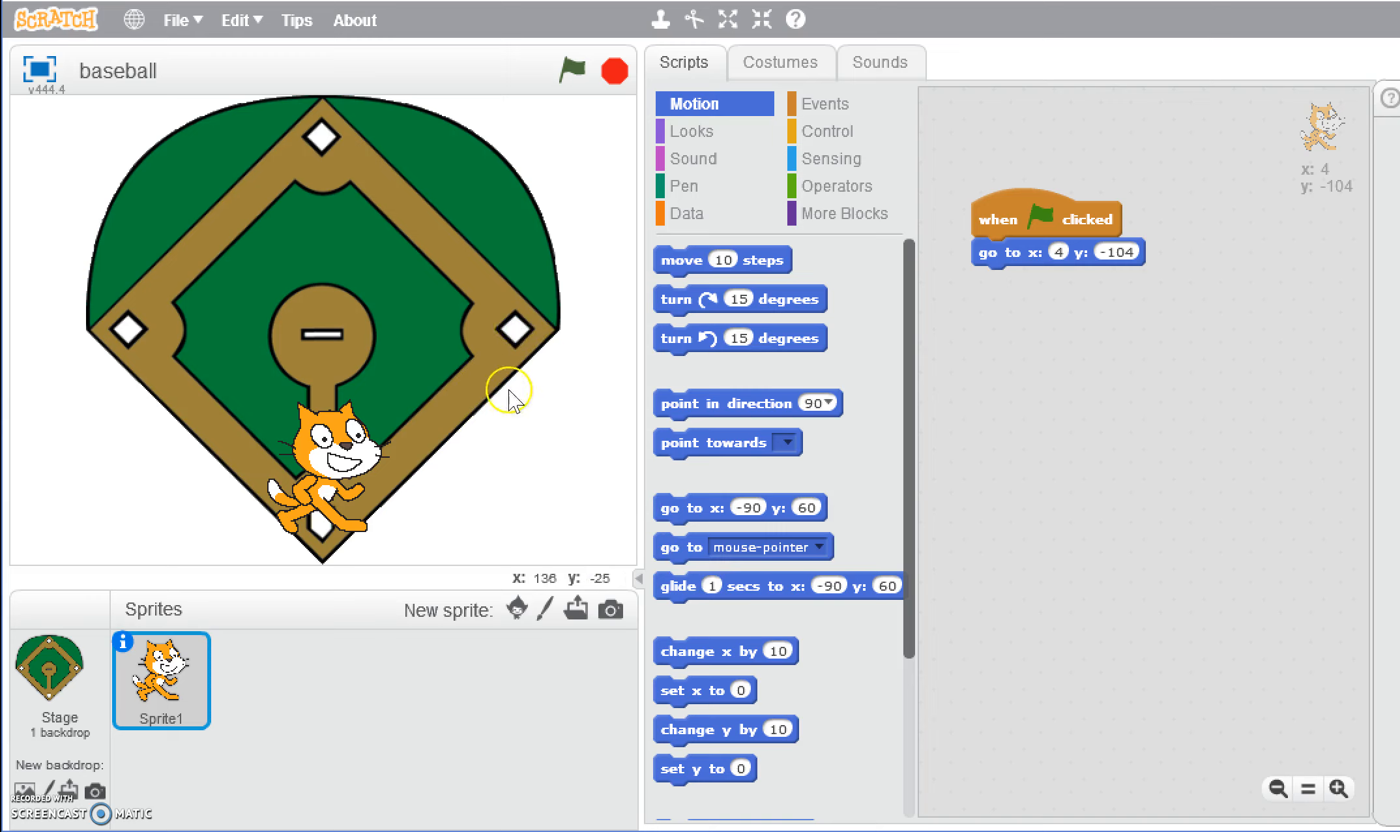
mouse_move(520, 342)
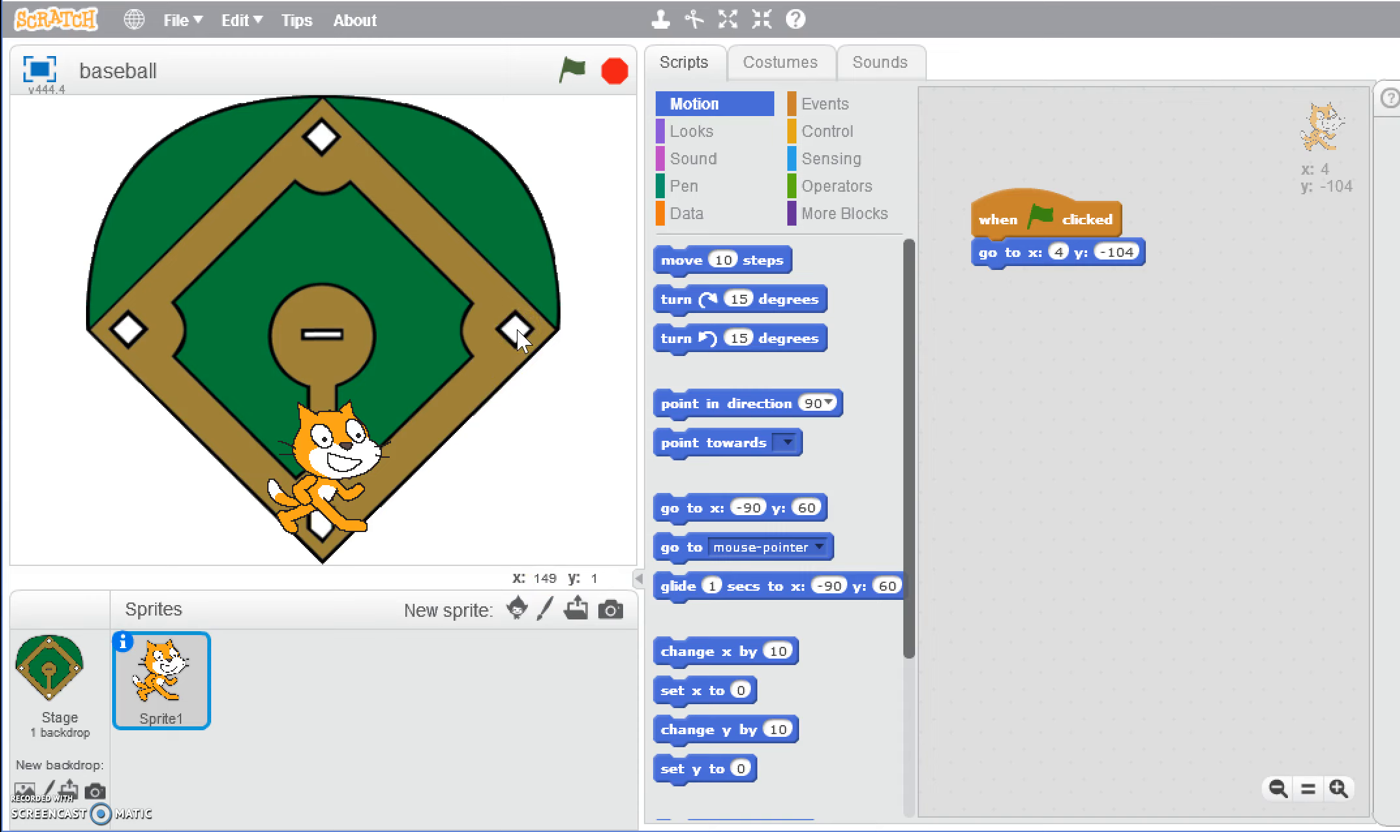
mouse_move(760, 587)
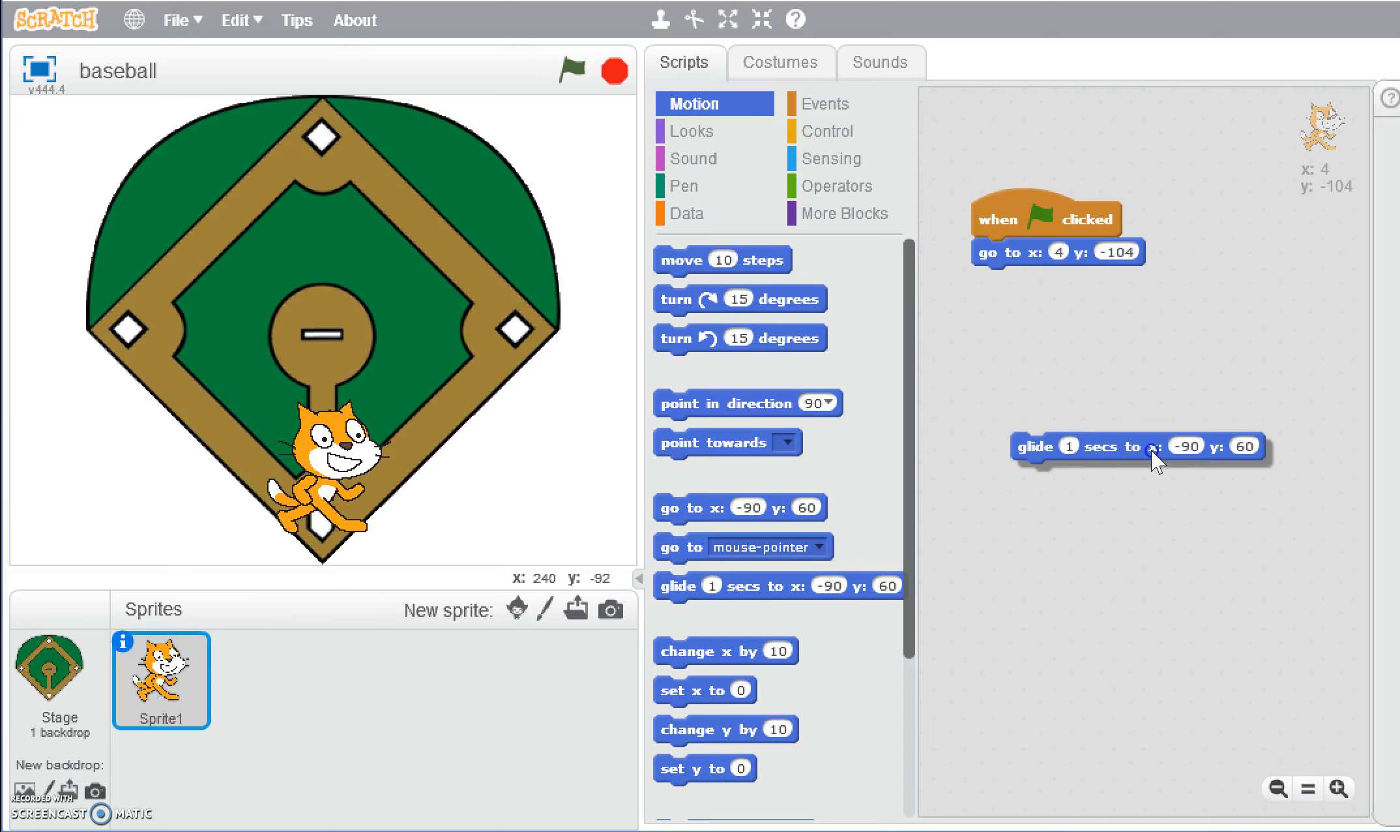
Set the glide block to x 149, y 1, attach it below 'go to' and run the script.
click(1184, 446)
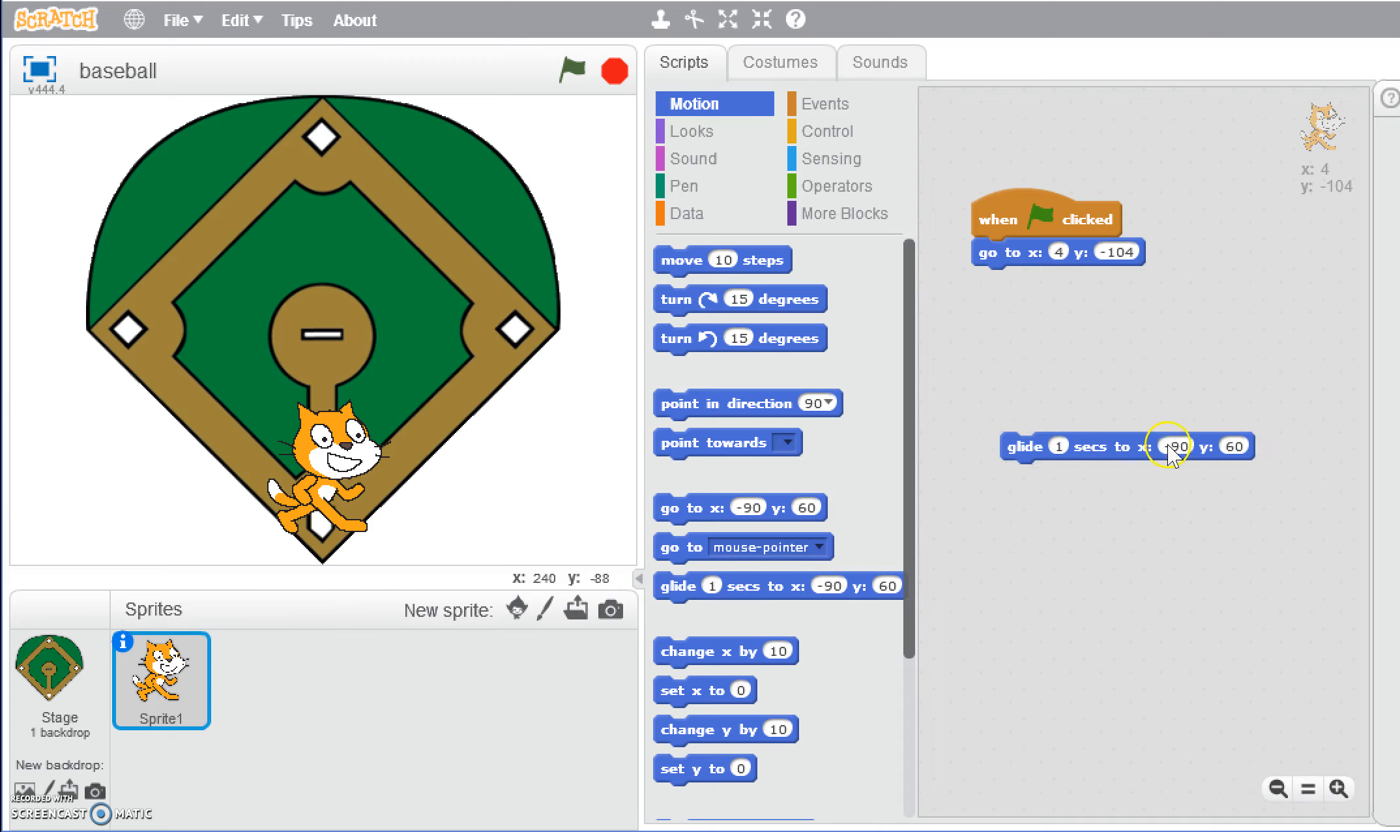
click(1171, 445)
text(149)
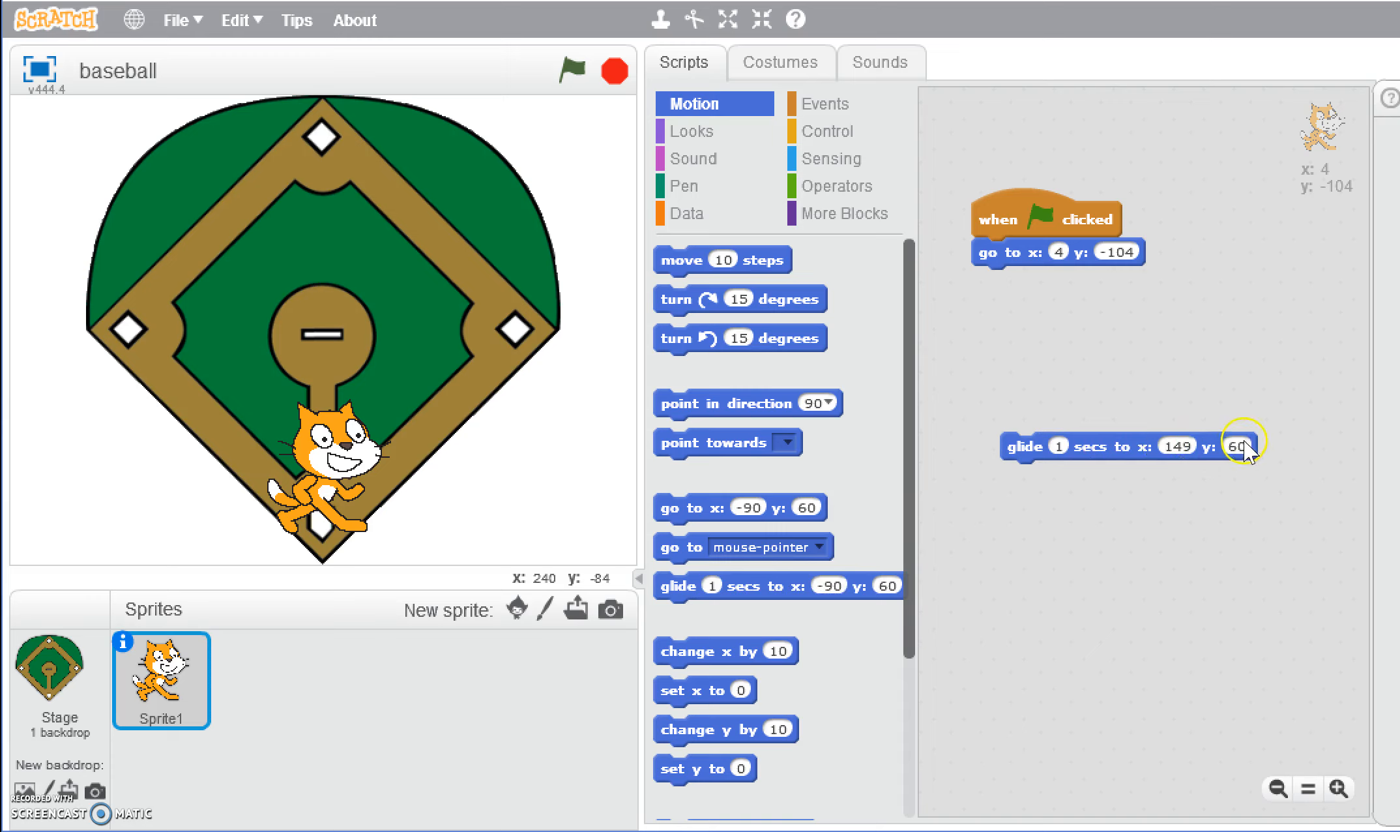
click(1240, 448)
text(1)
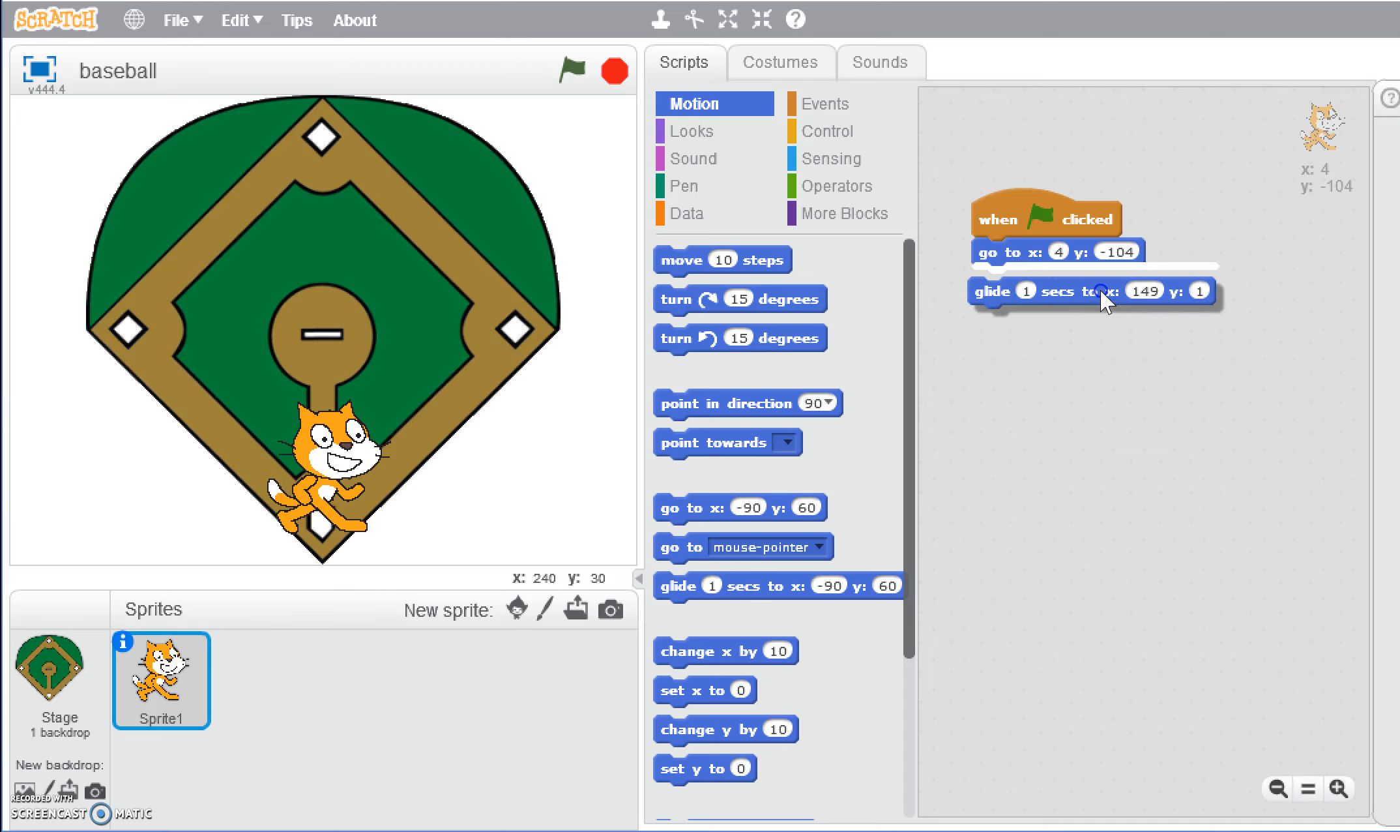
click(574, 68)
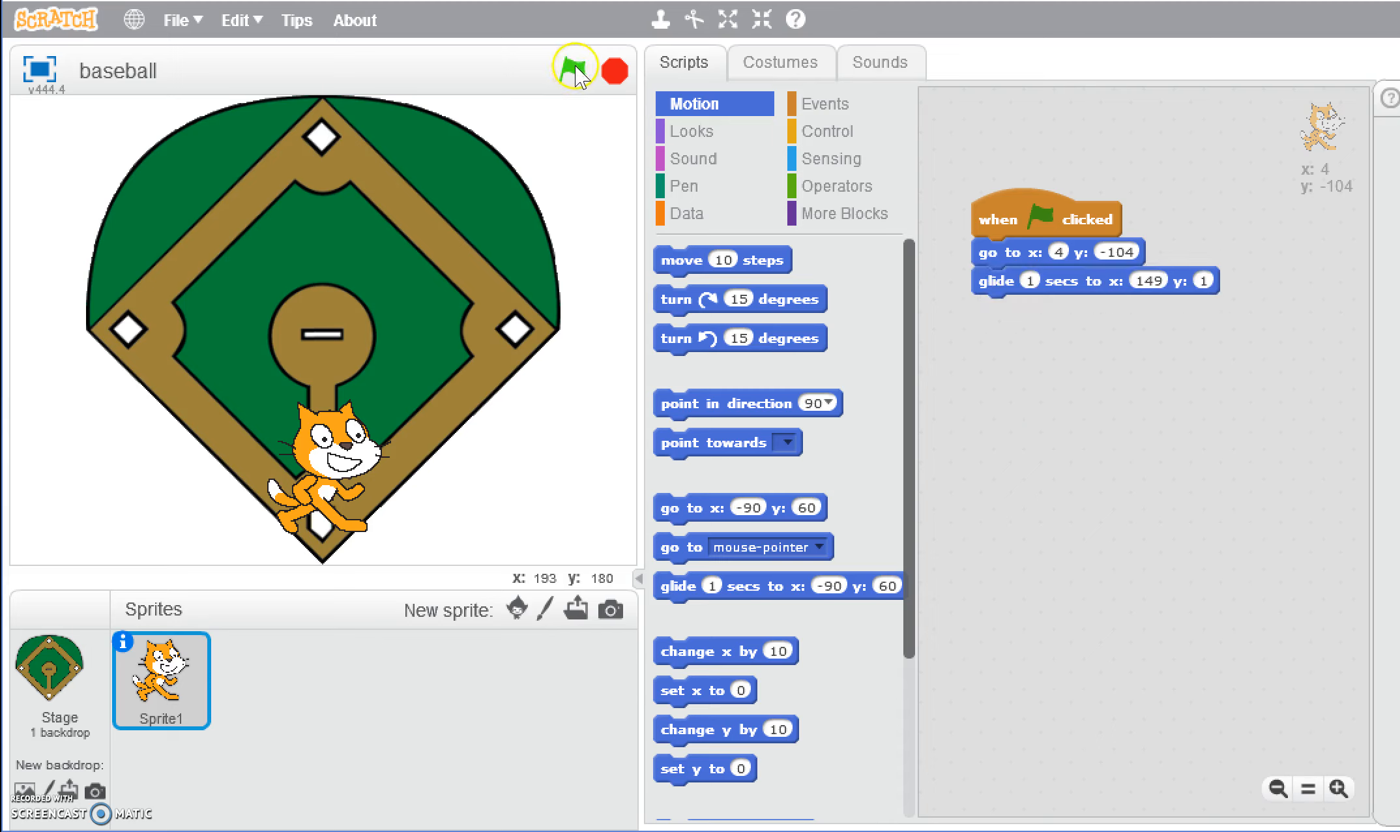
click(572, 65)
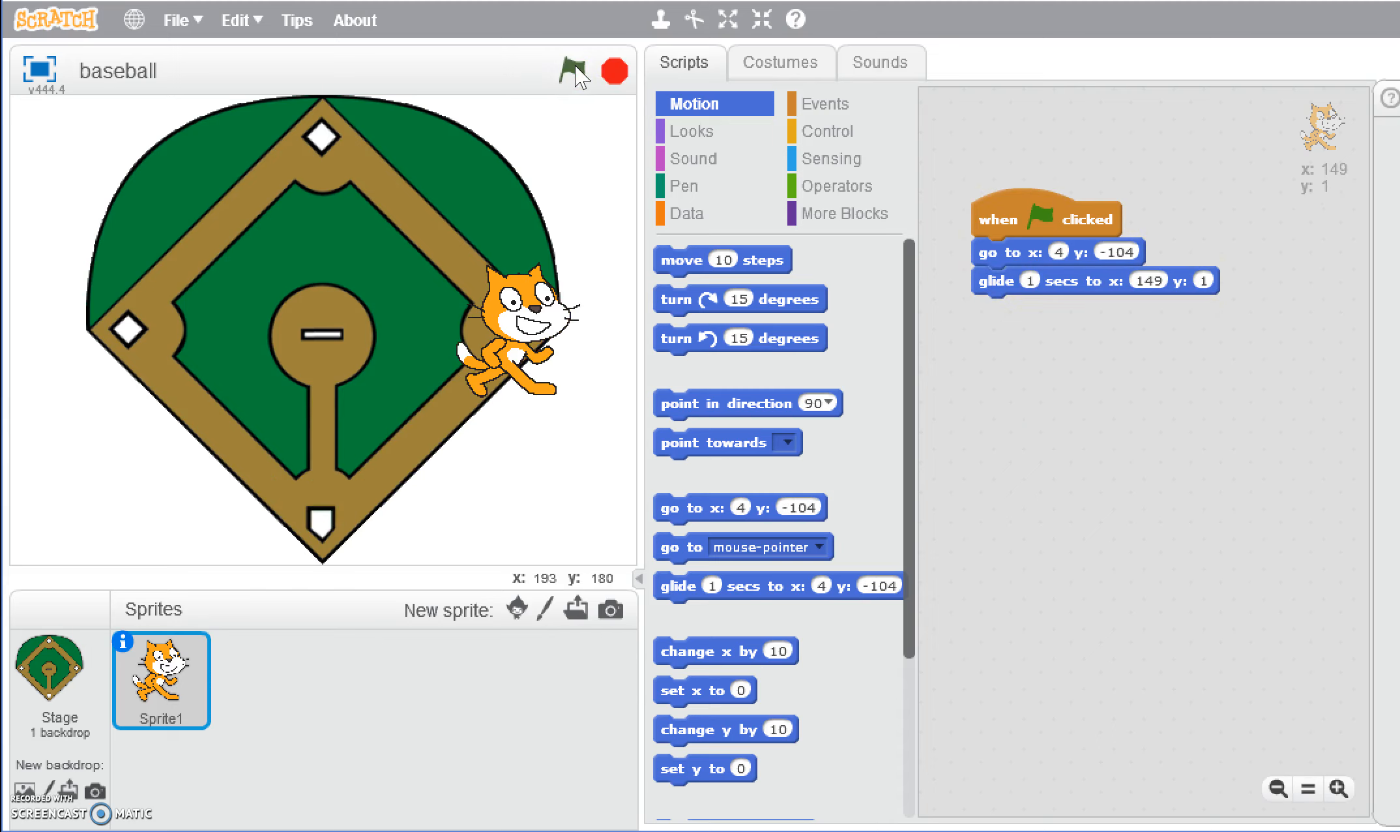
click(571, 69)
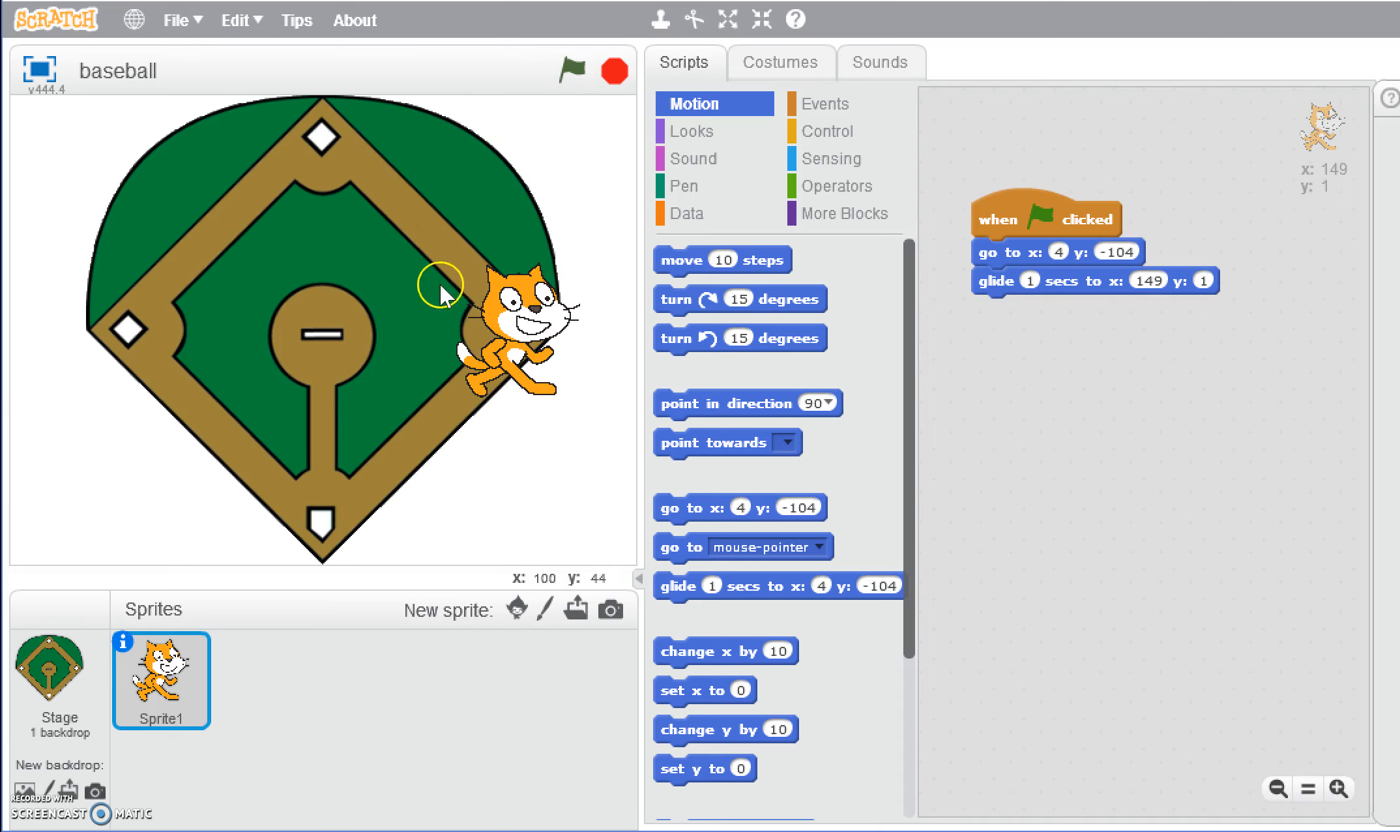
mouse_move(419, 350)
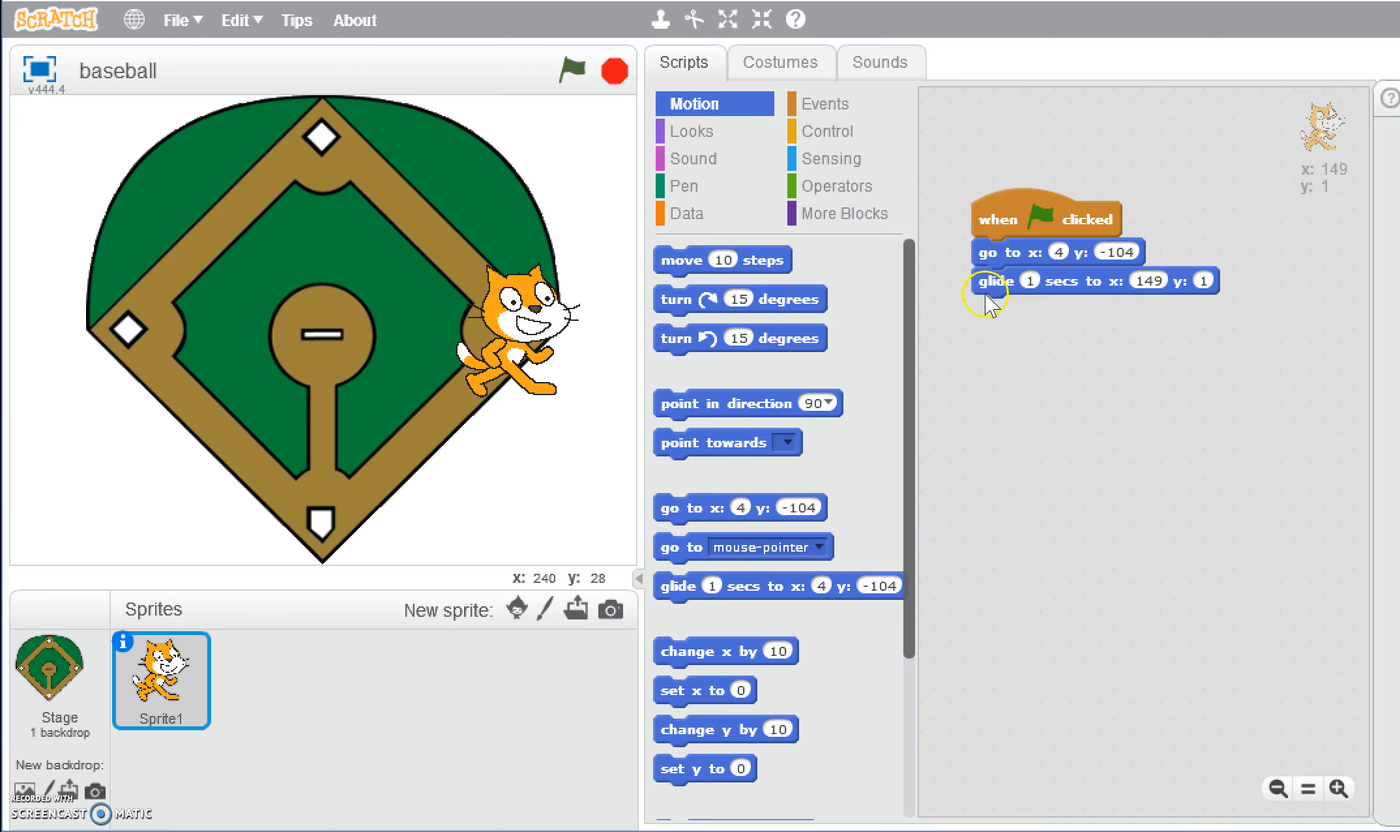
Replace the glide with one targeting first base at x 154, y 44 and rerun.
drag(991, 280, 777, 586)
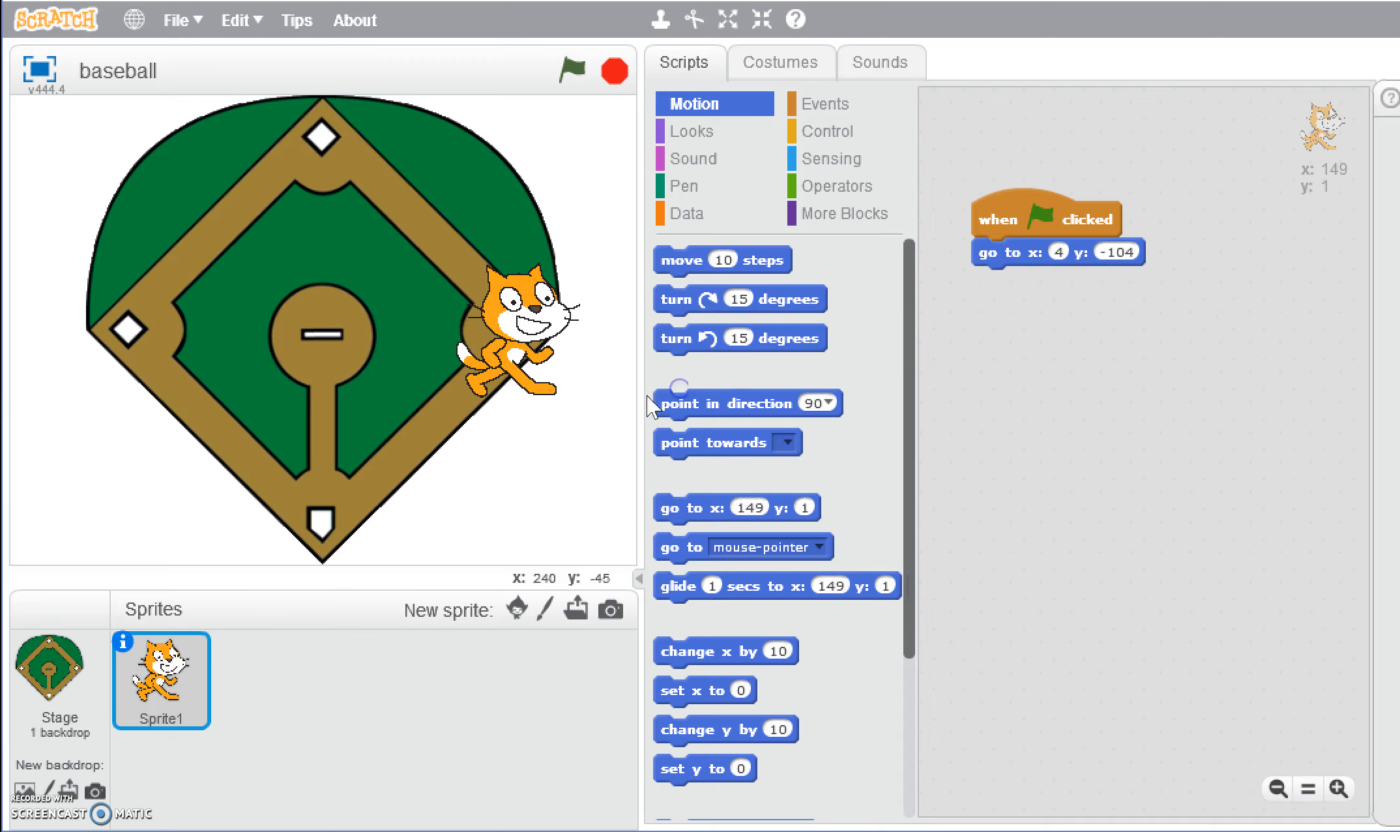
drag(508, 339, 527, 259)
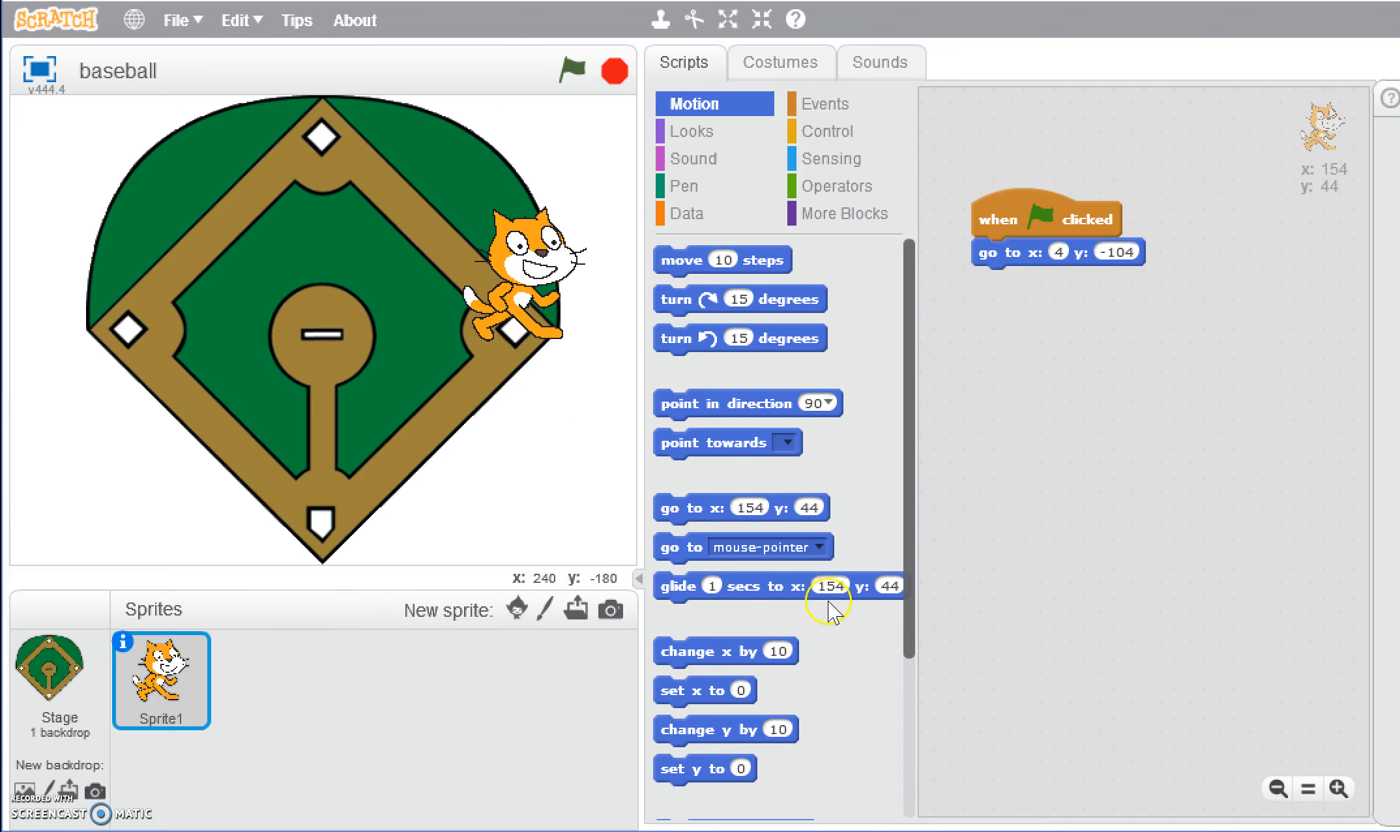
mouse_move(852, 612)
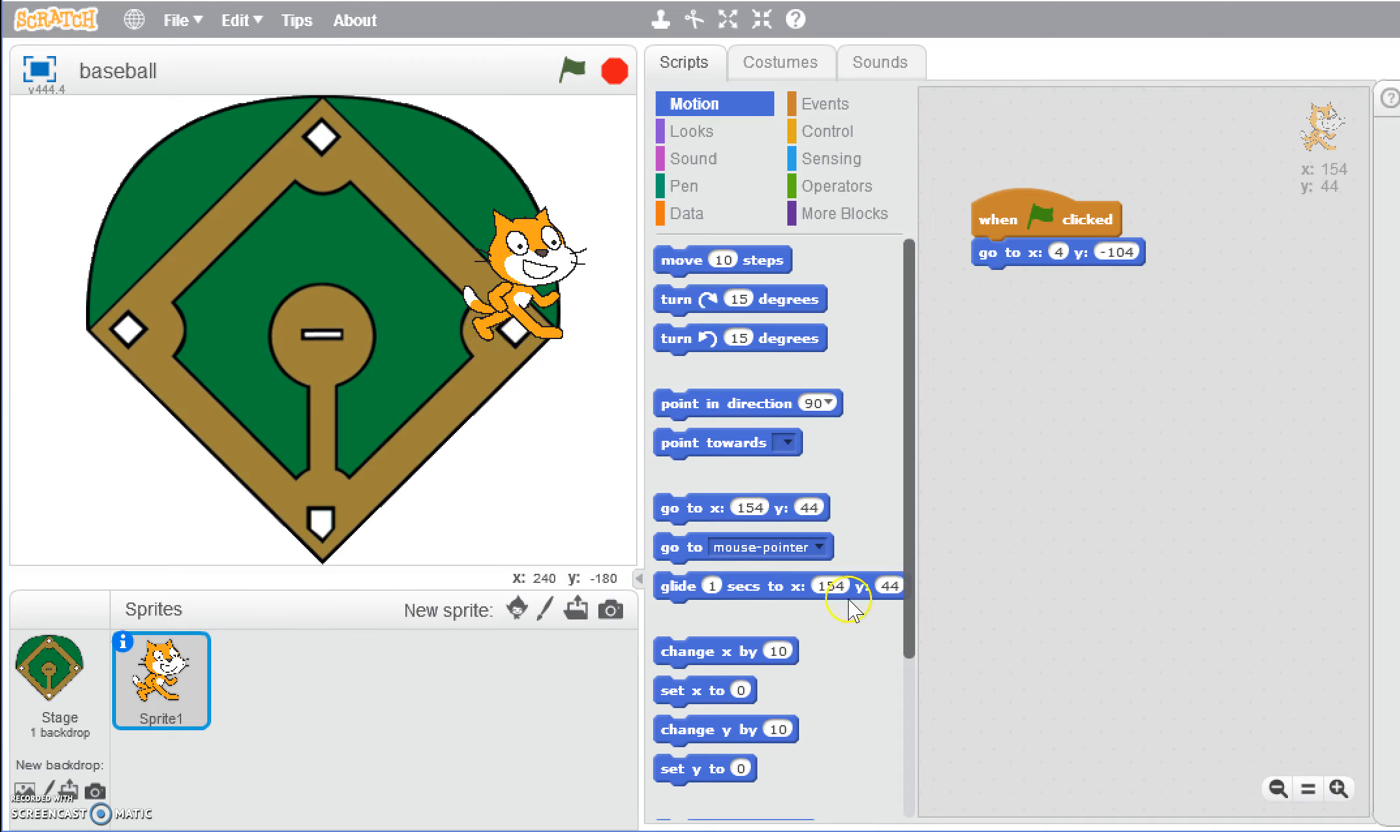
mouse_move(795, 598)
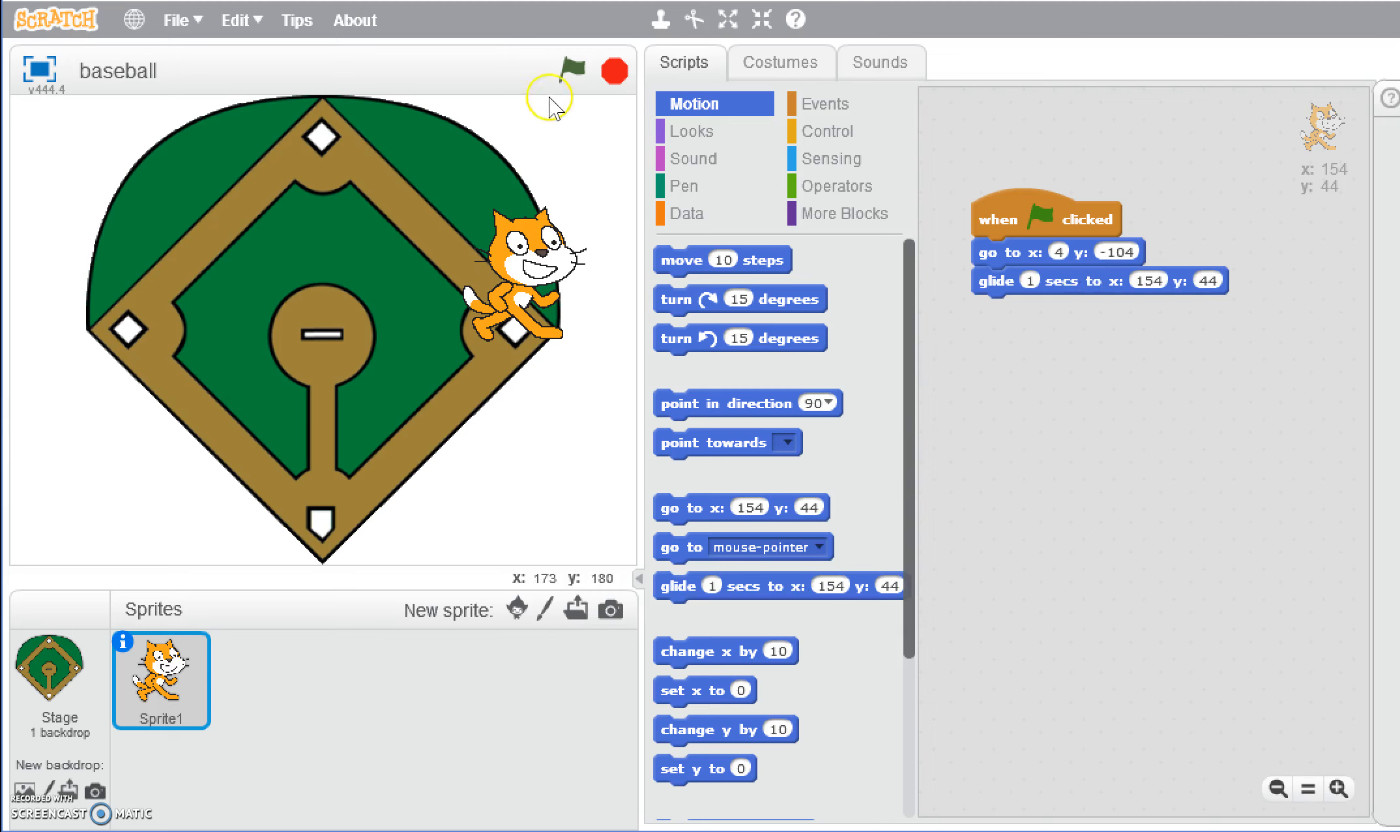
click(572, 70)
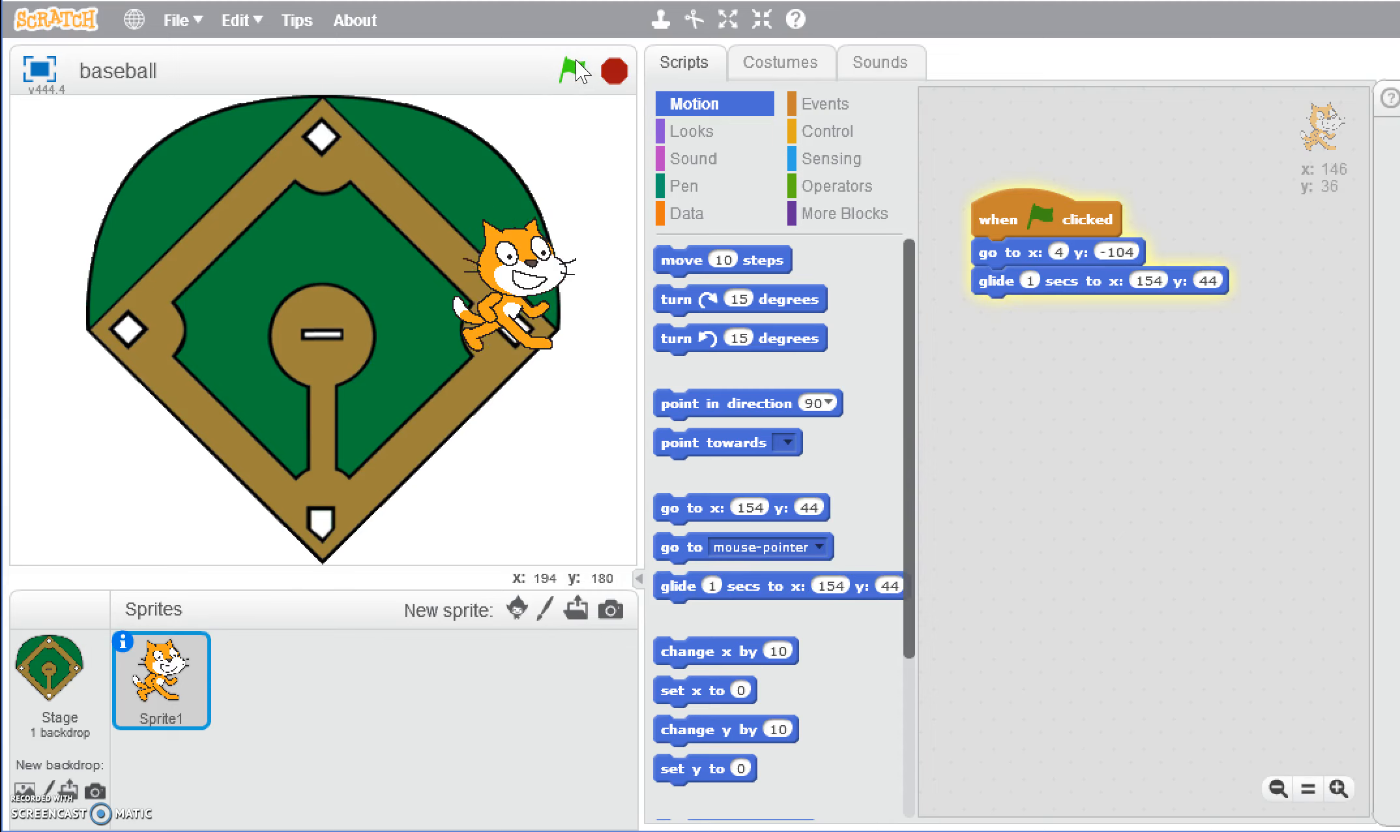
click(568, 69)
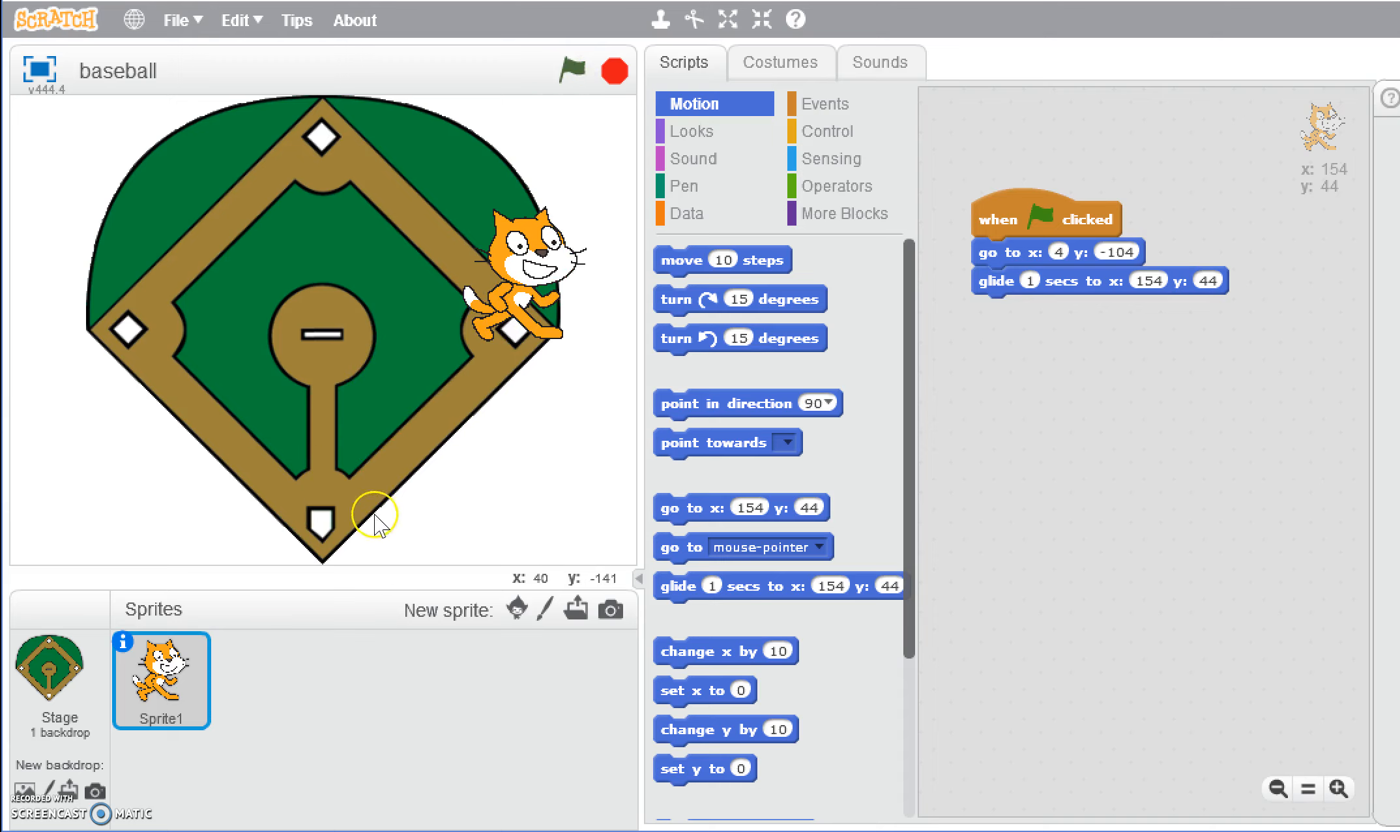
mouse_move(350, 153)
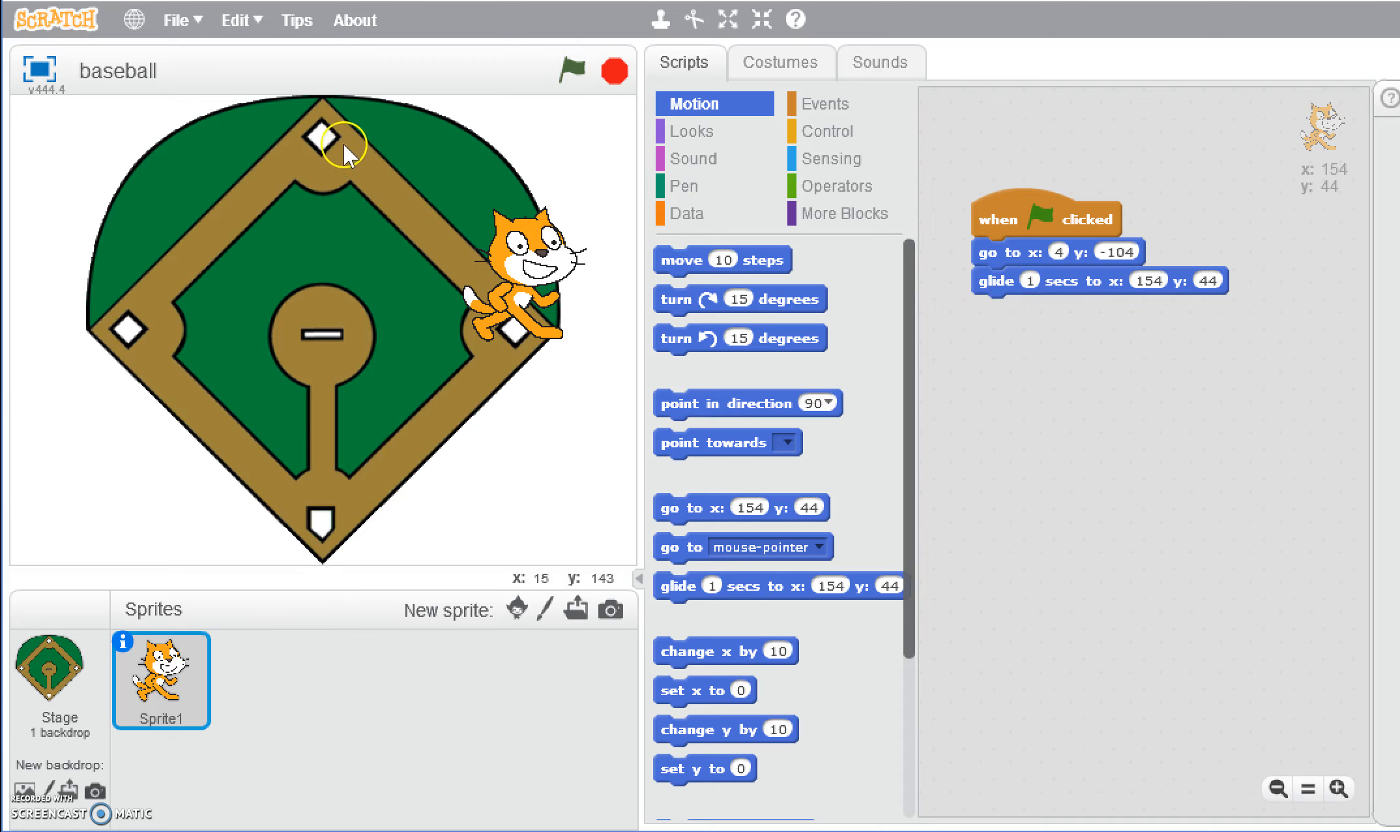
mouse_move(439, 278)
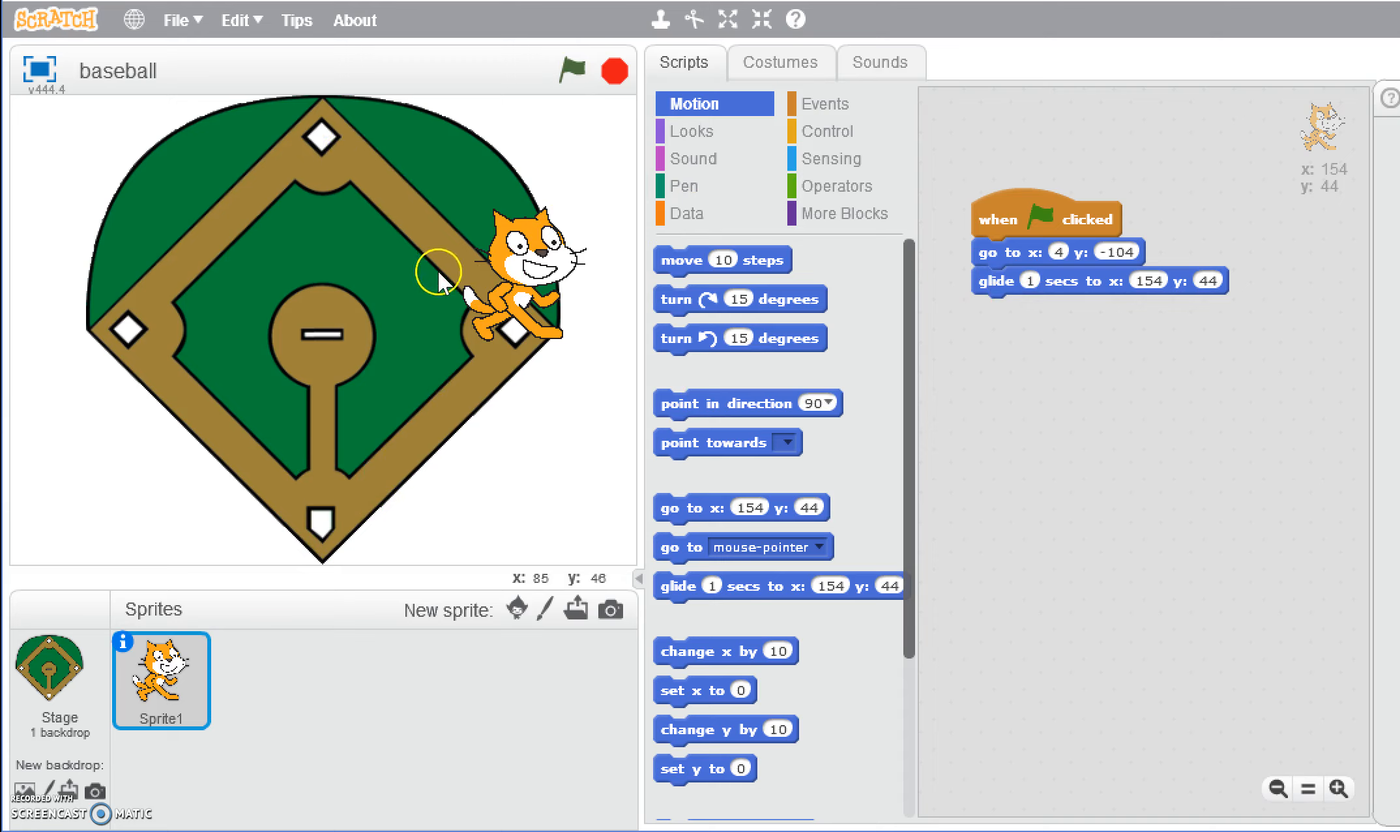
mouse_move(561, 303)
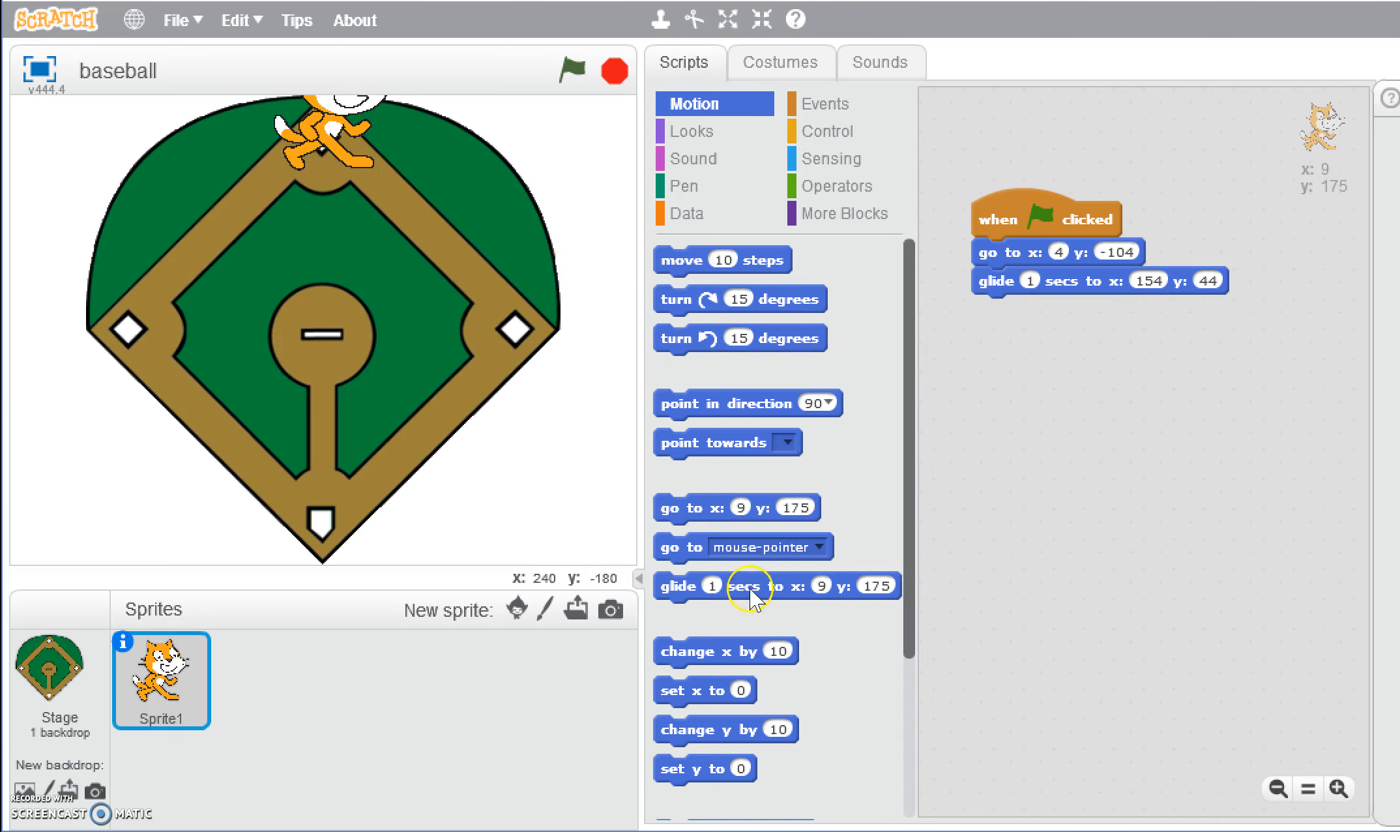
Append a 1-second glide to second base at x 9, y 175 and run the script twice.
drag(777, 587, 1093, 307)
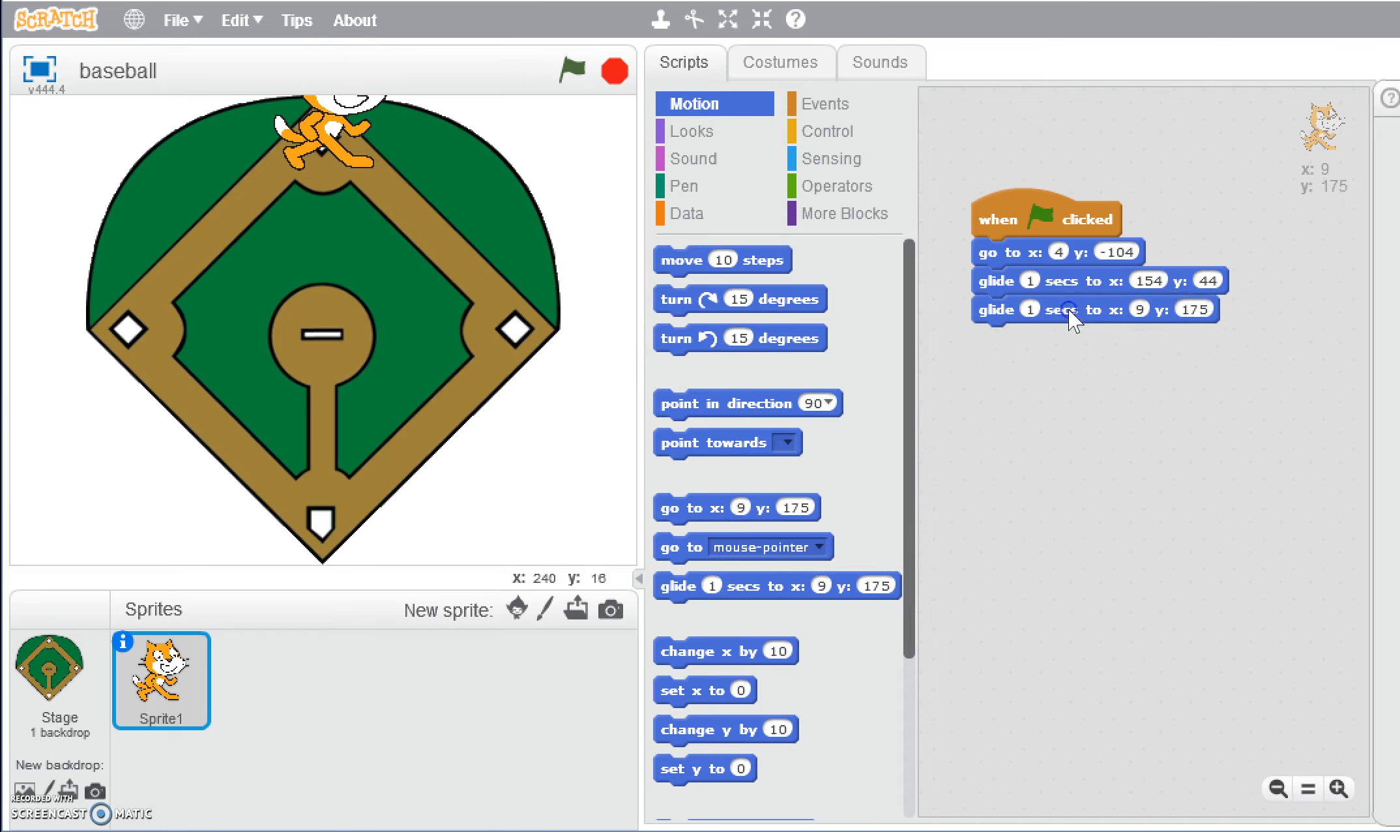
click(569, 68)
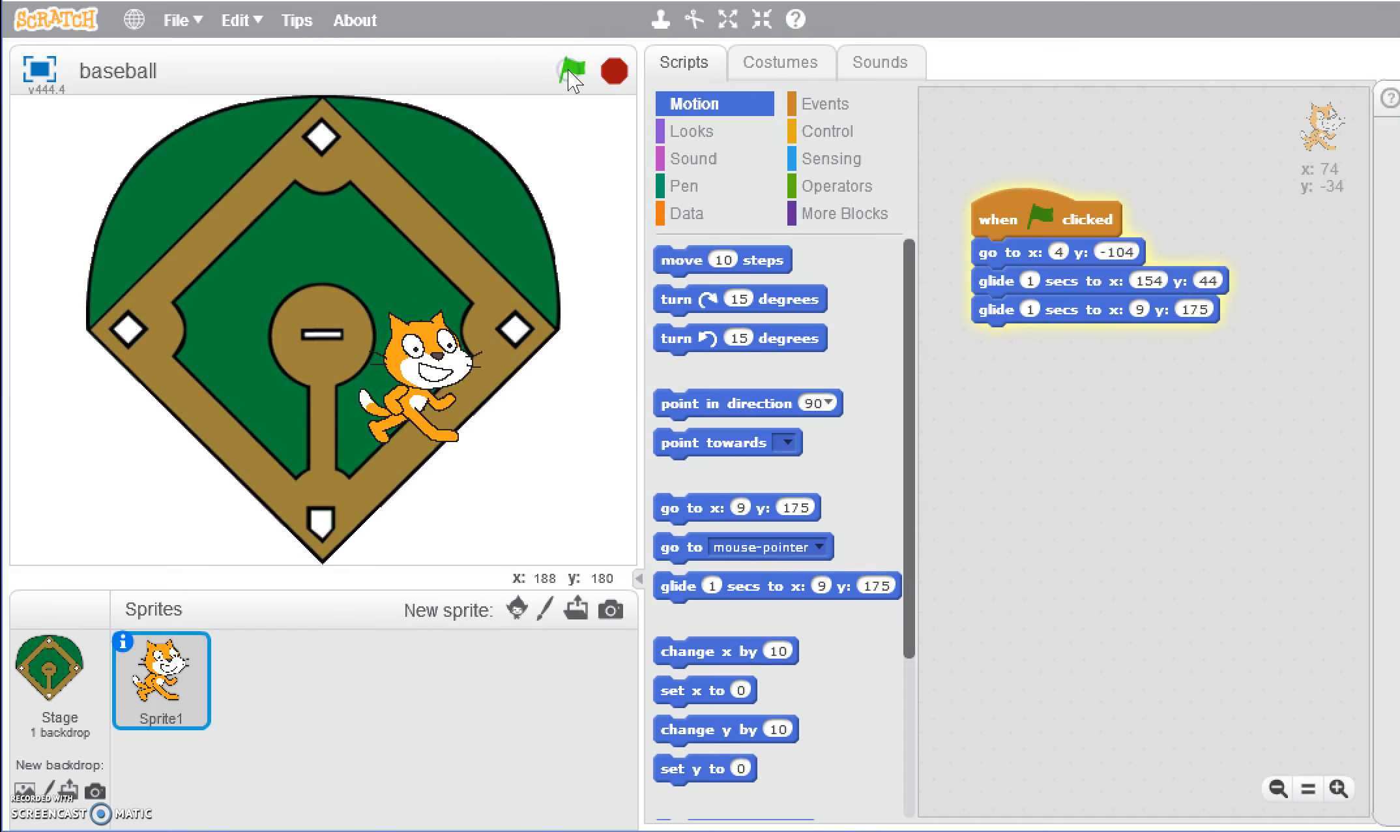
click(576, 69)
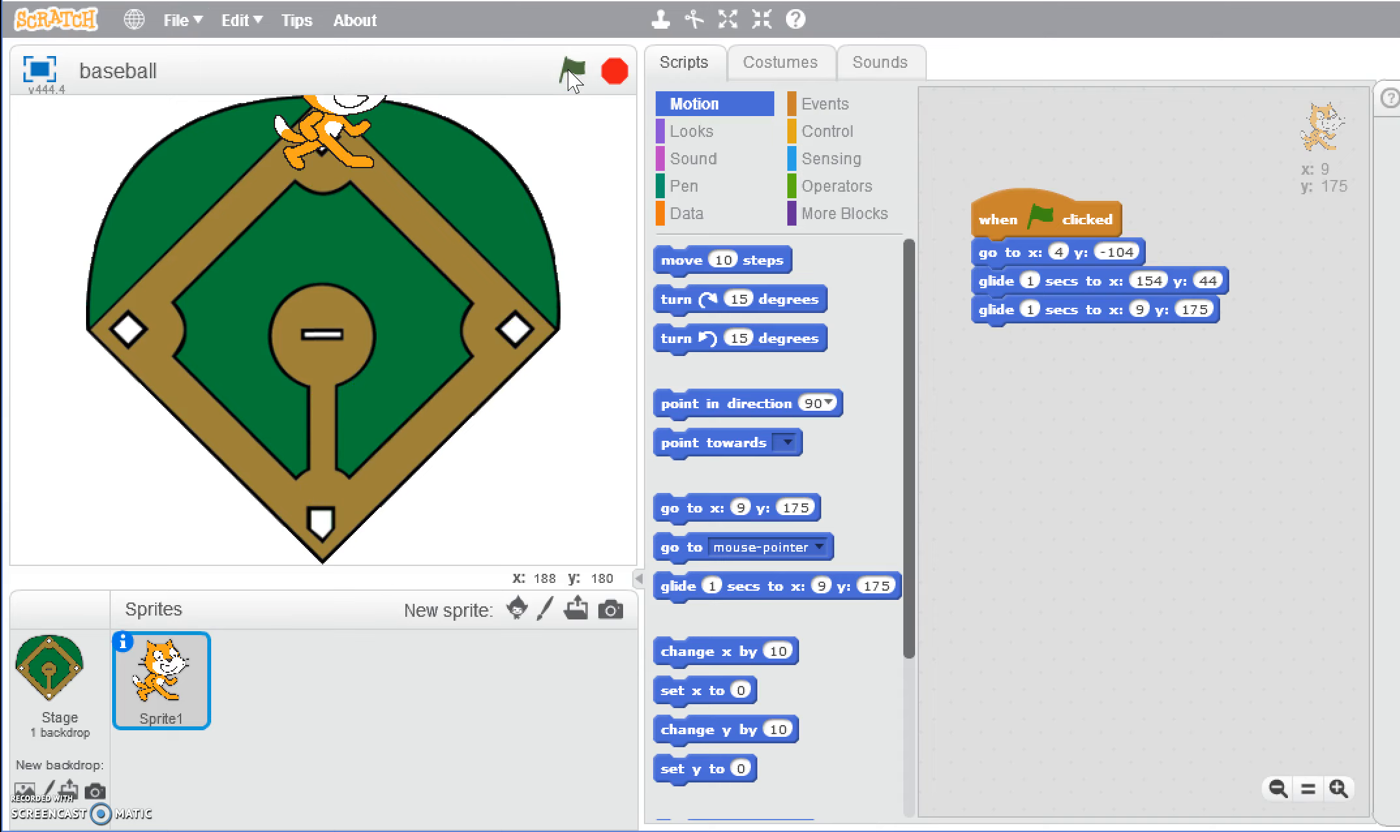
mouse_move(835, 285)
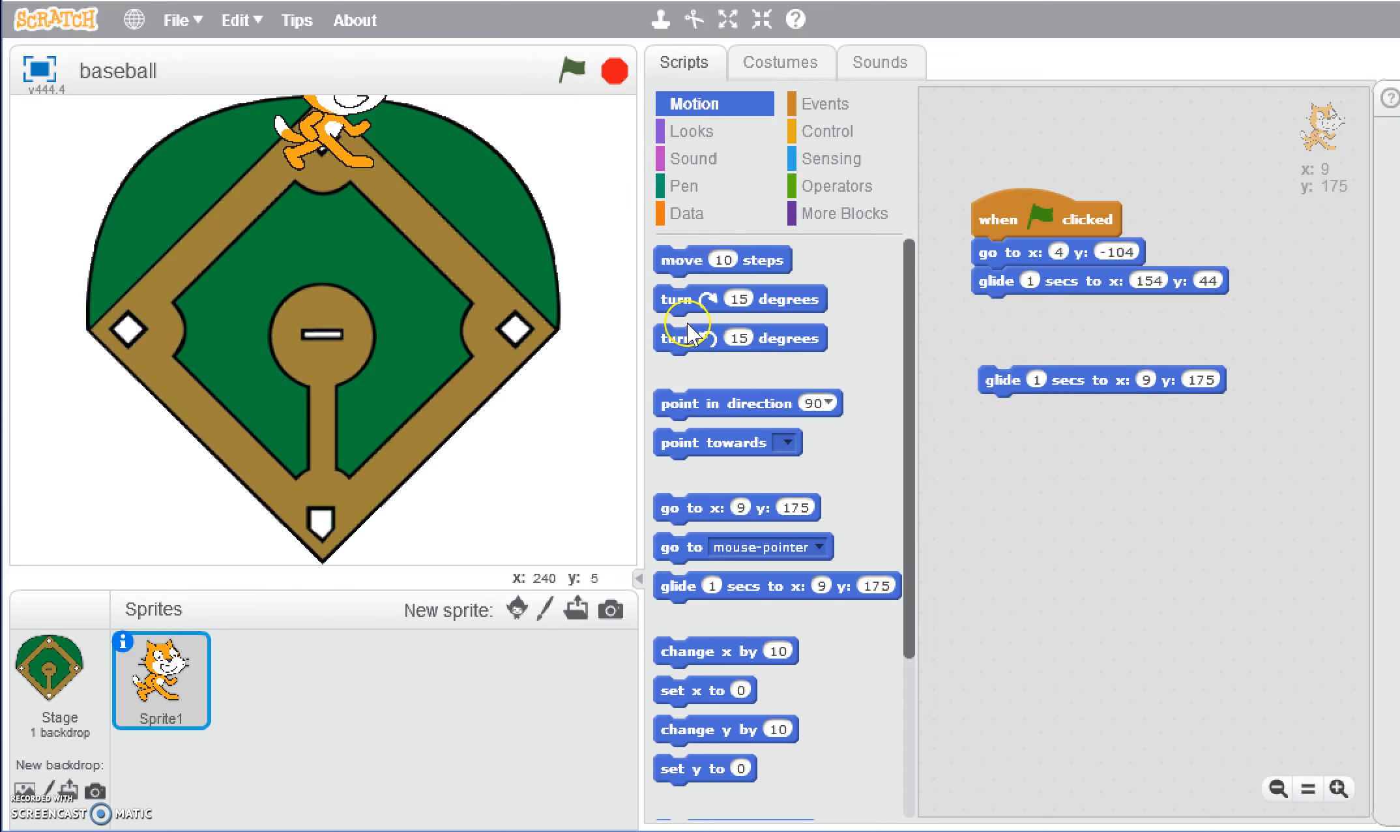
mouse_move(727, 409)
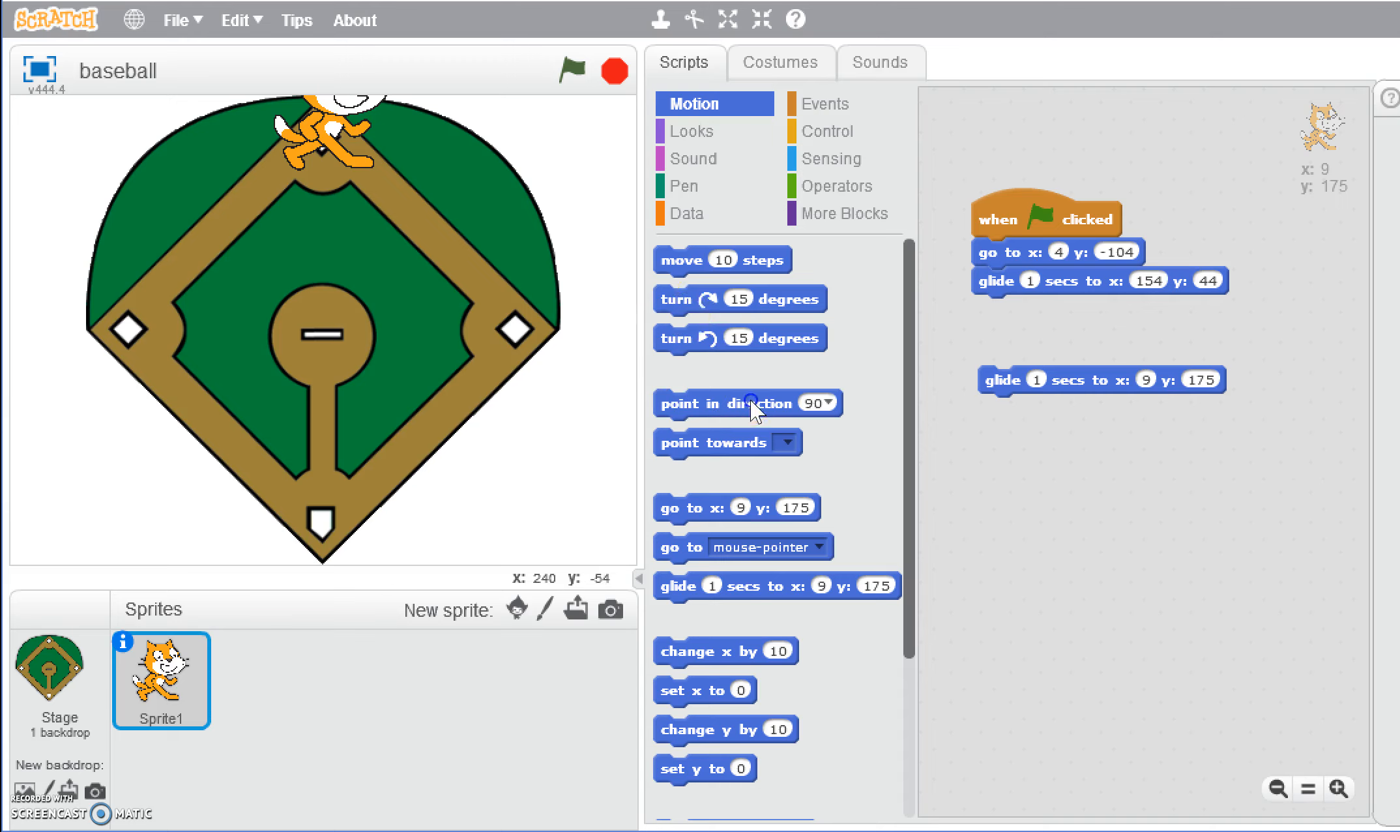
Insert 'point in direction -90' before the second-base glide and rerun the script.
drag(714, 403, 1063, 316)
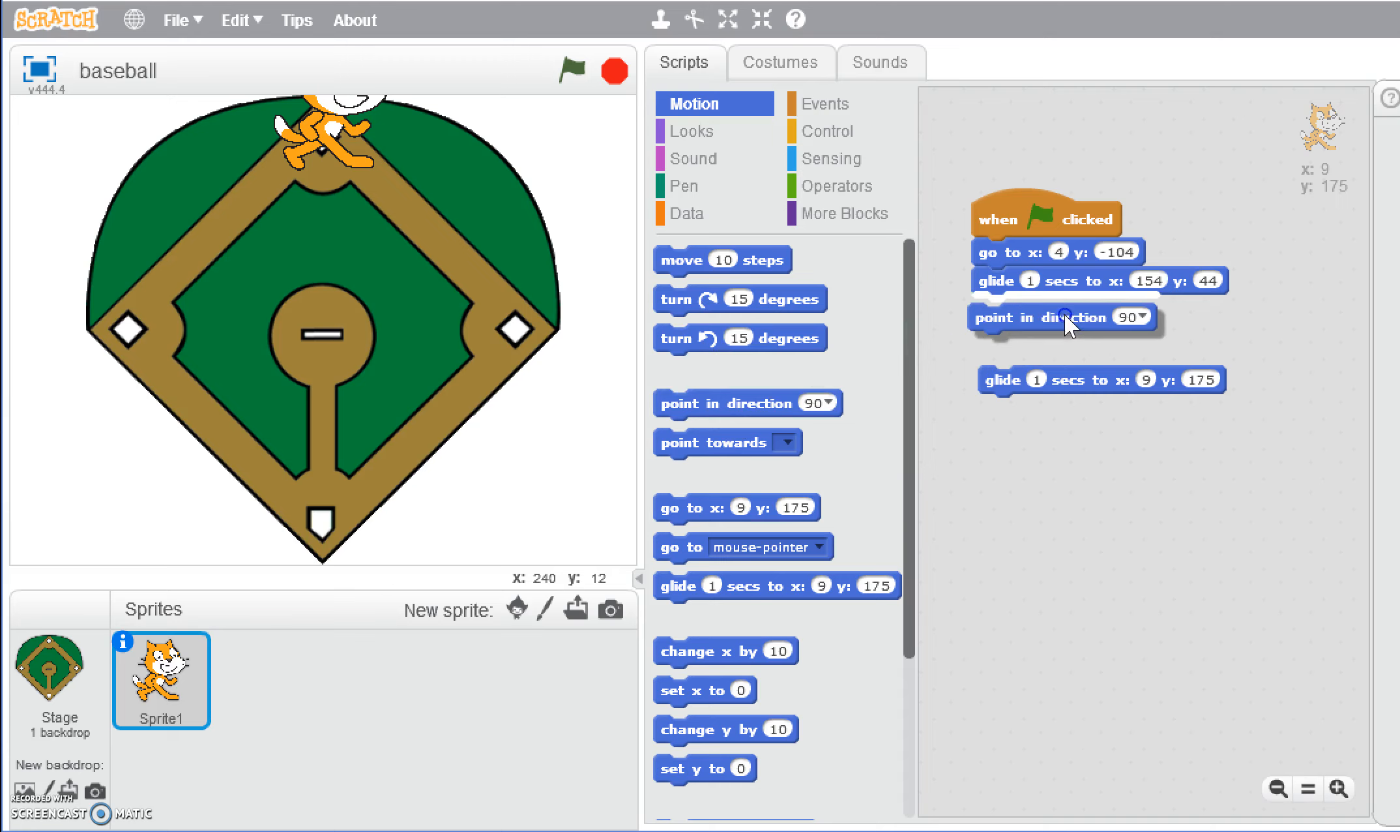
click(1144, 309)
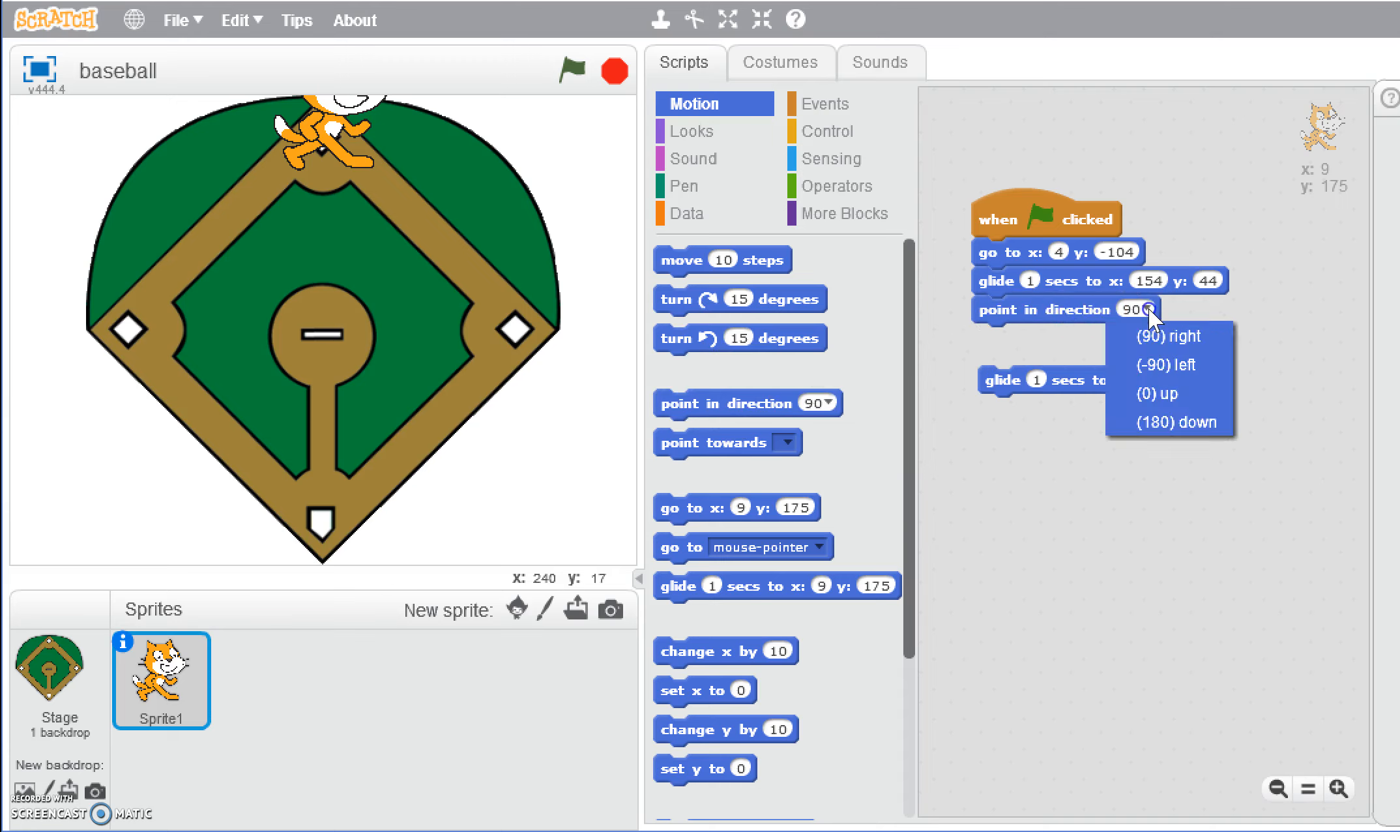
click(1166, 365)
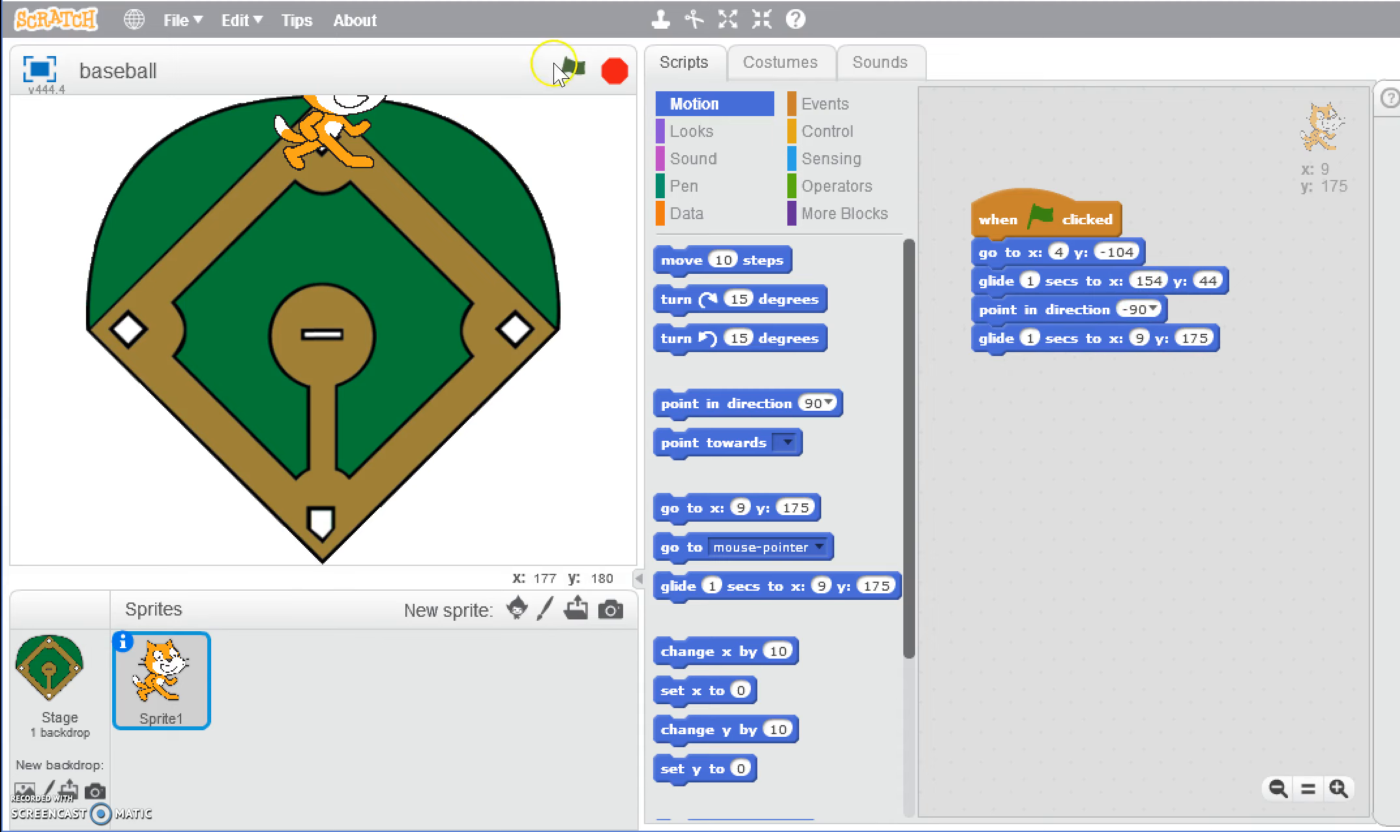
click(570, 68)
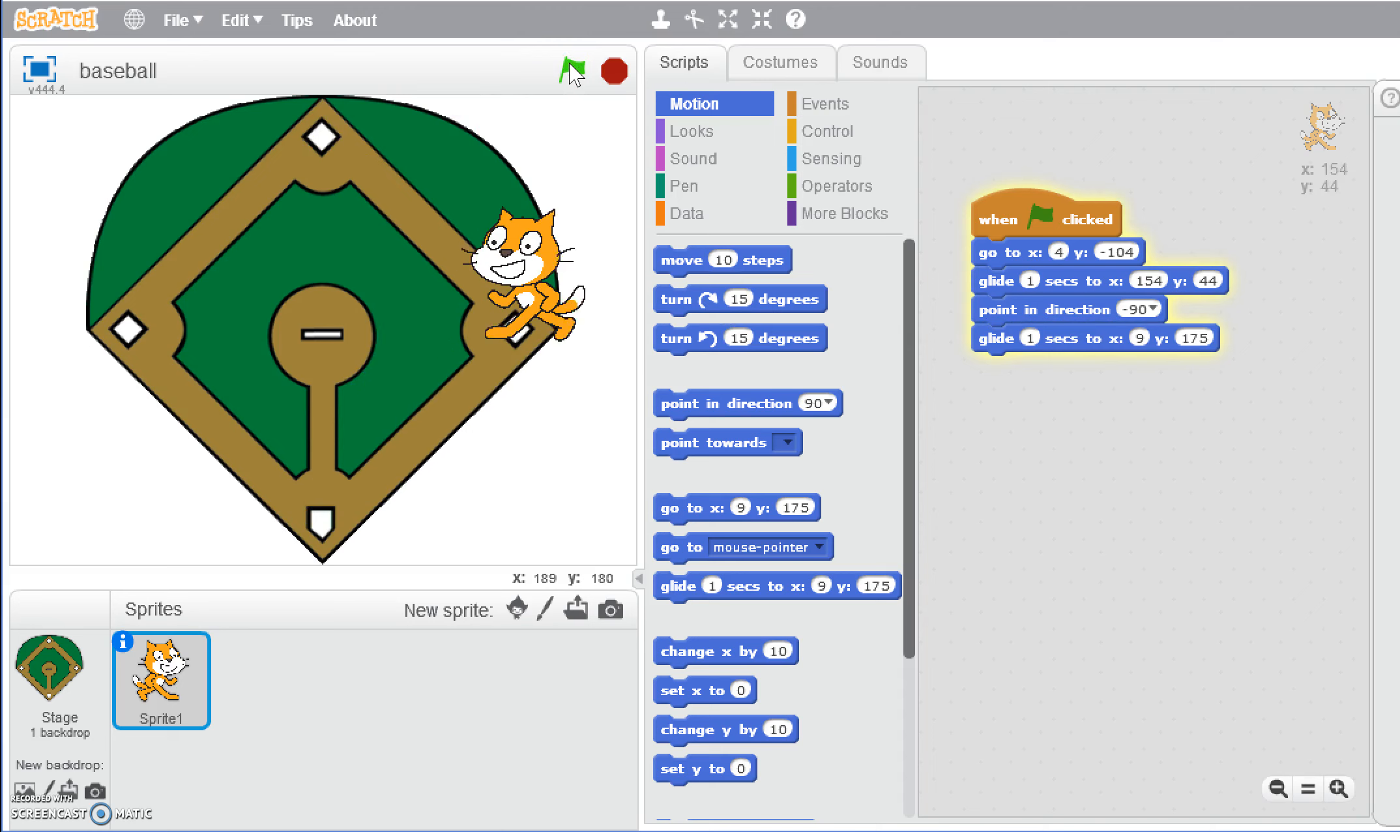
click(571, 69)
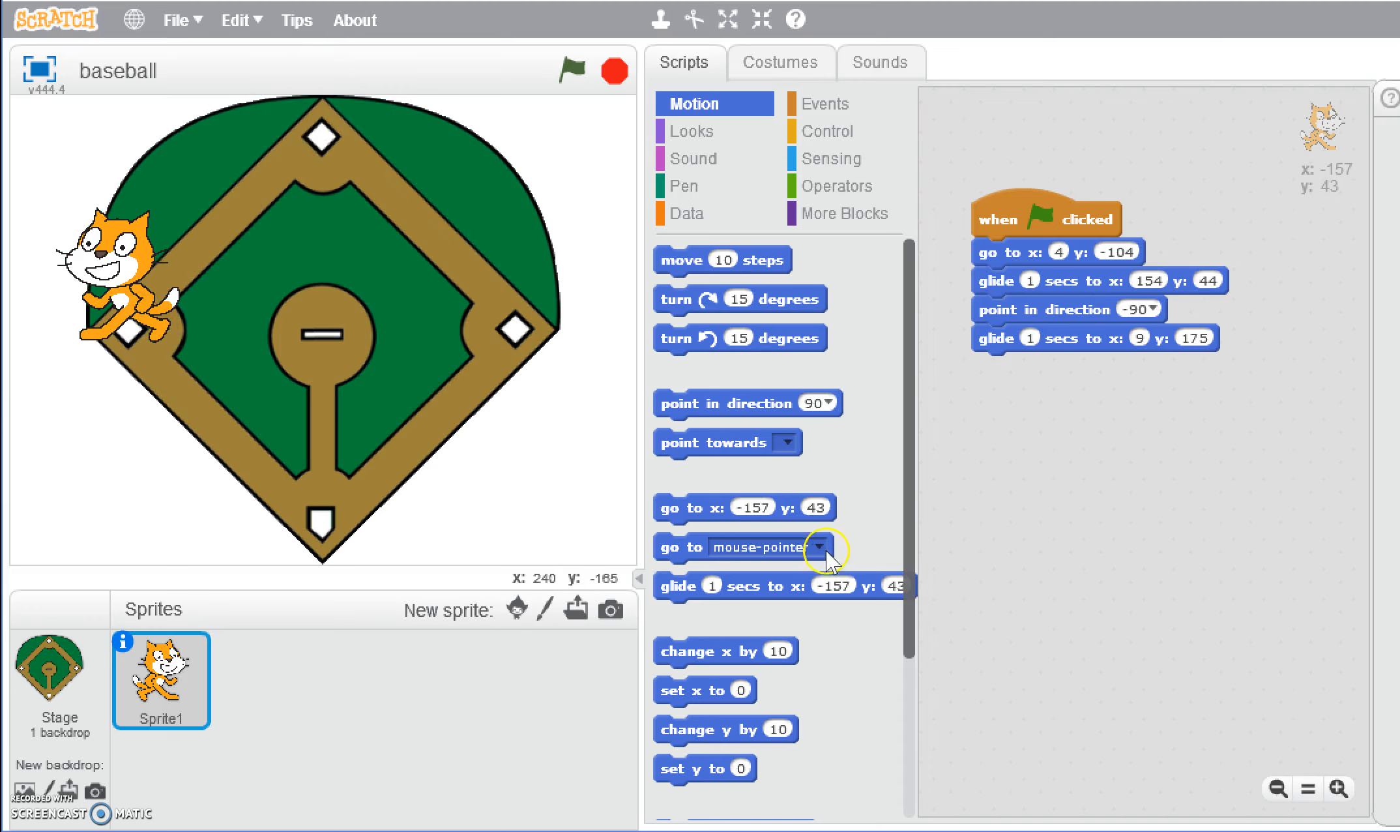
Append a 1-second glide to third base at x -157, y 43 and run the script.
drag(777, 585, 1107, 374)
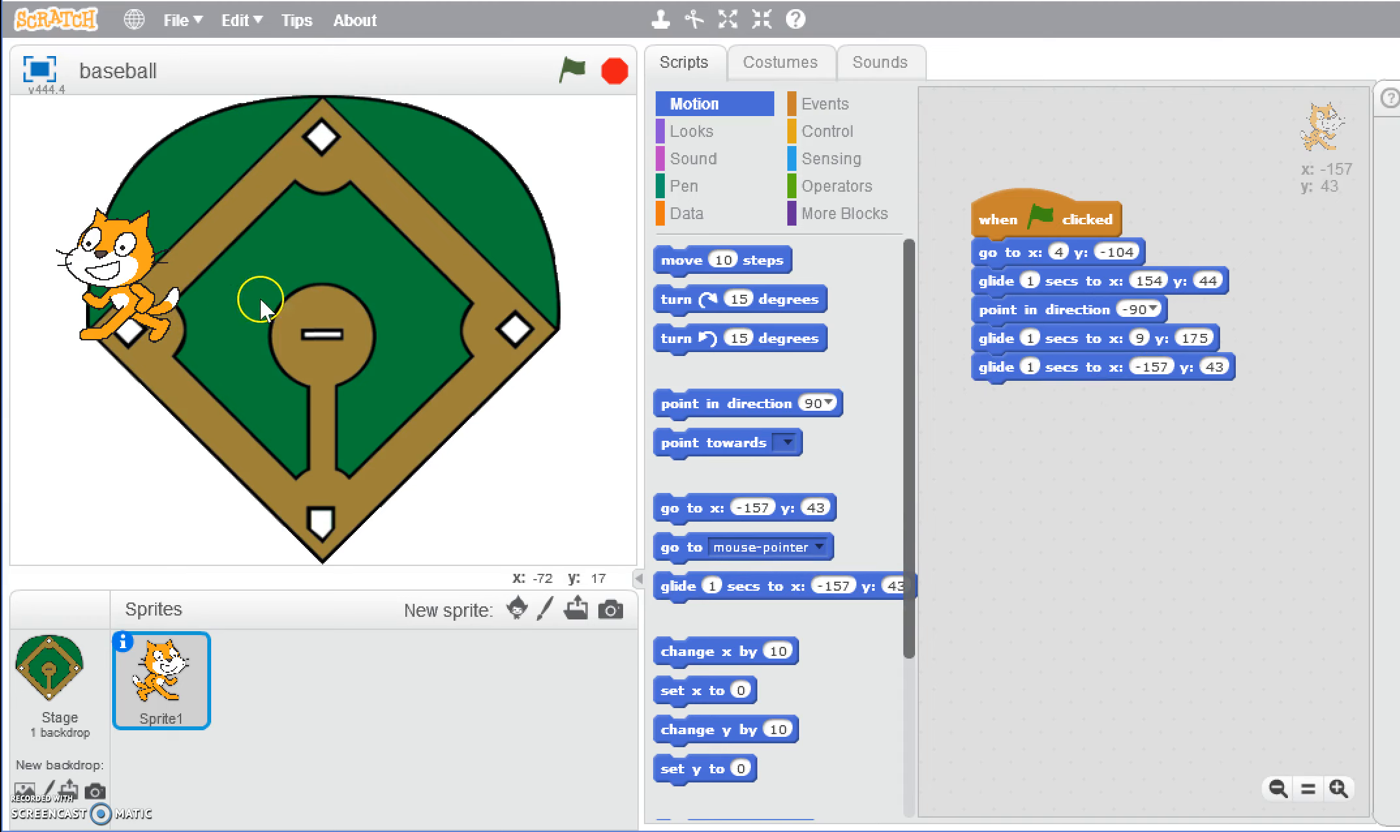
click(572, 68)
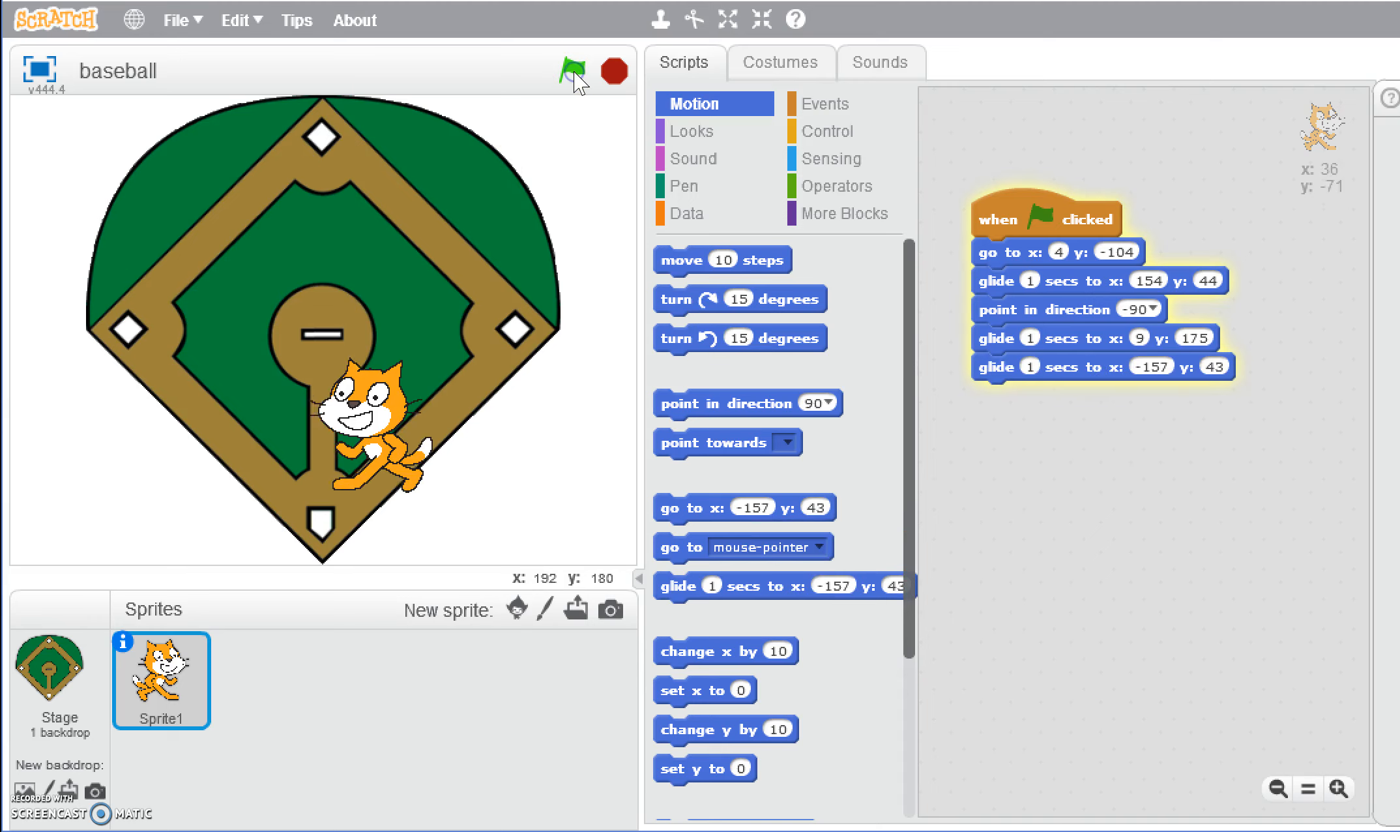
click(574, 69)
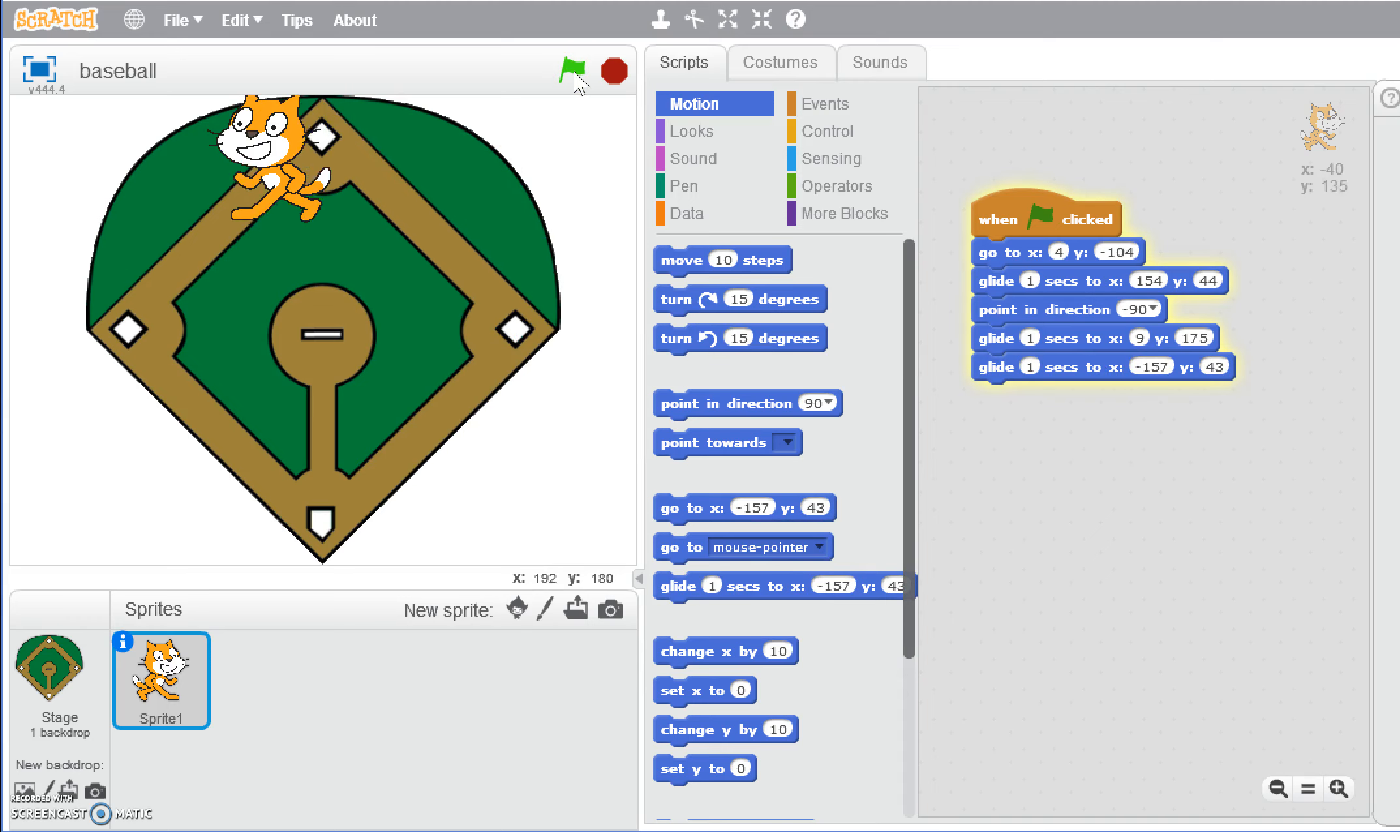
click(572, 68)
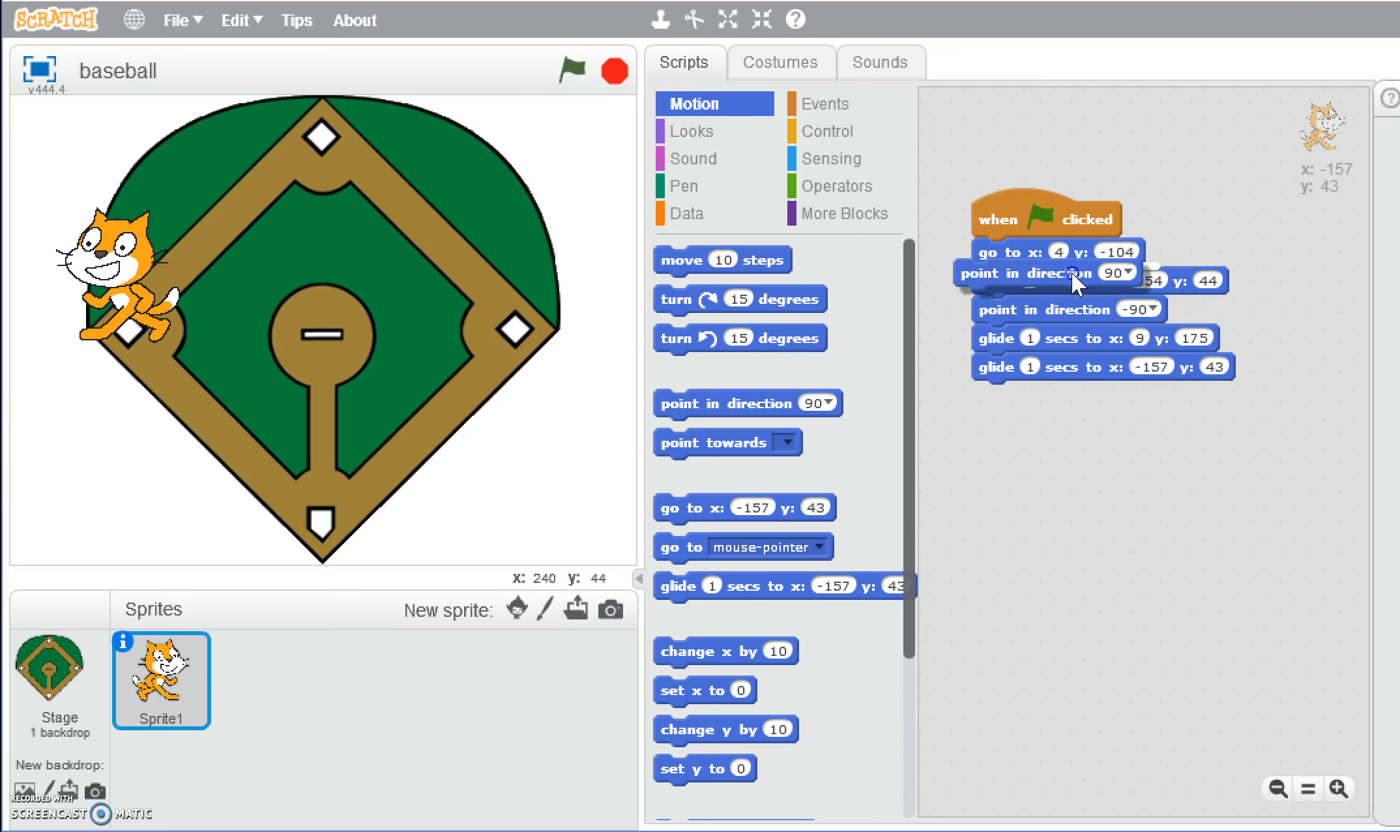
Add 'point in direction 90' right under the hat block and rerun the script.
drag(1044, 274, 1045, 252)
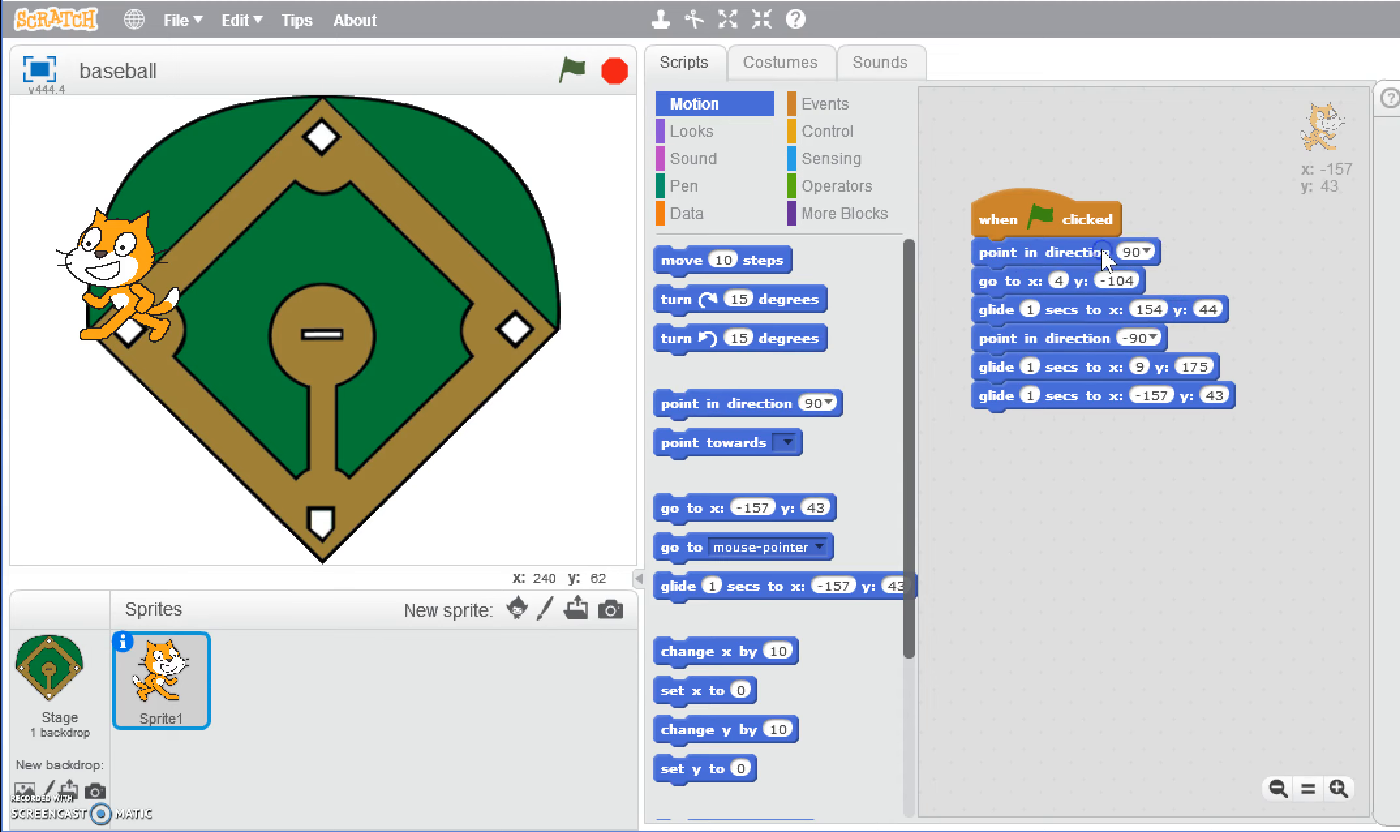
mouse_move(1022, 283)
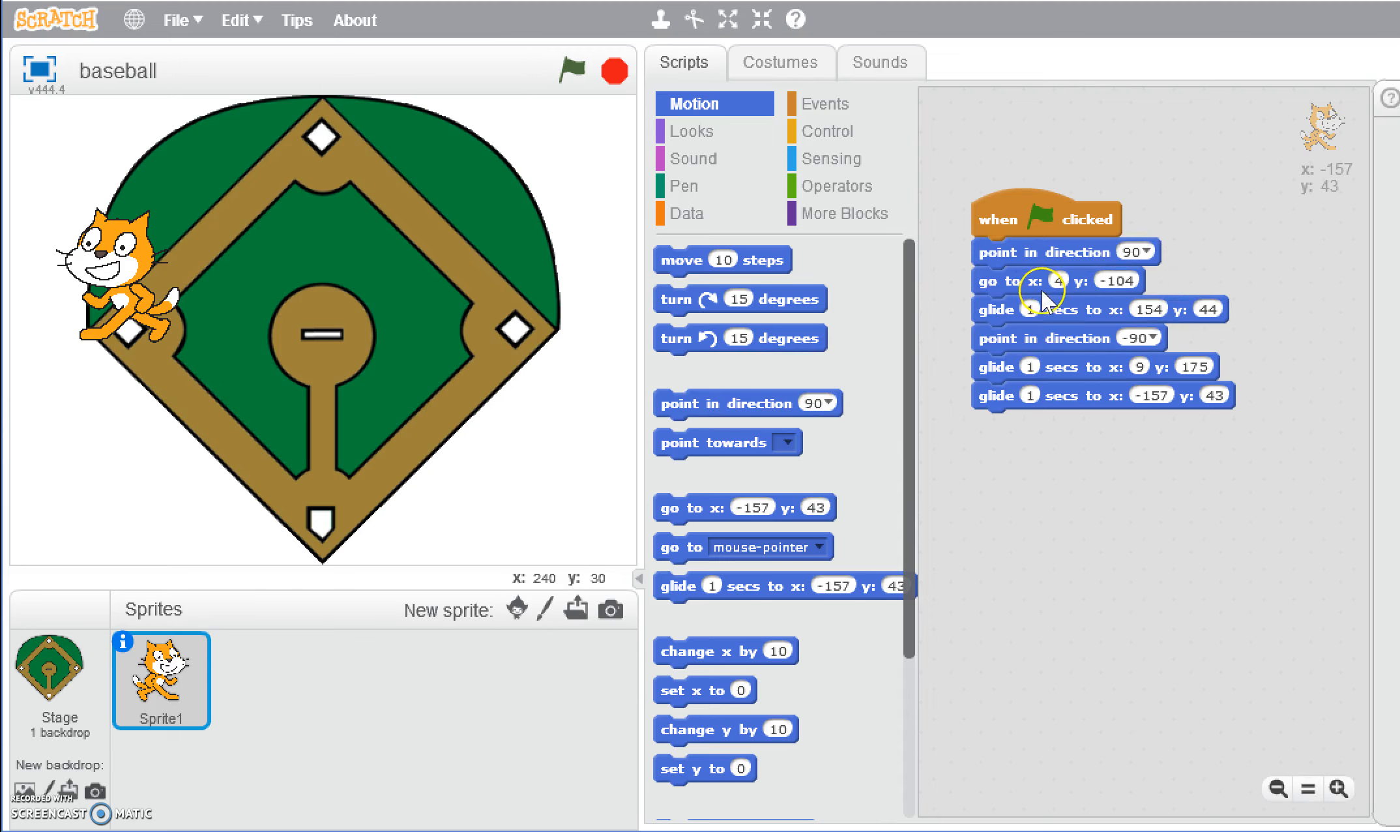
mouse_move(568, 71)
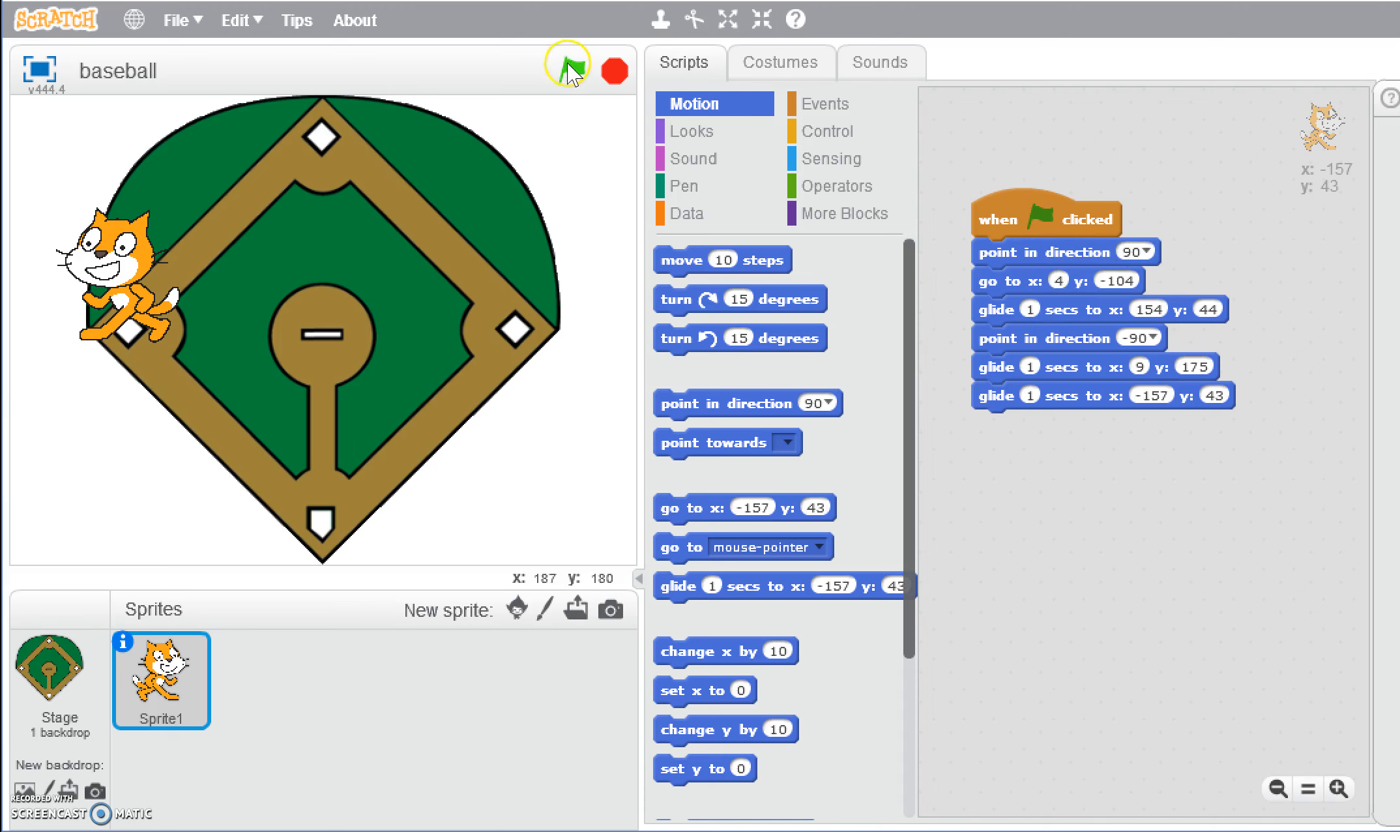
click(570, 68)
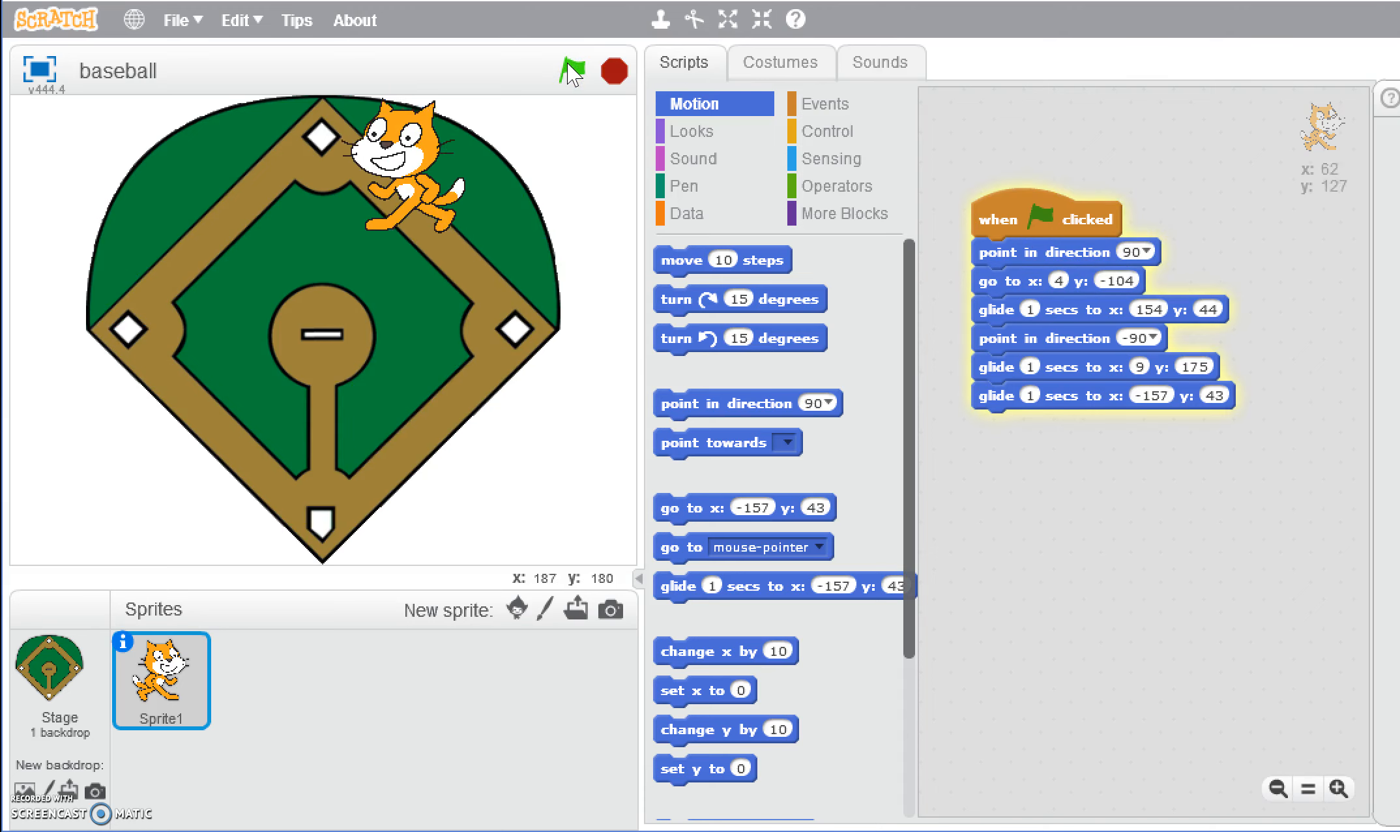
click(576, 68)
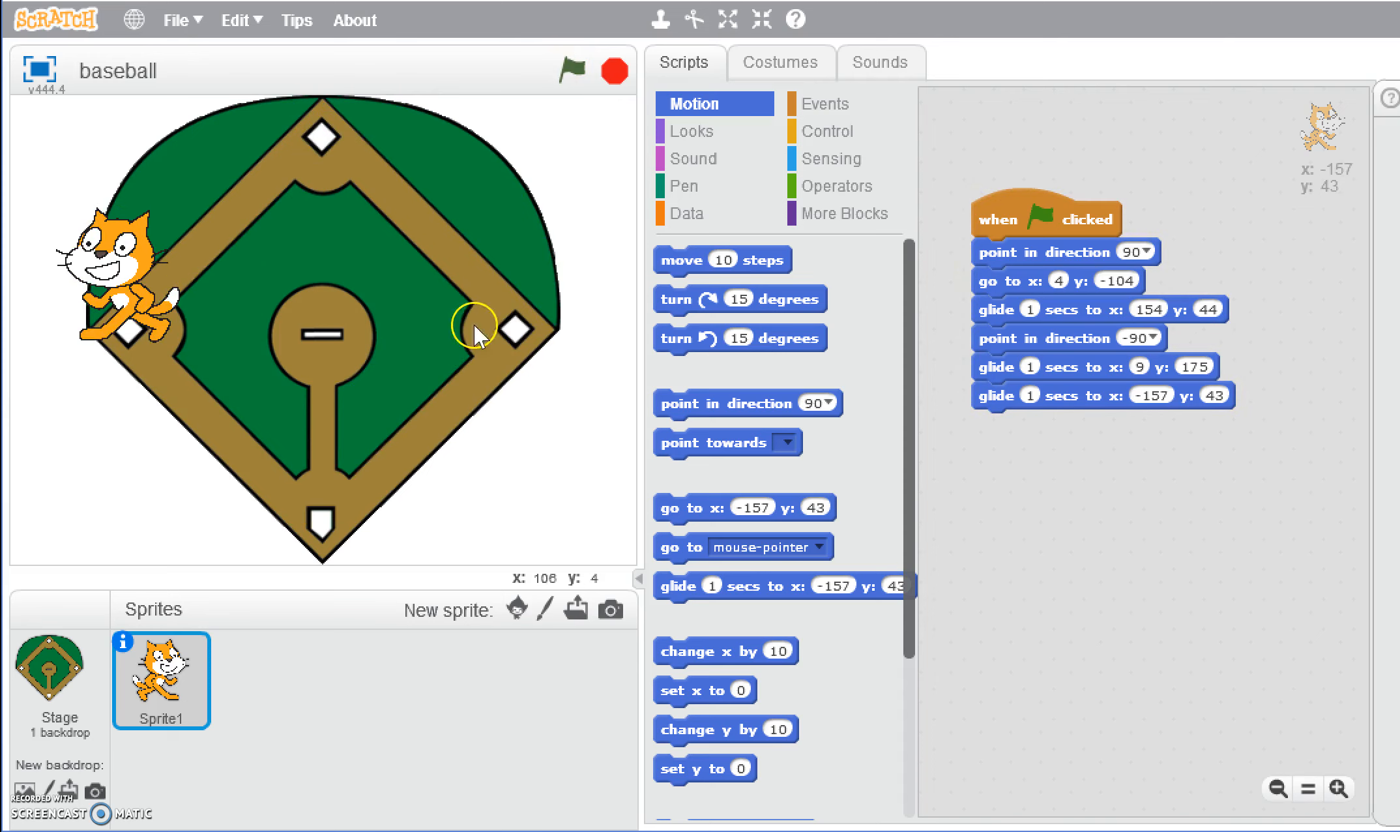
End the script with 'point in direction 90' and a glide home to x -9, y -101, then run the full lap.
drag(746, 403, 879, 406)
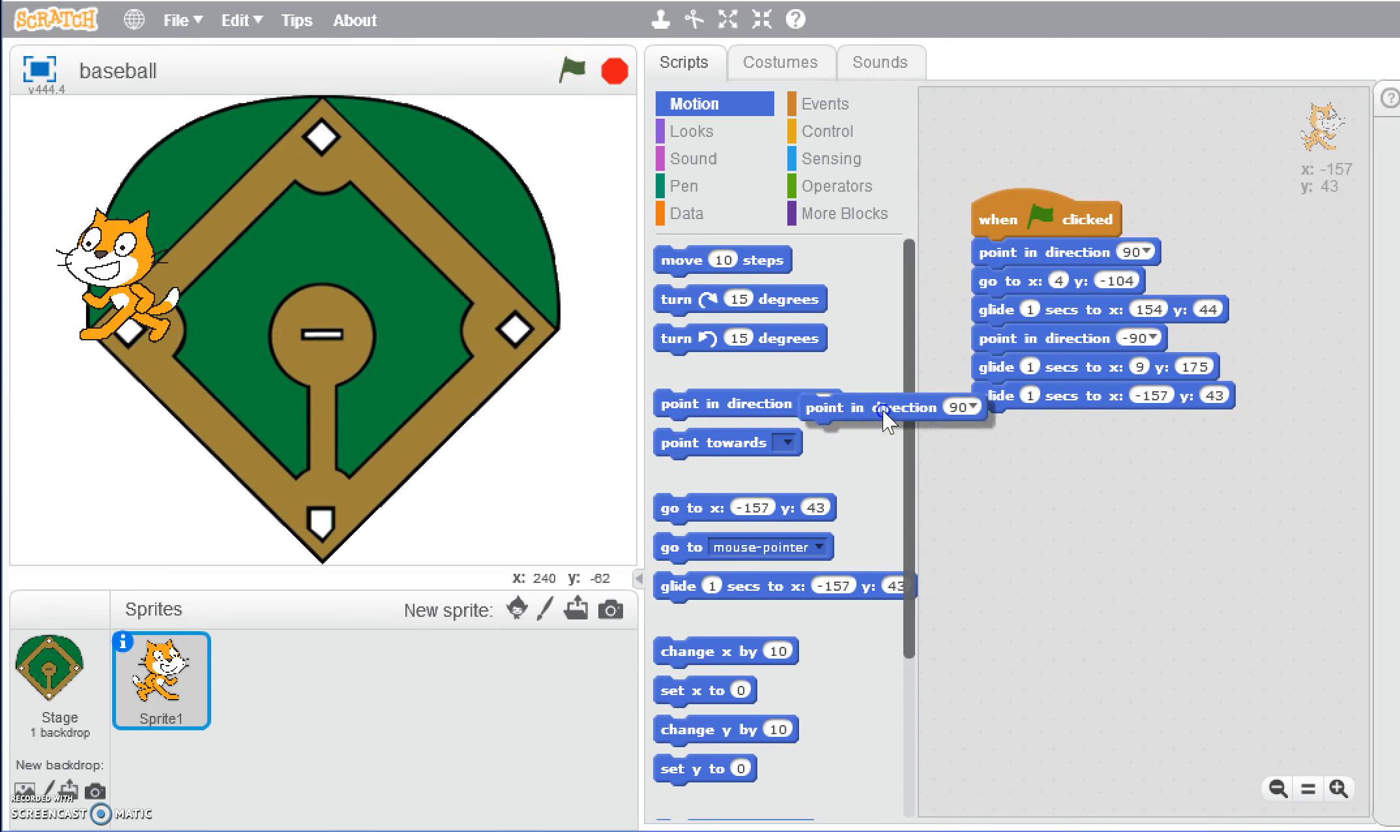
drag(889, 407, 1062, 425)
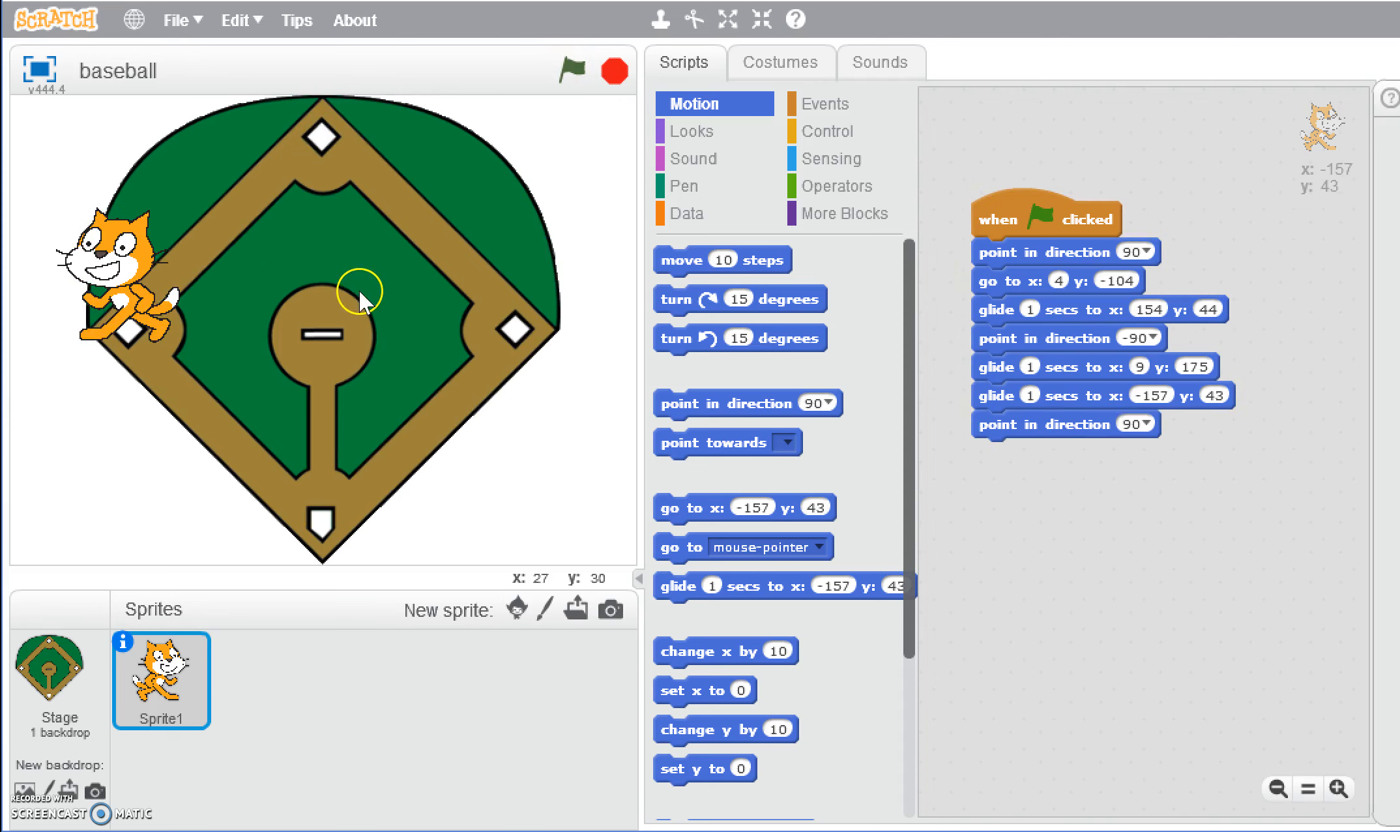
mouse_move(198, 369)
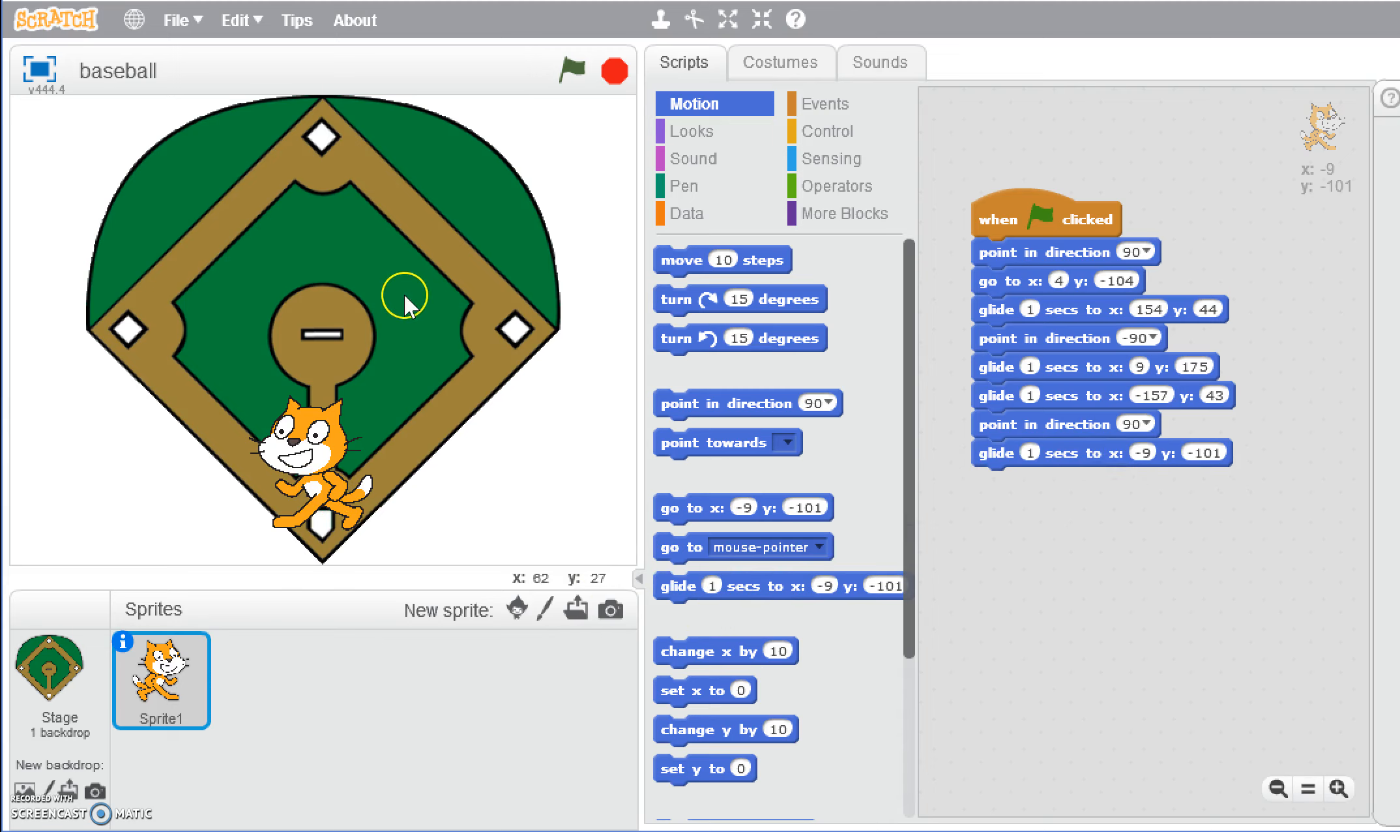
click(571, 70)
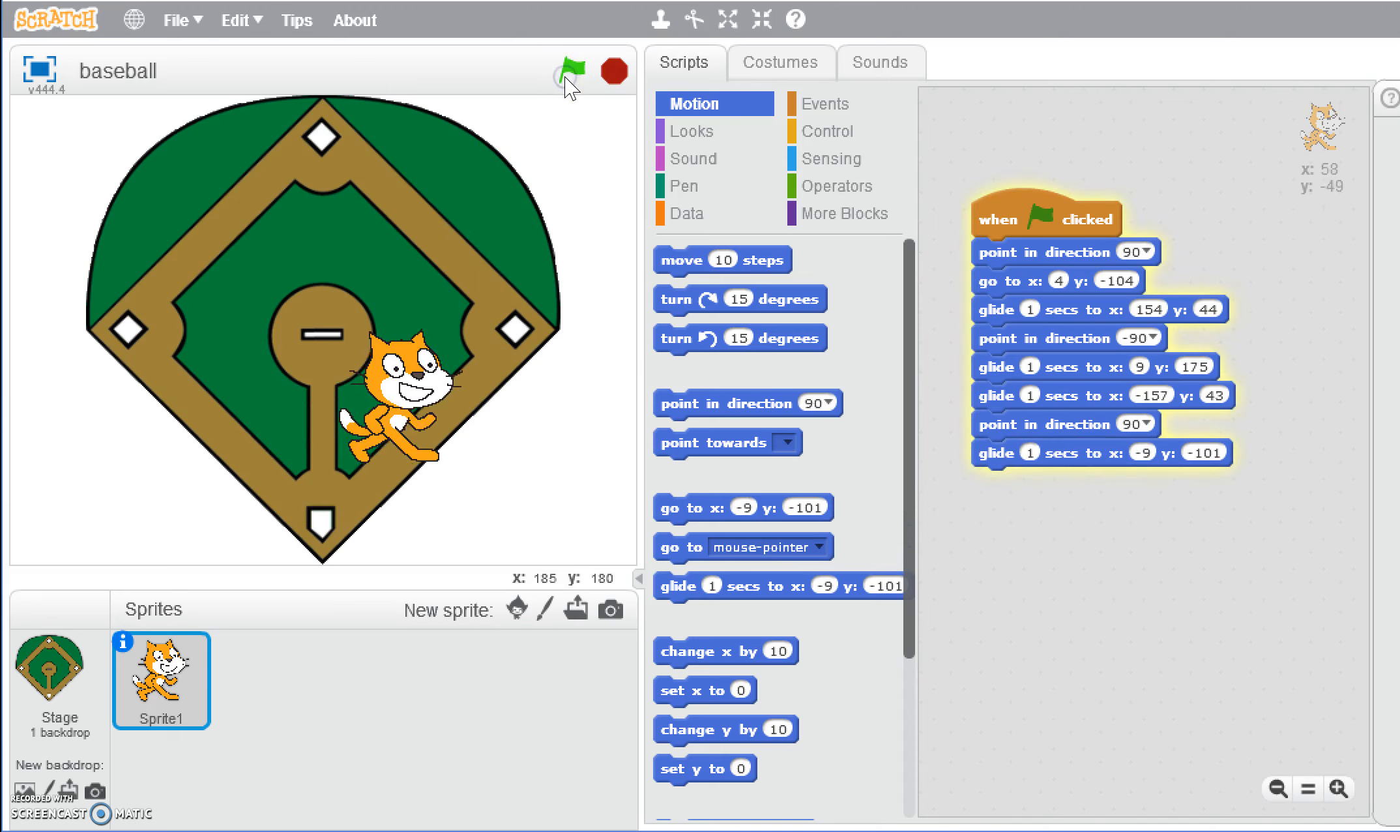
click(573, 70)
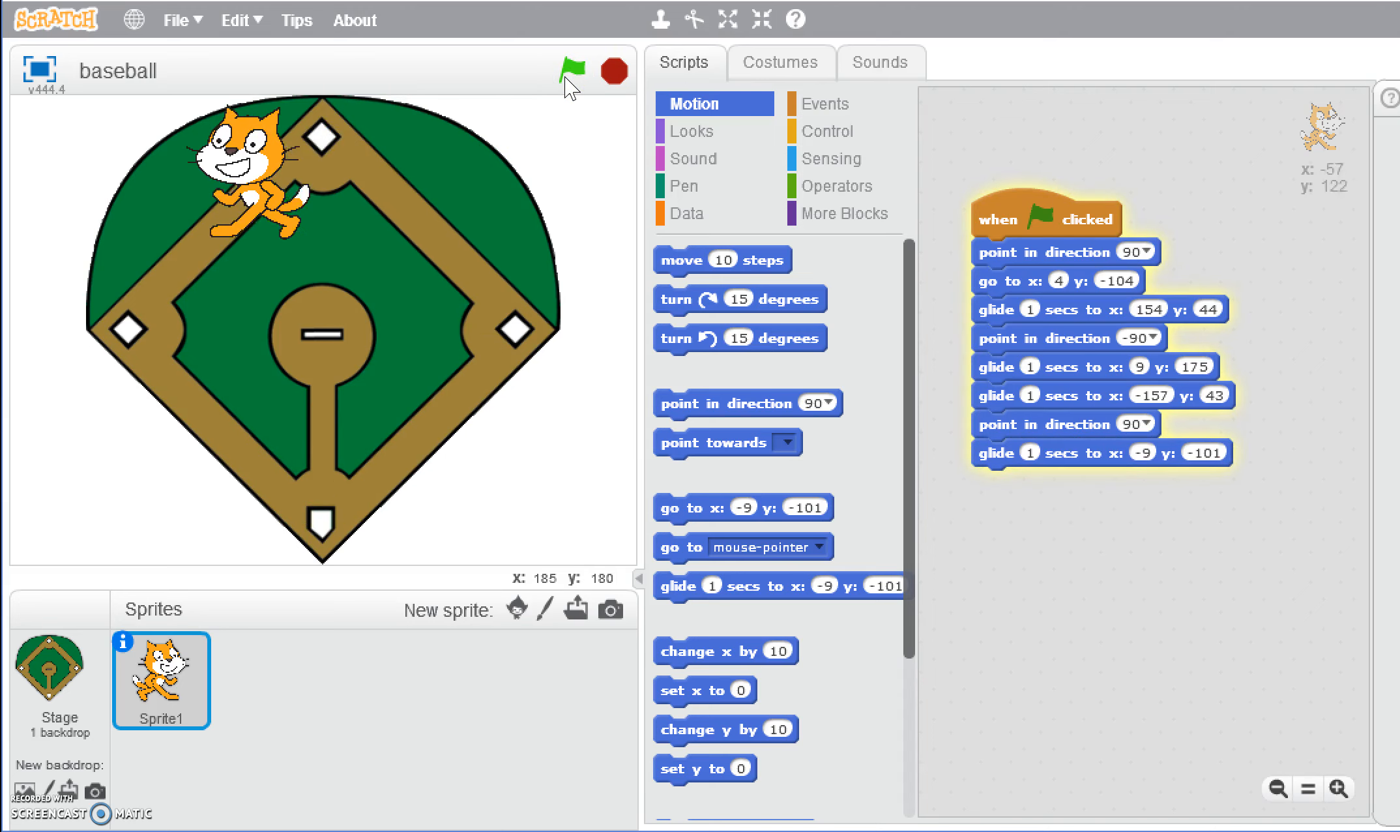
click(572, 68)
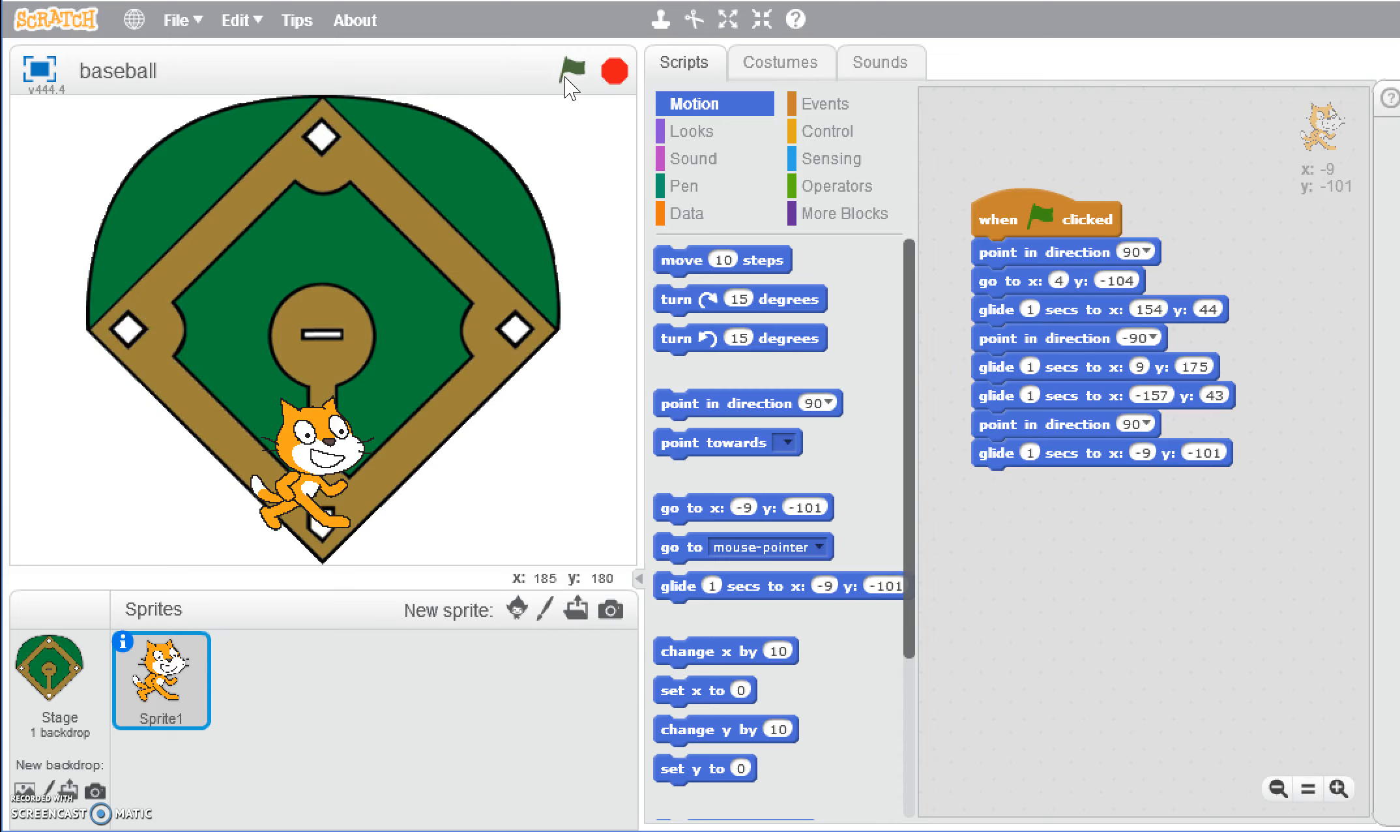
mouse_move(976, 498)
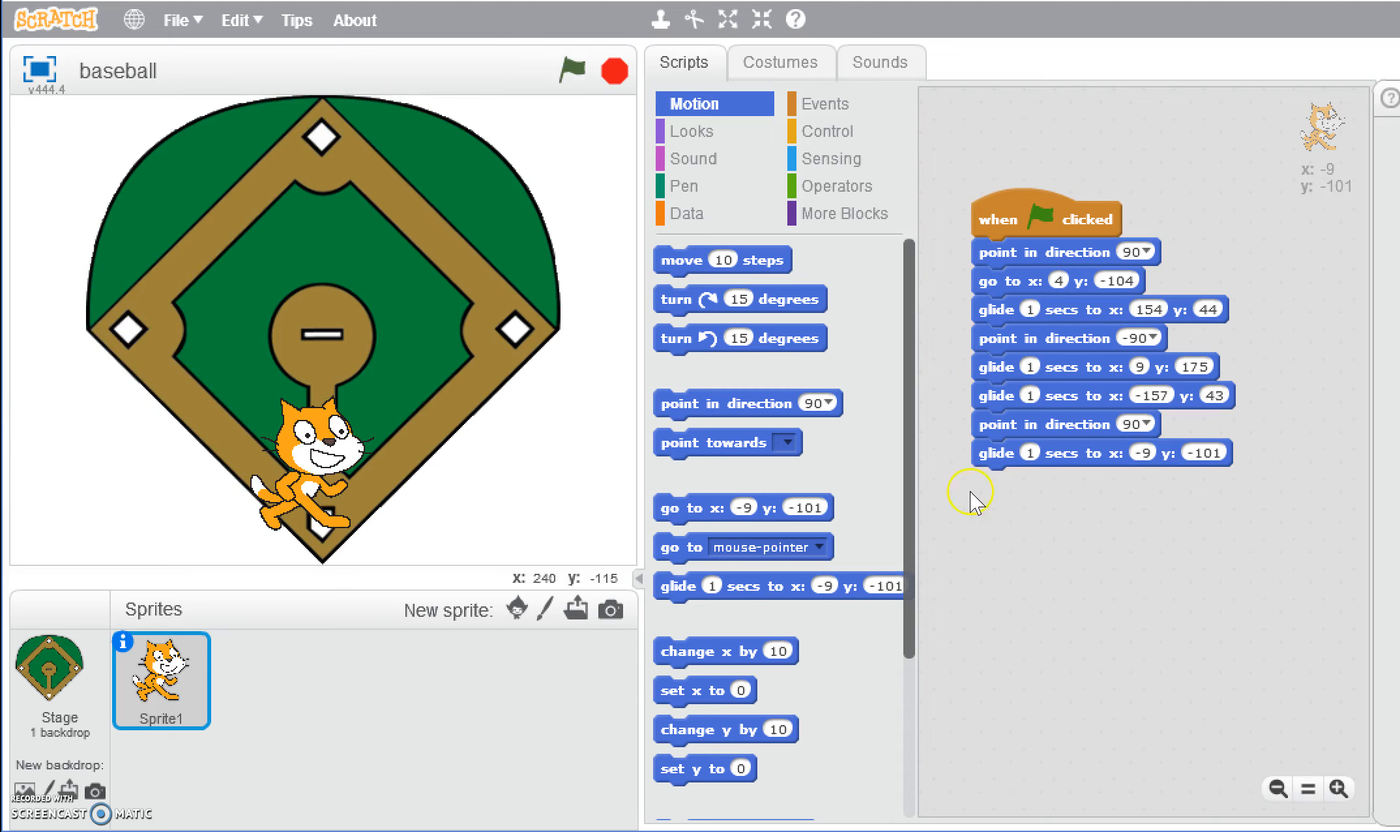
mouse_move(1073, 530)
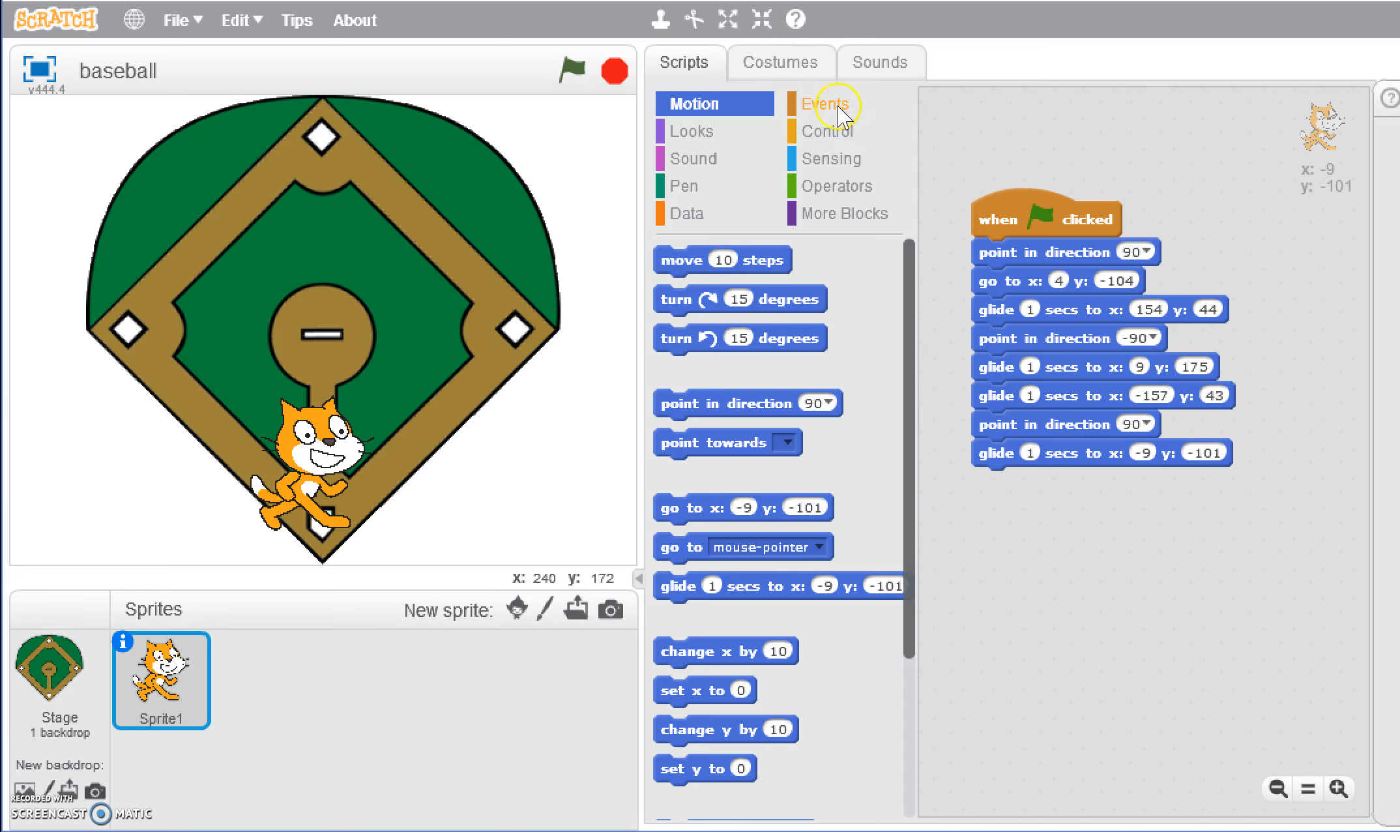
Place a second 'when flag clicked' hat below the first with a forever loop attached.
click(826, 104)
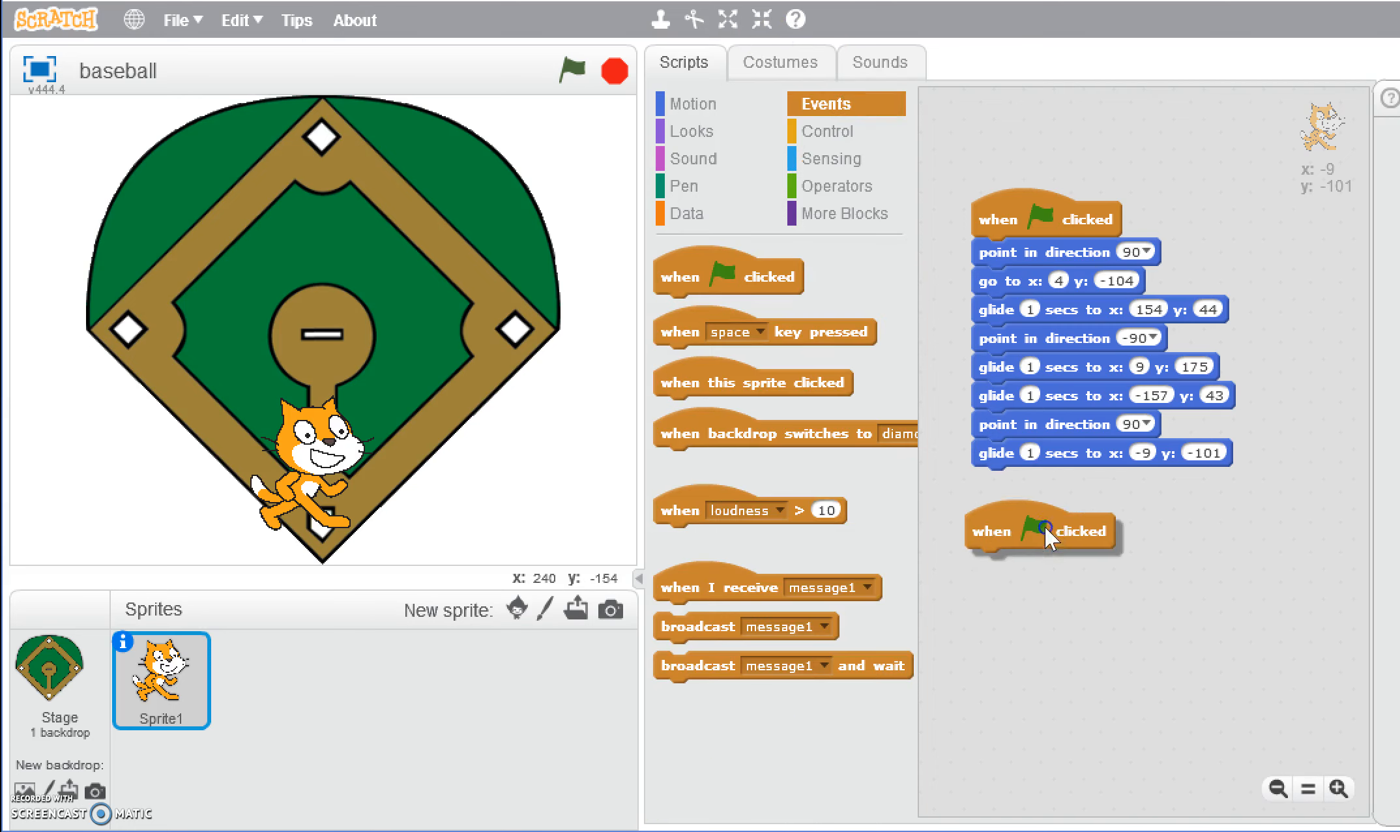
drag(1040, 529, 1061, 563)
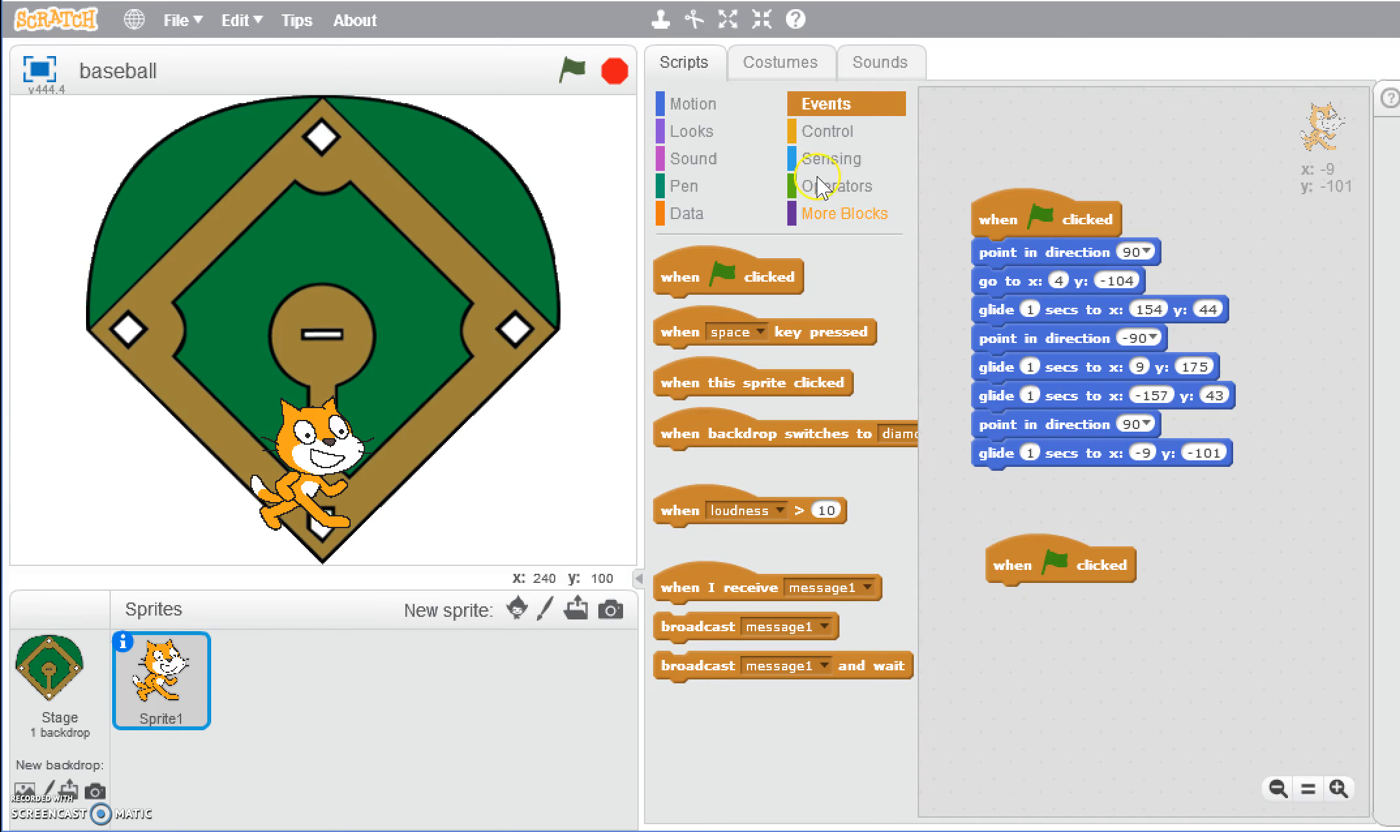
click(828, 132)
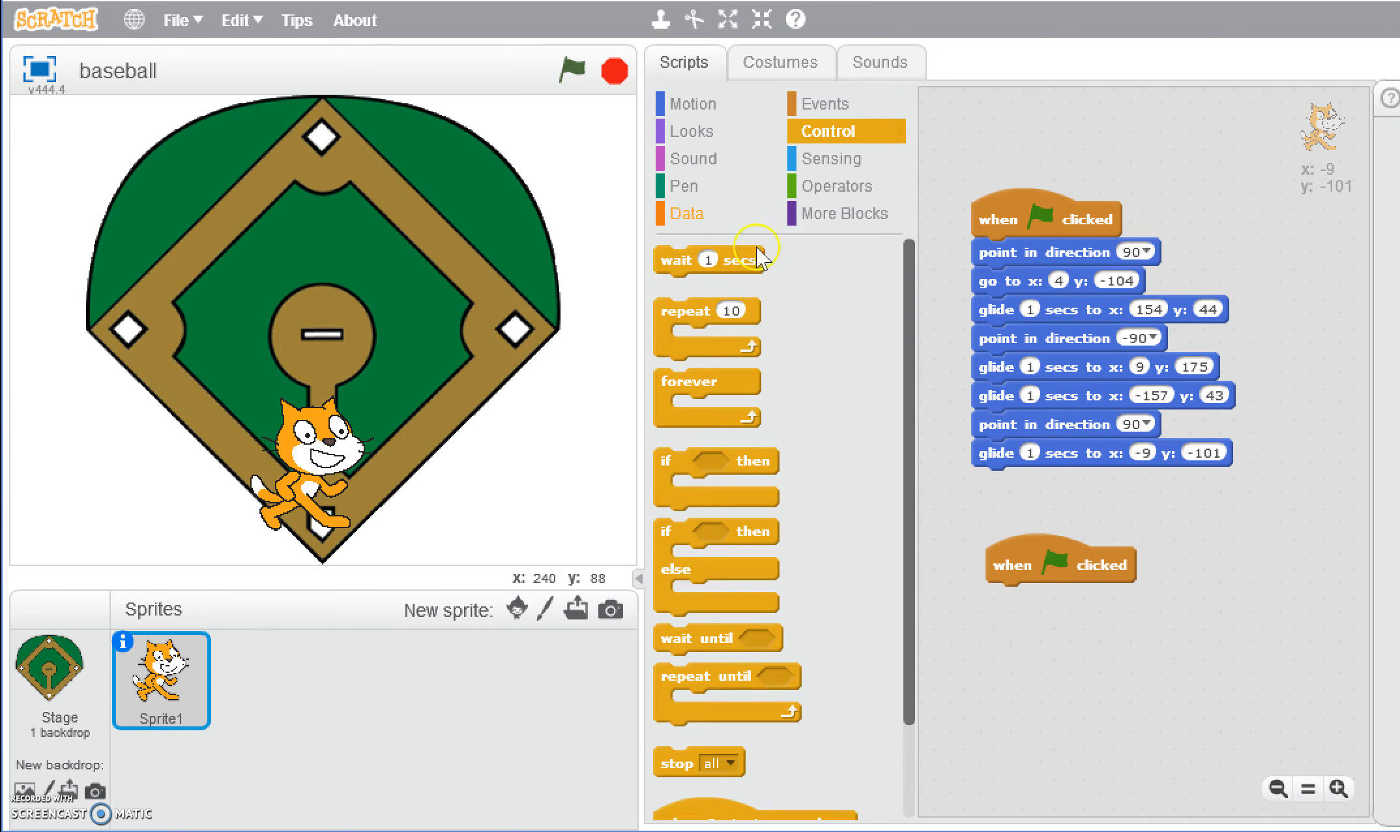
drag(707, 379, 899, 515)
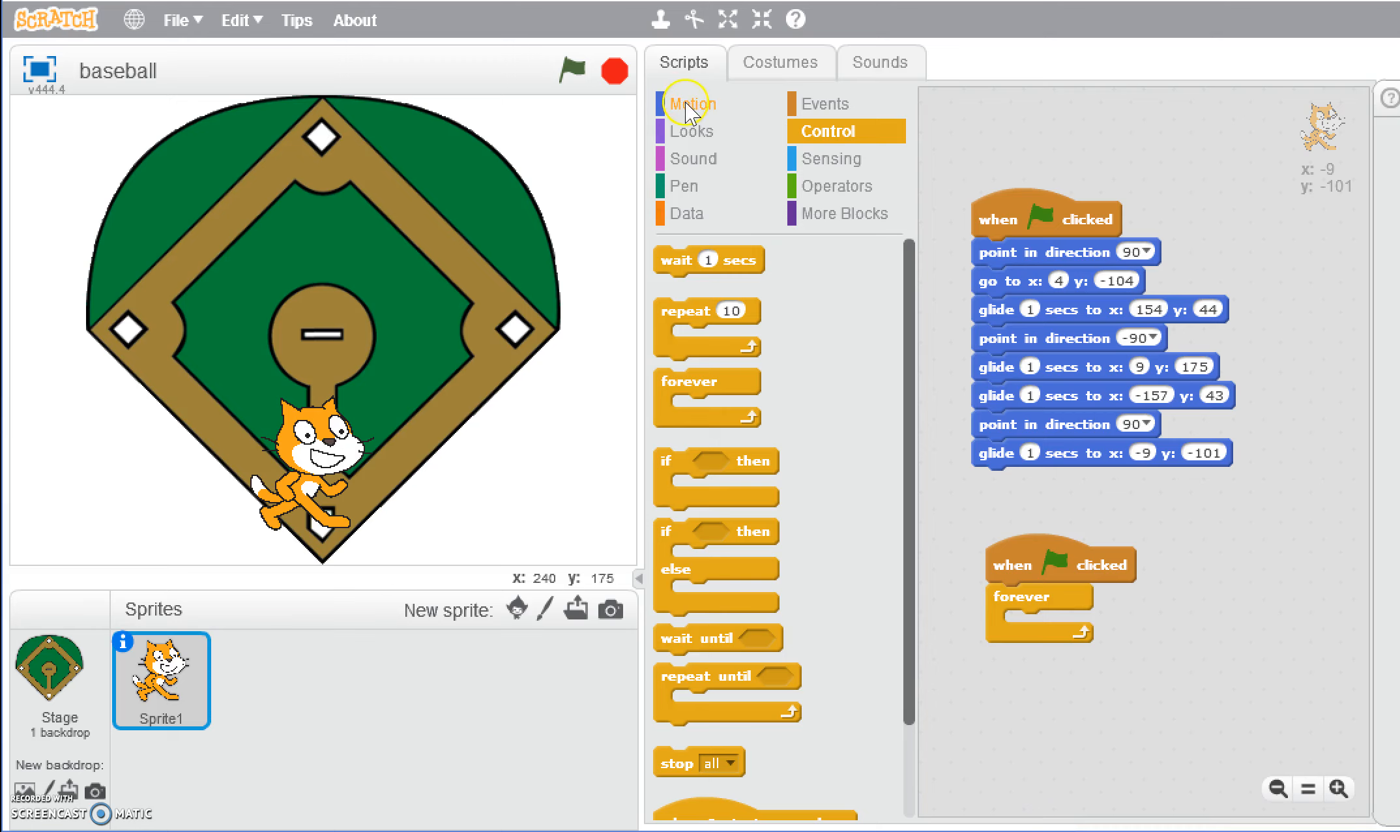
Put 'next costume' and 'wait .5 secs' inside the forever loop, then view the cat's costumes.
click(692, 105)
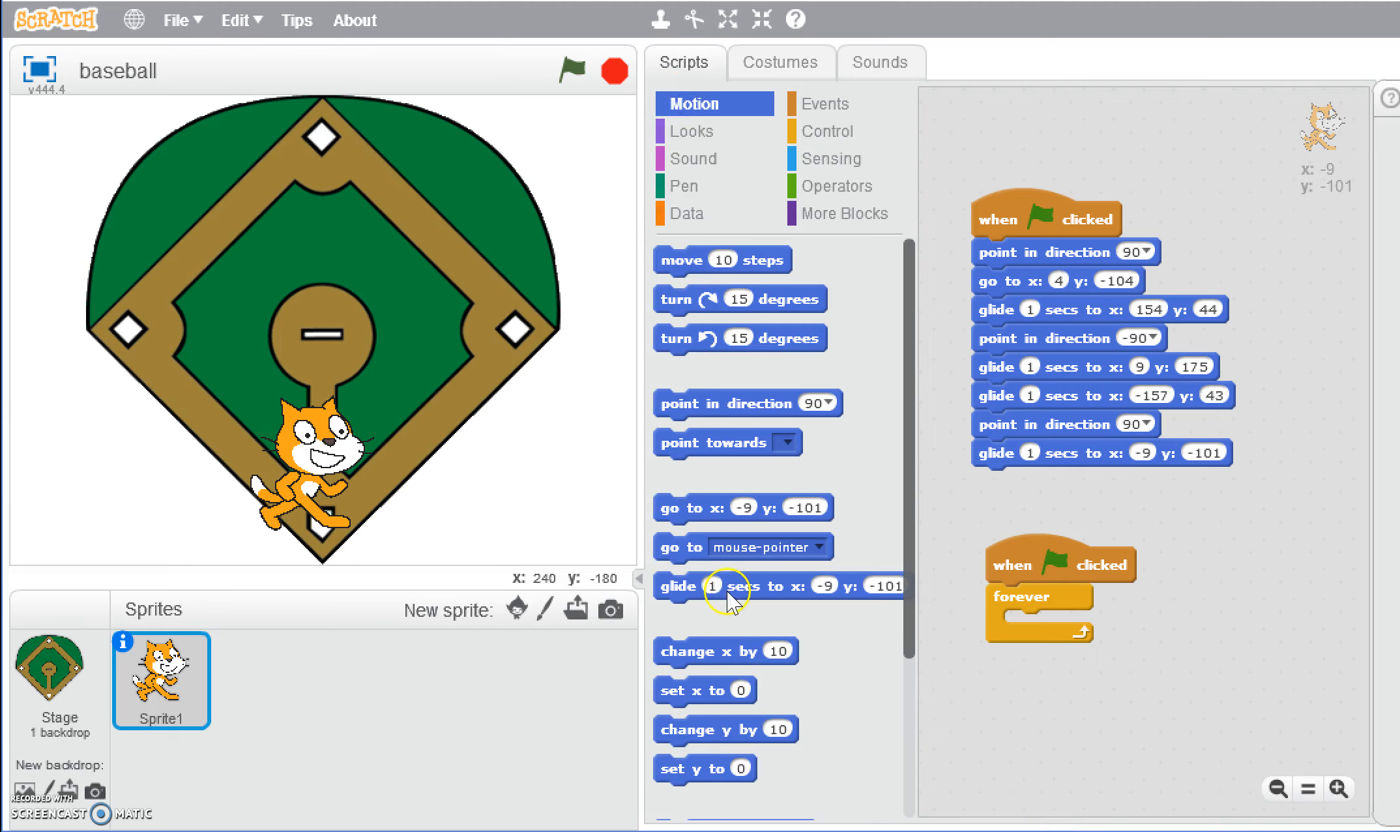
click(691, 132)
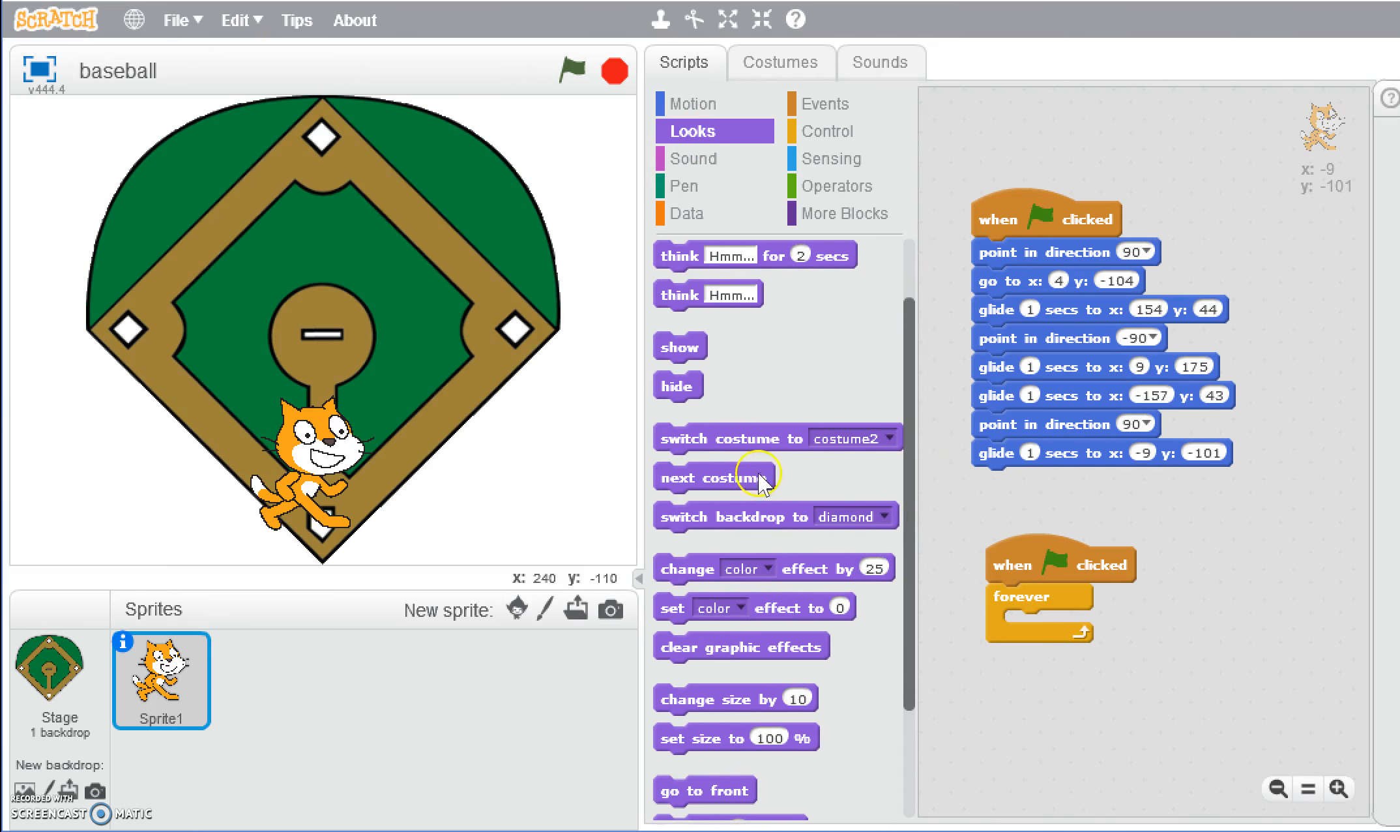
drag(715, 475, 1008, 609)
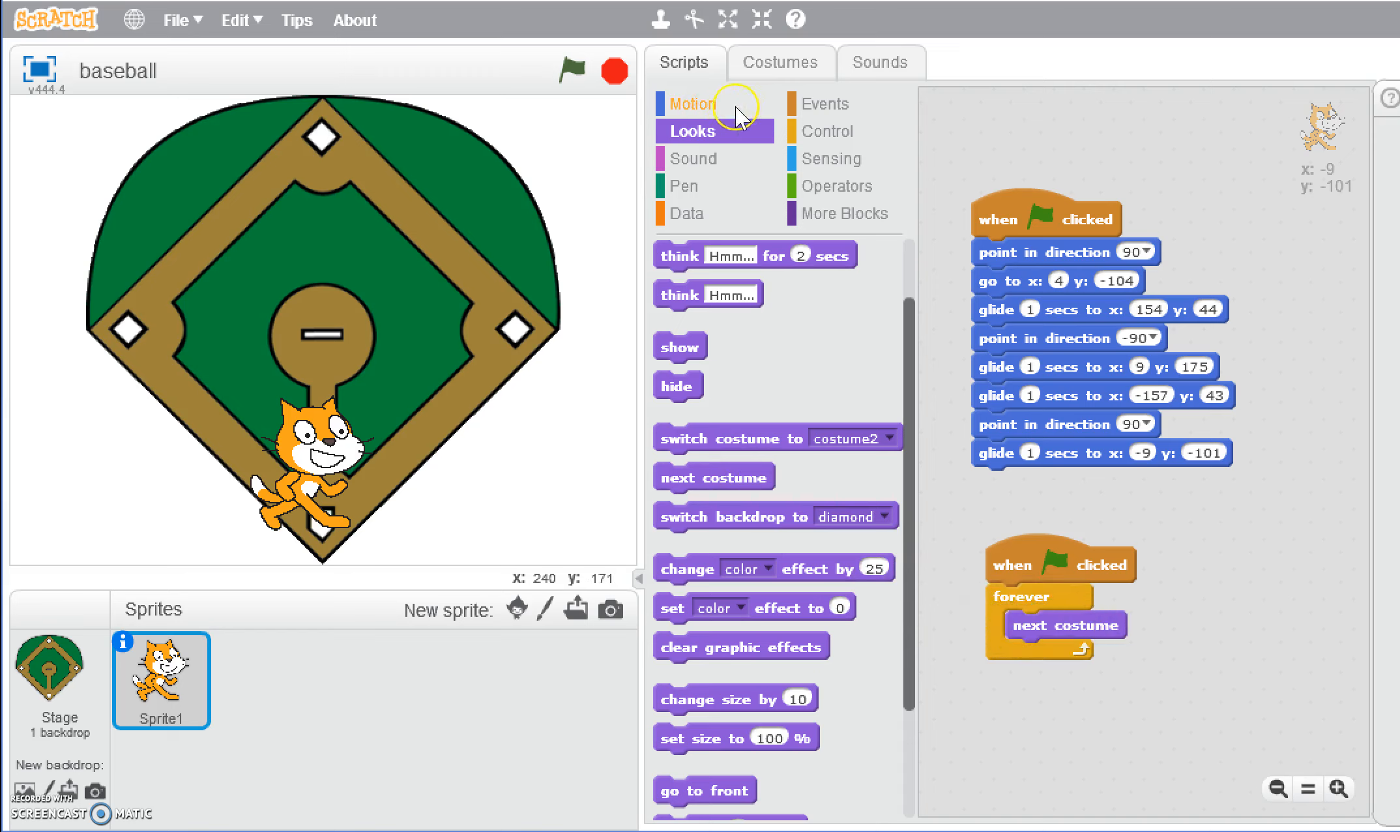
click(826, 132)
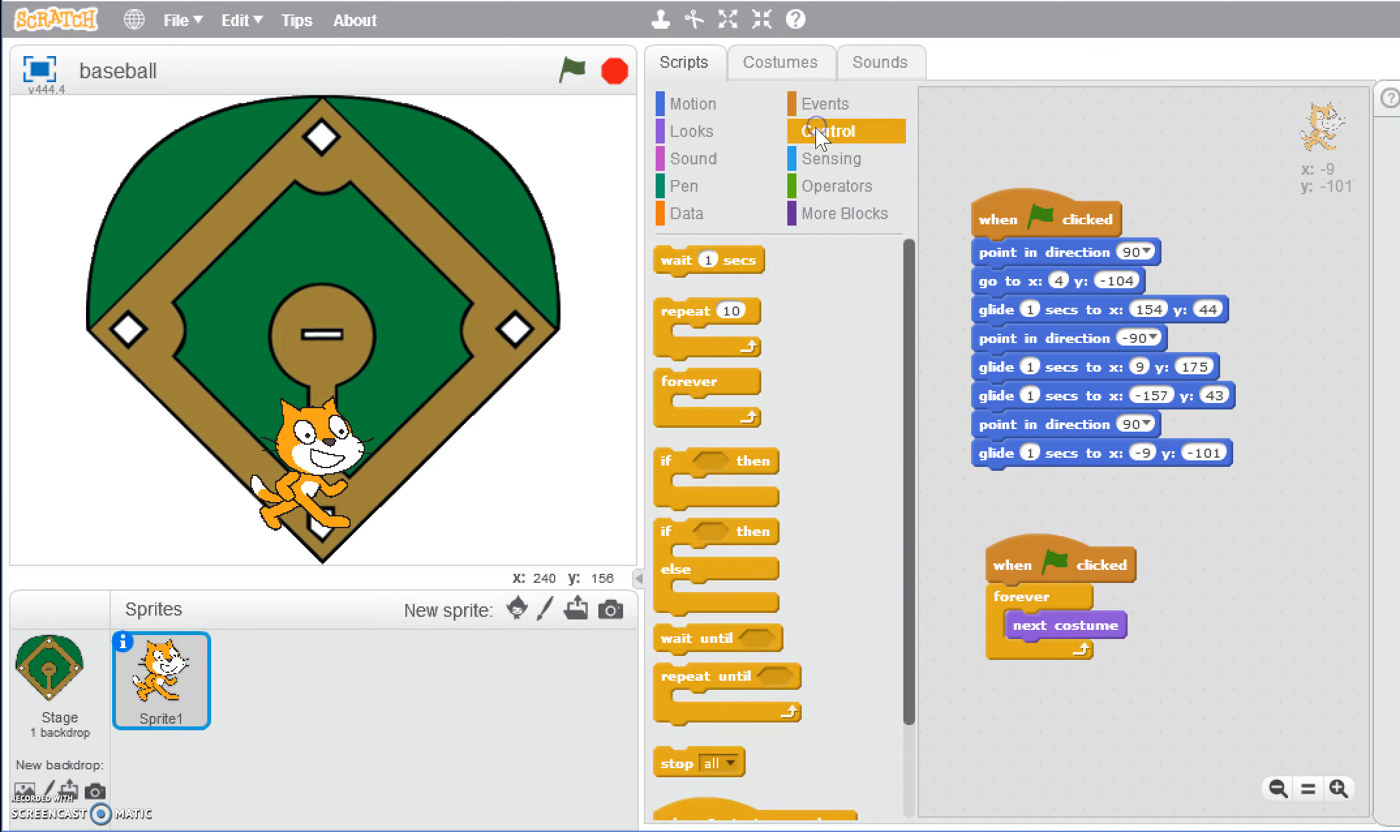
drag(708, 259, 1032, 644)
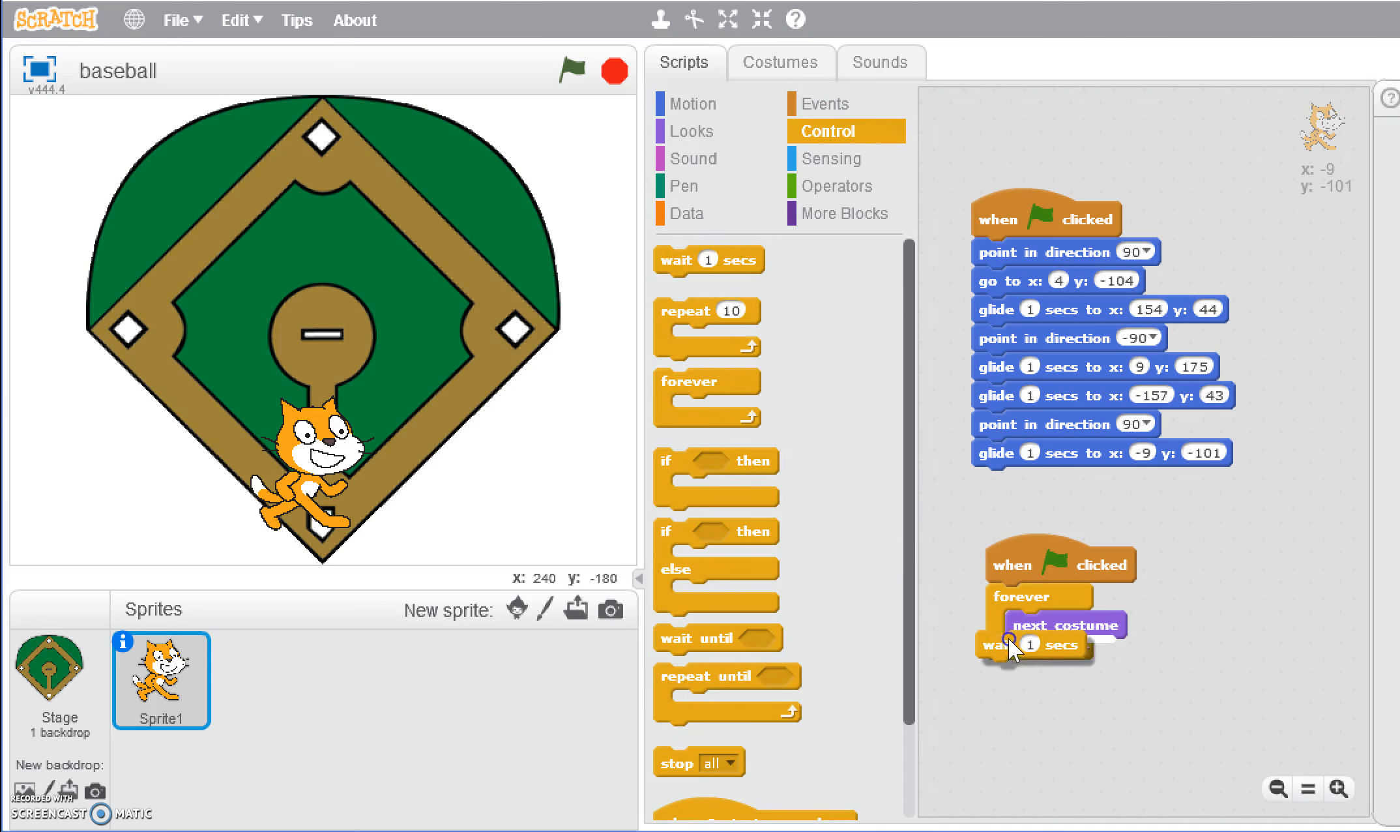
click(1060, 653)
text(.5)
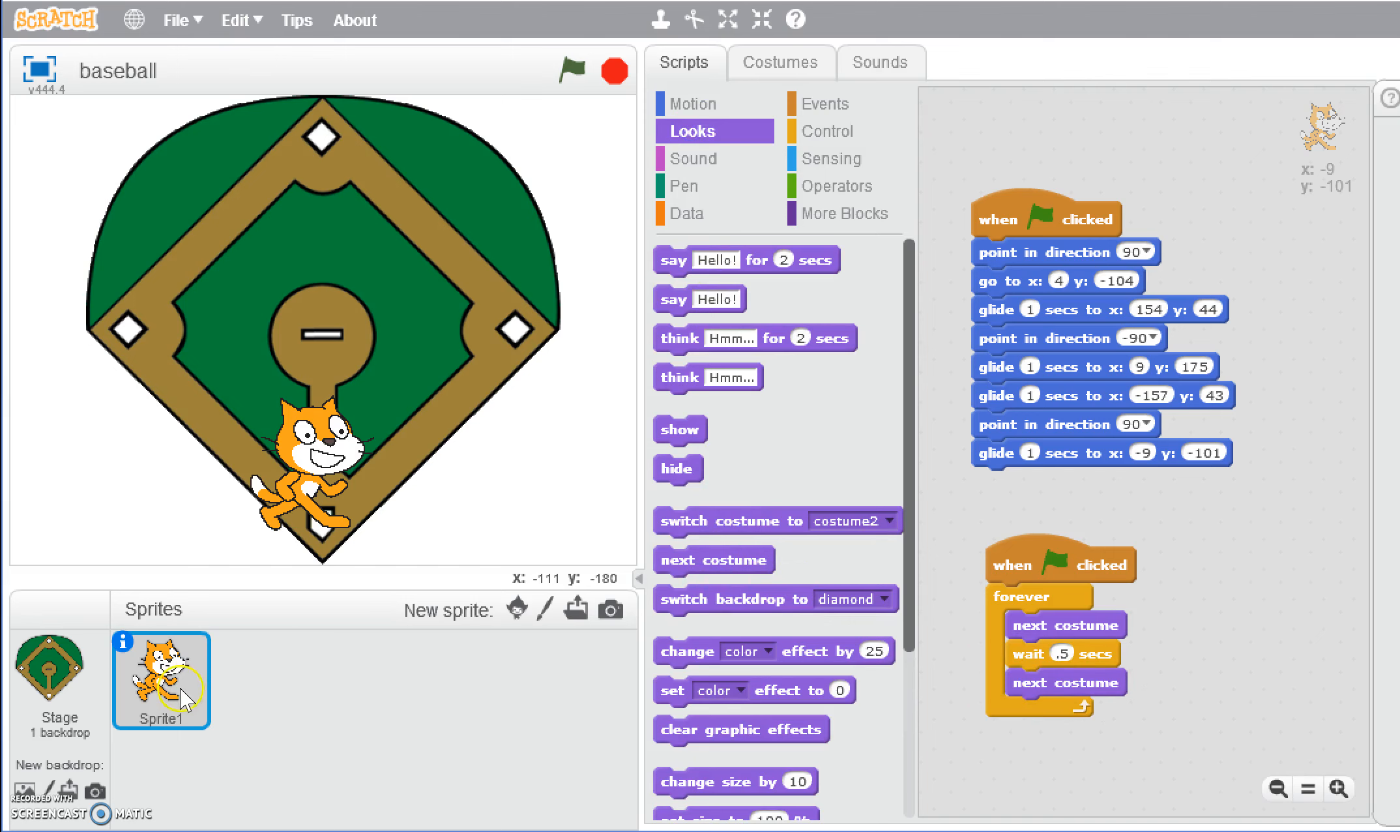
click(781, 63)
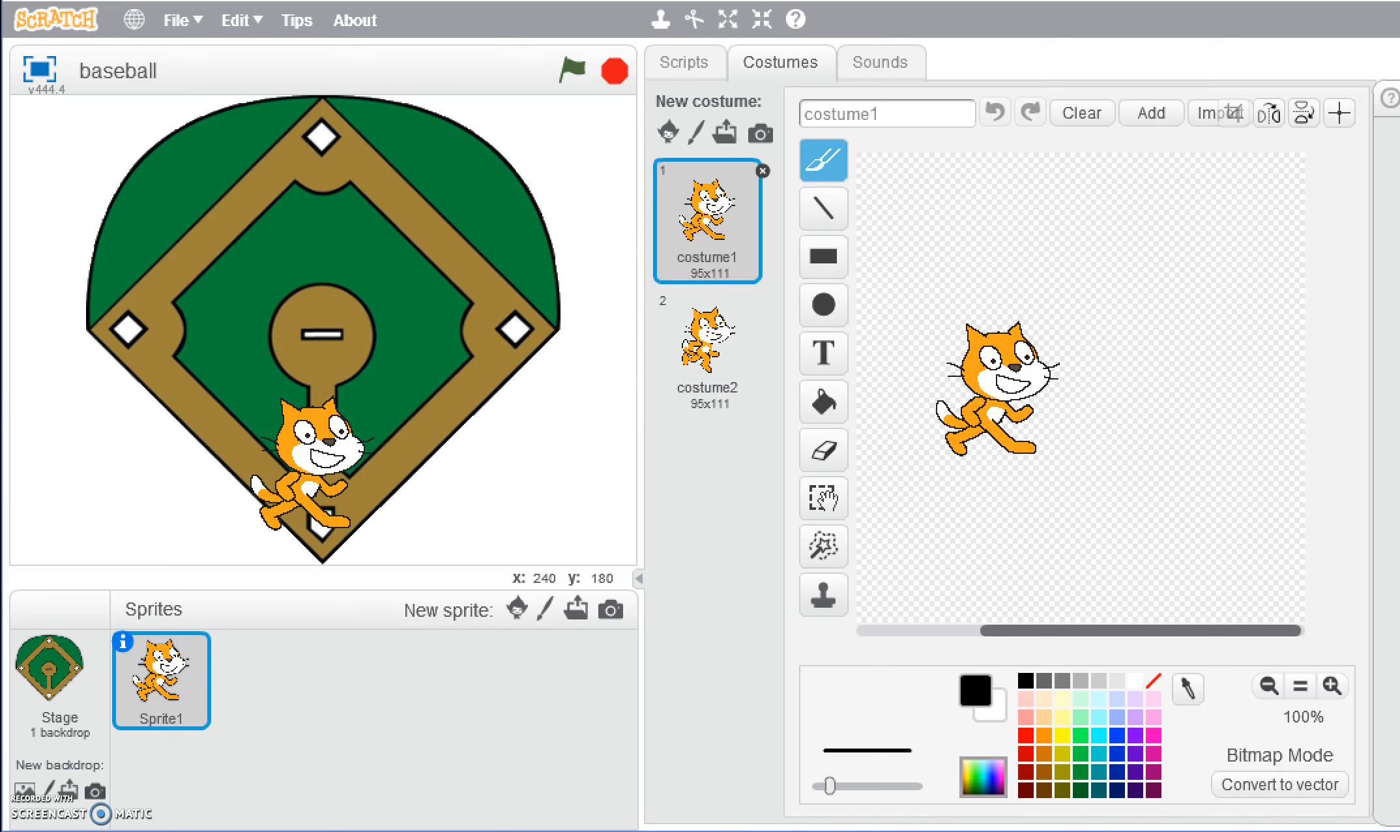
Return from the Costumes view to the cat's scripts.
click(683, 62)
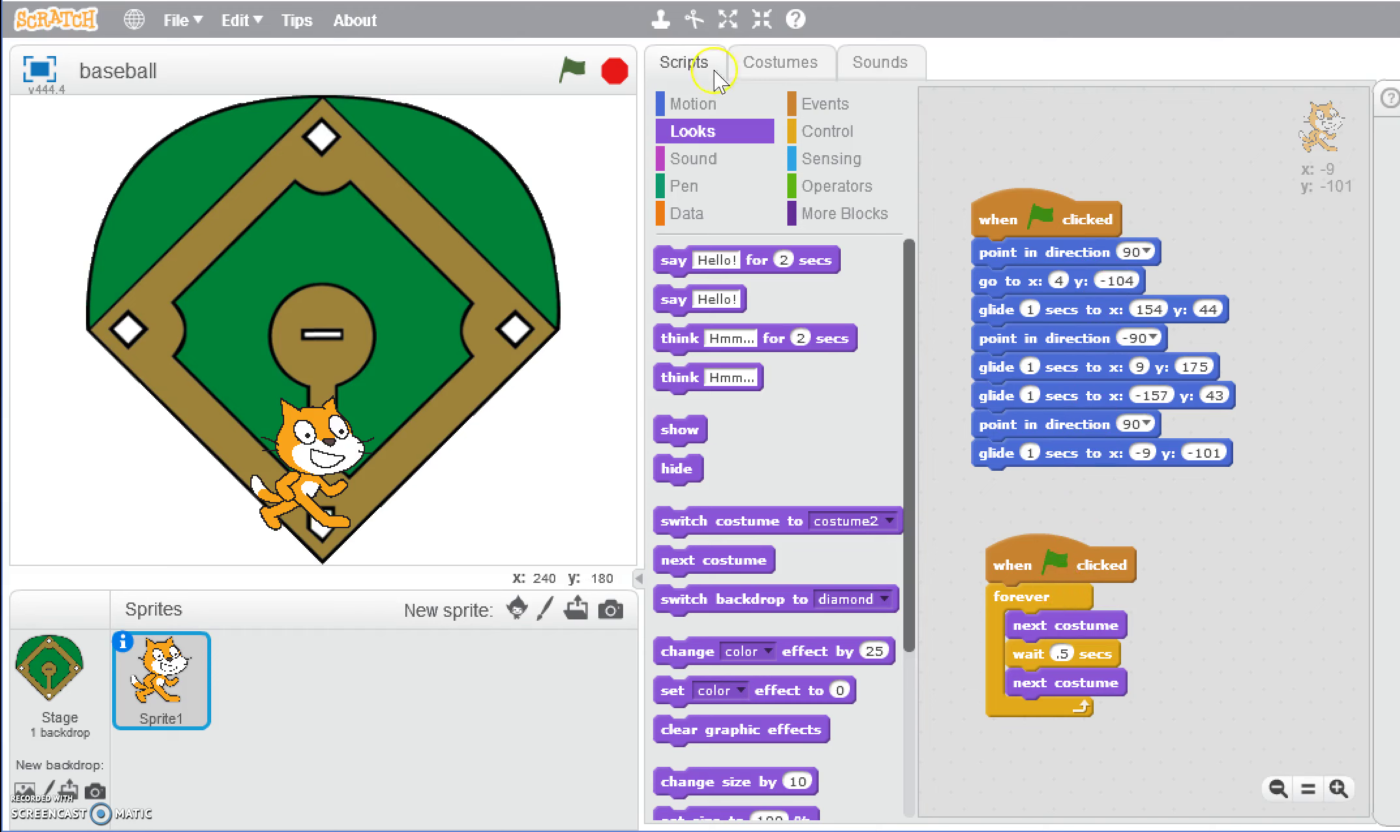
Run the project, change the costume wait to 1 second, and rerun the bases animation.
click(569, 70)
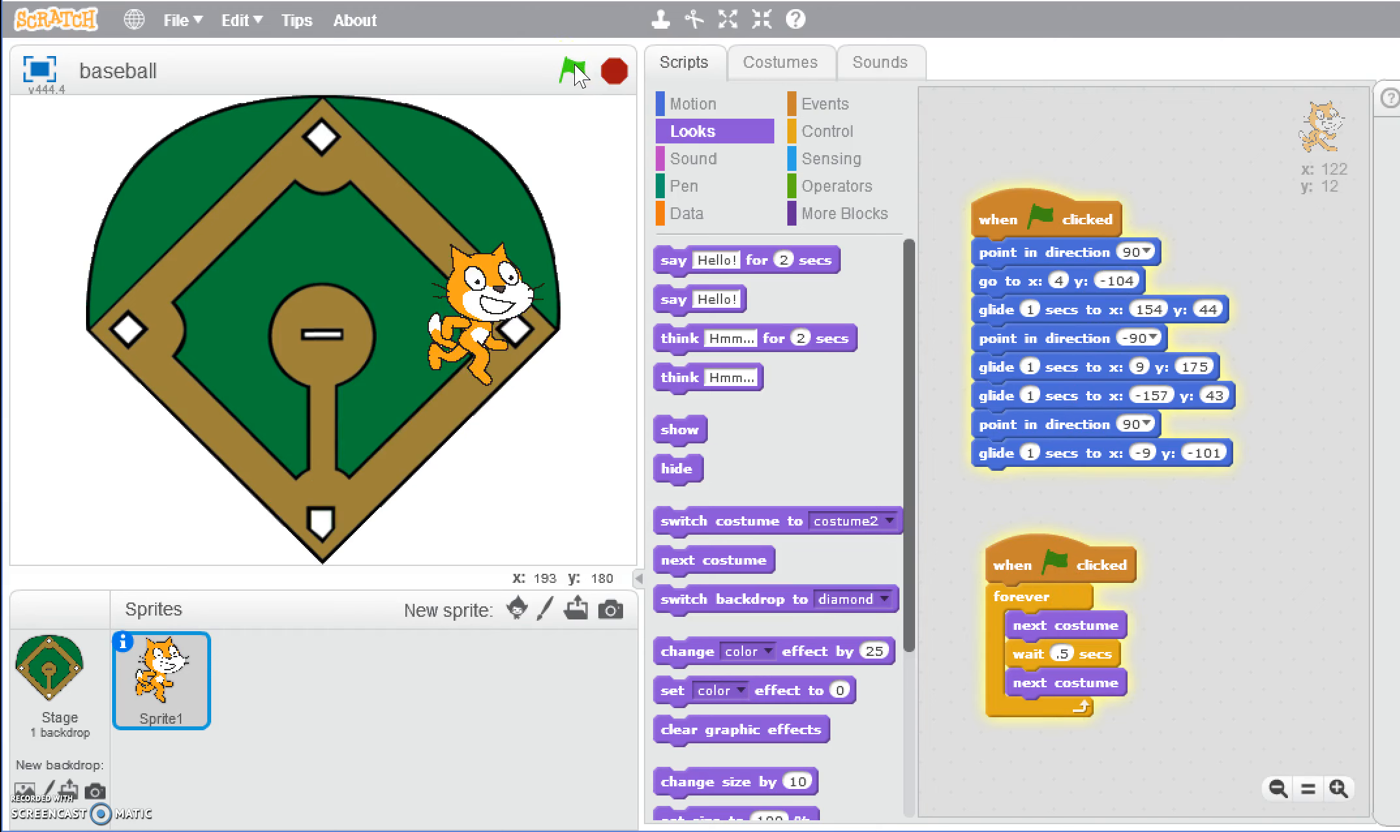
click(571, 68)
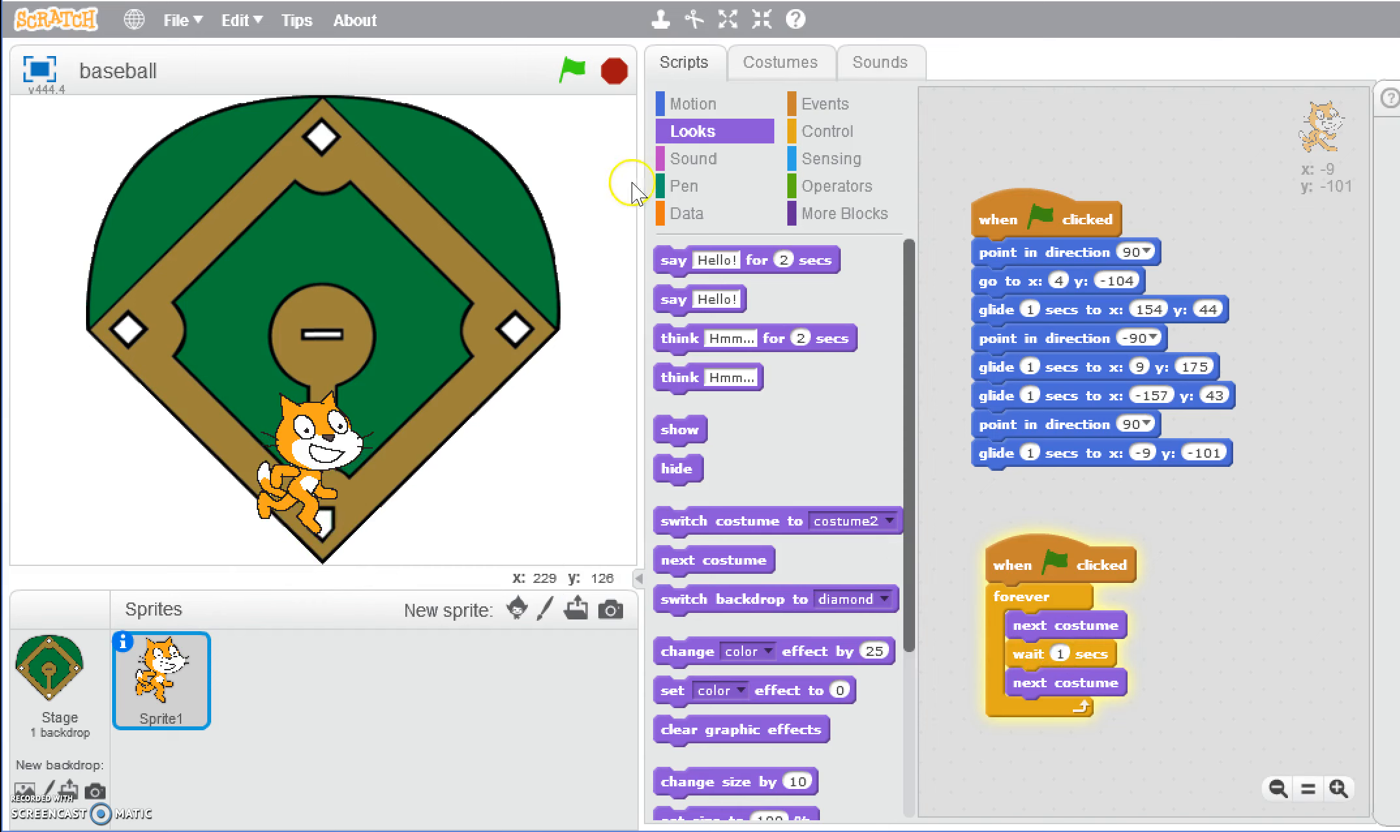
click(572, 71)
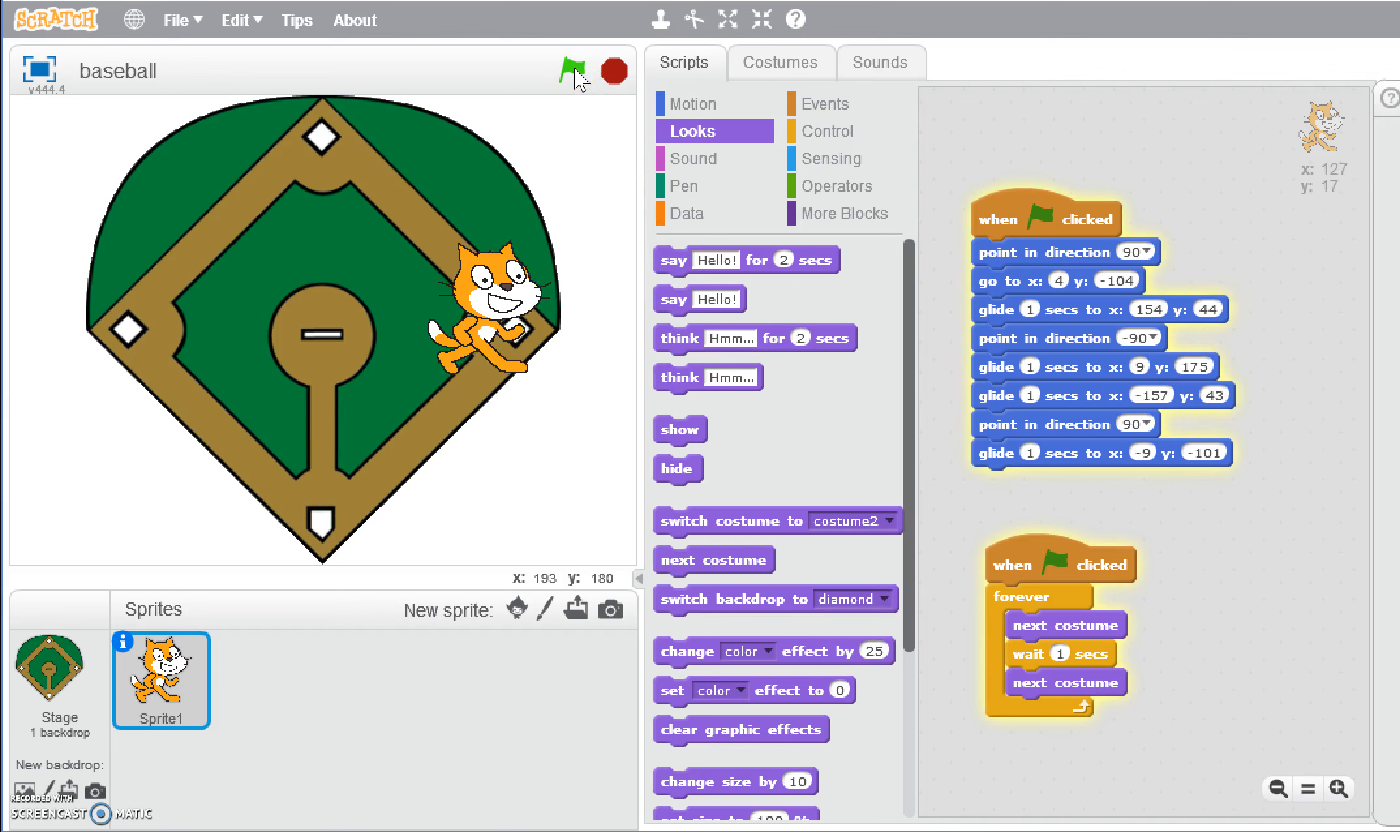
click(572, 64)
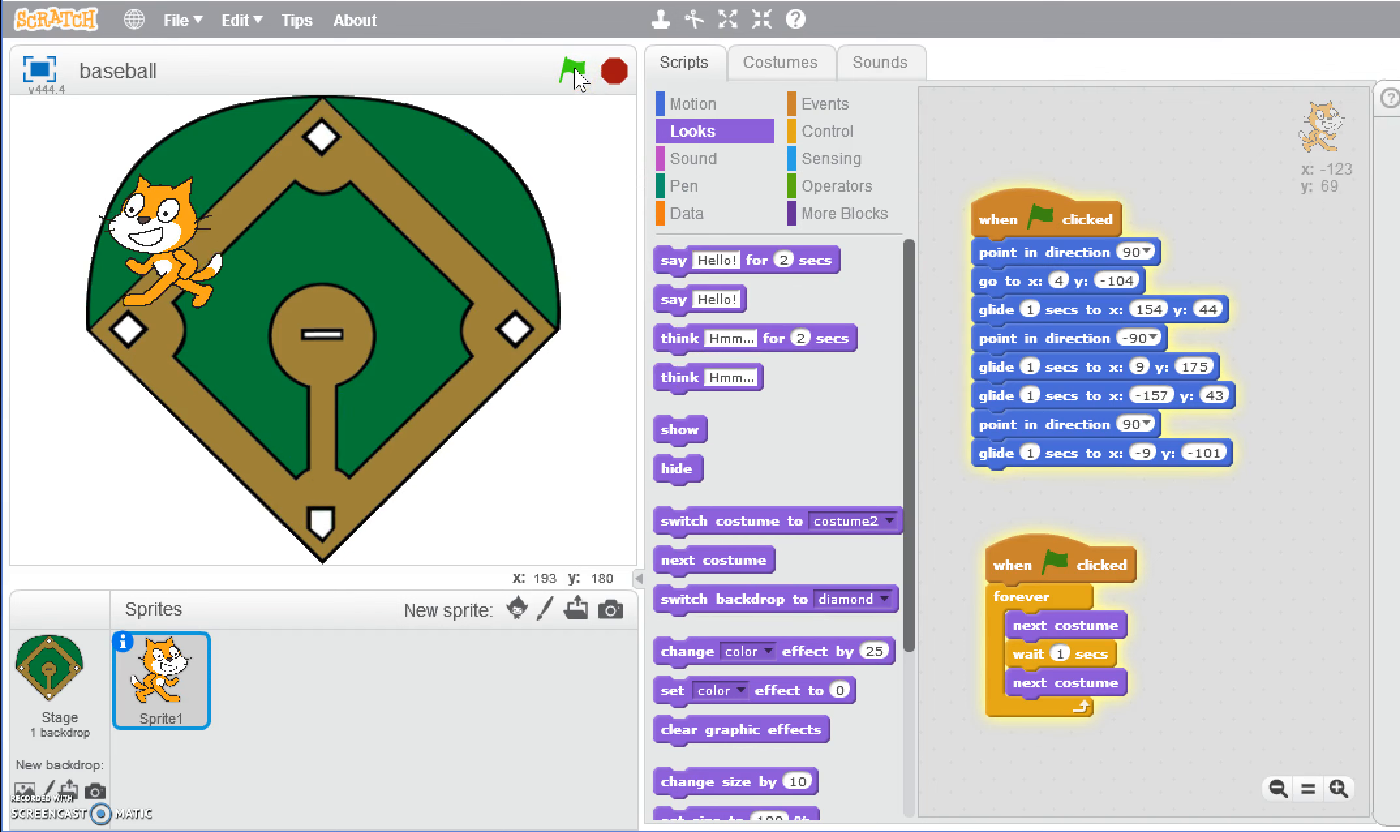
click(572, 68)
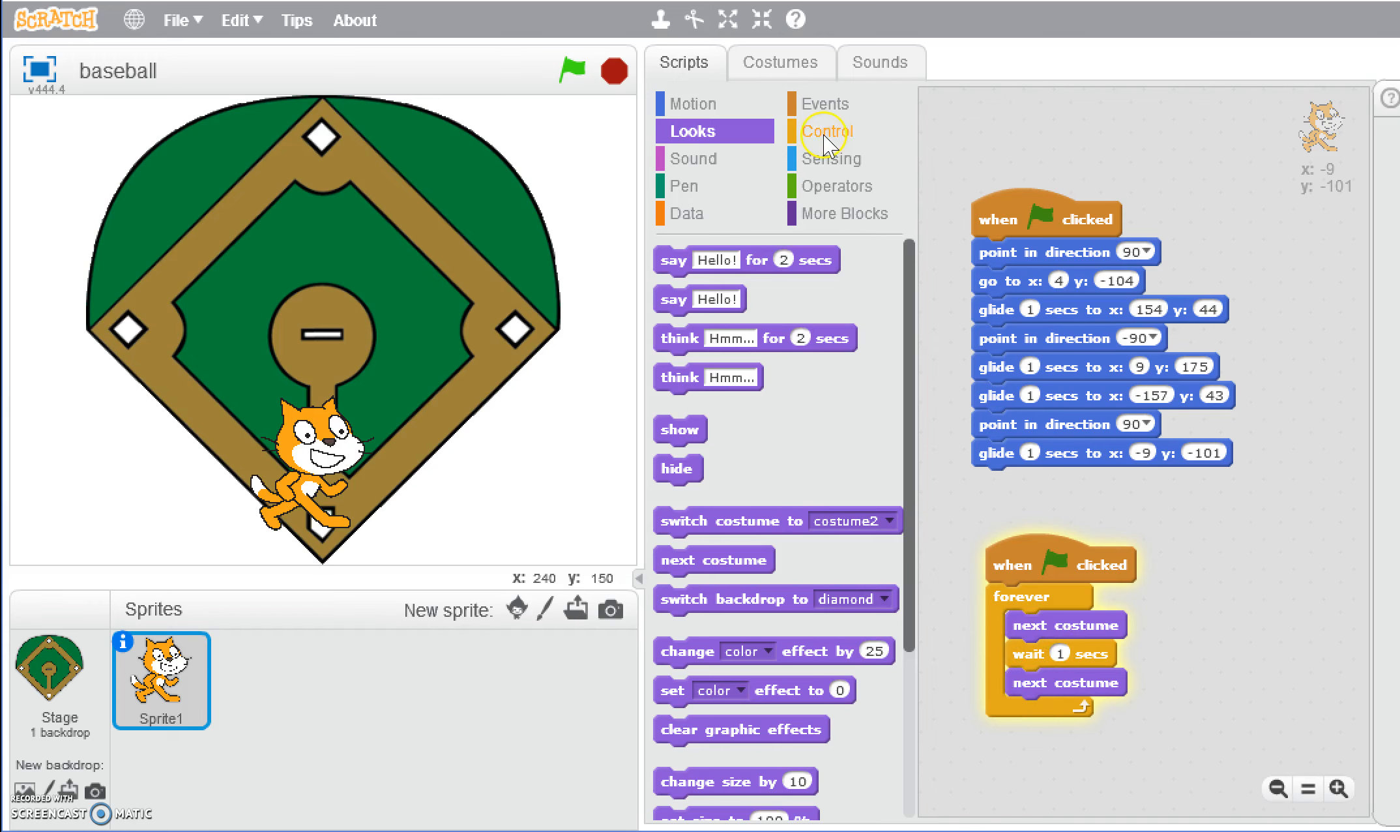
Add a second 'wait .5 secs' after the second next costume and run the green flag to test.
click(827, 132)
text(.5)
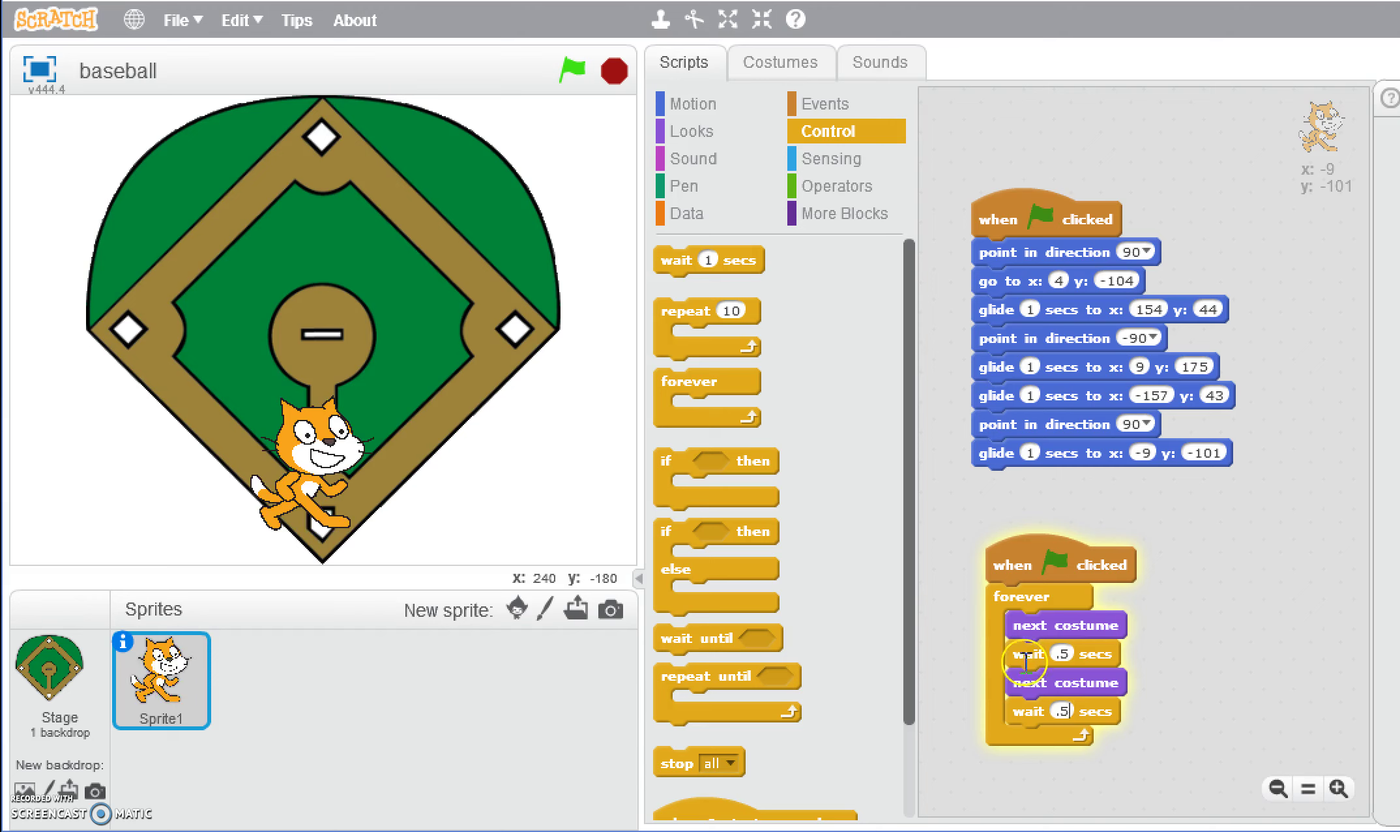
click(571, 72)
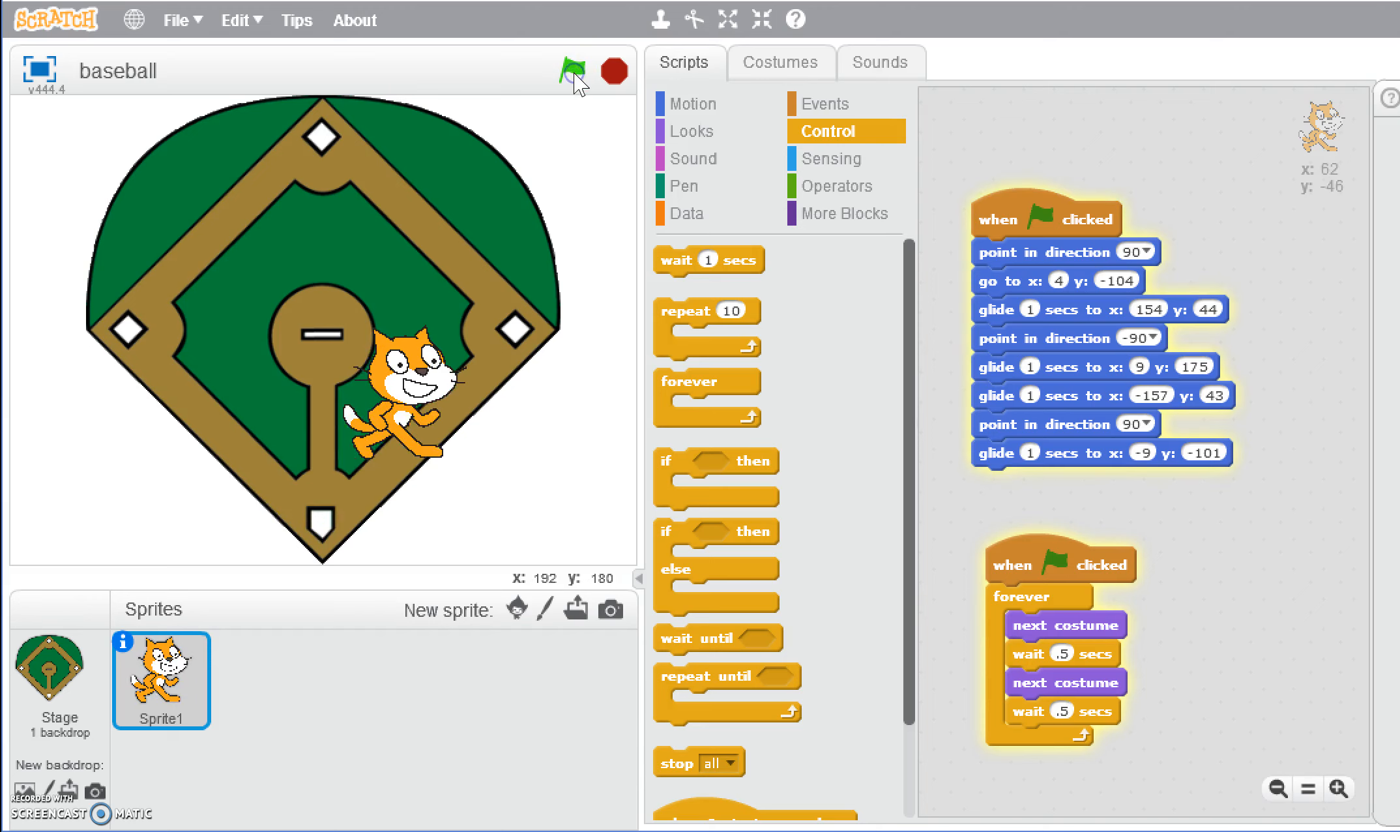
click(574, 70)
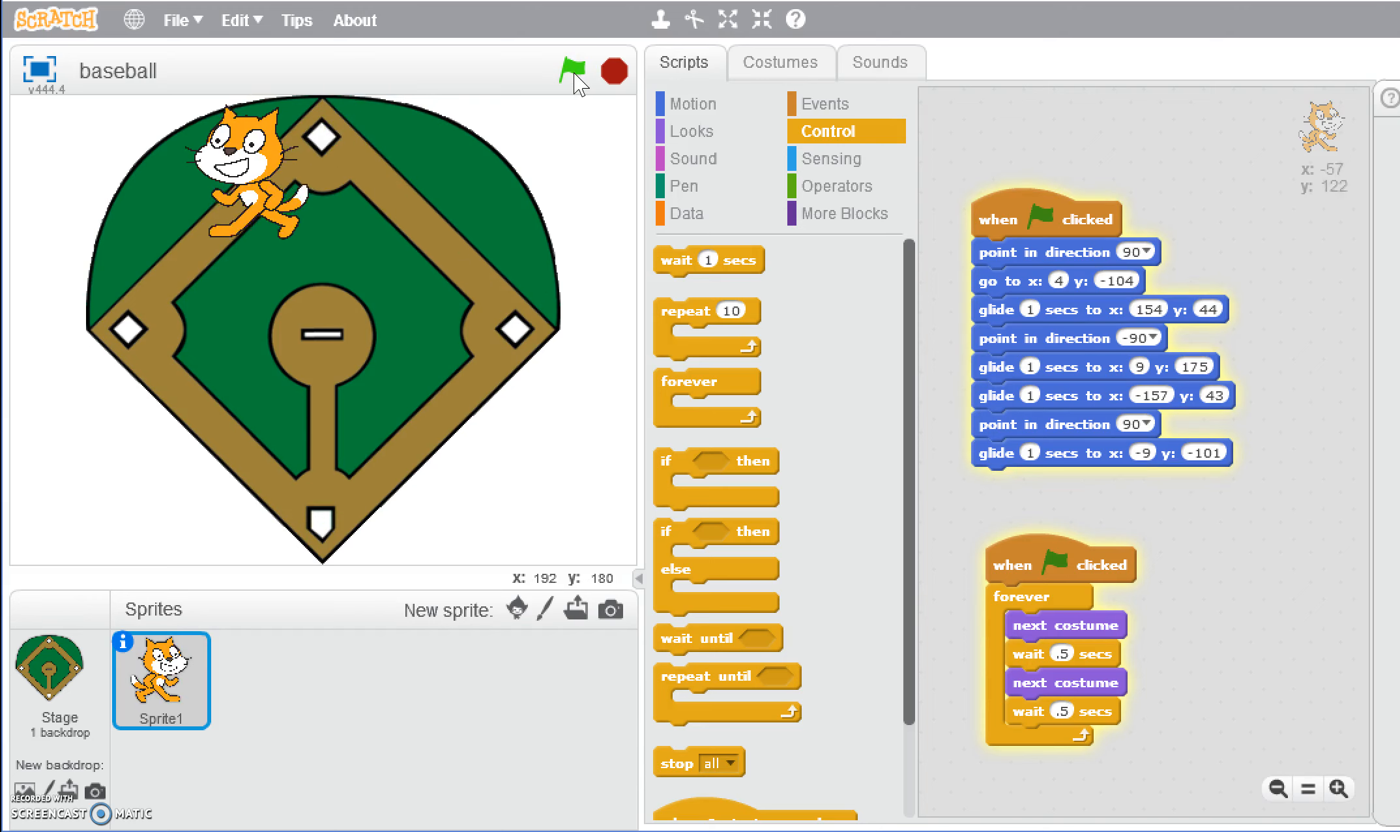
click(574, 68)
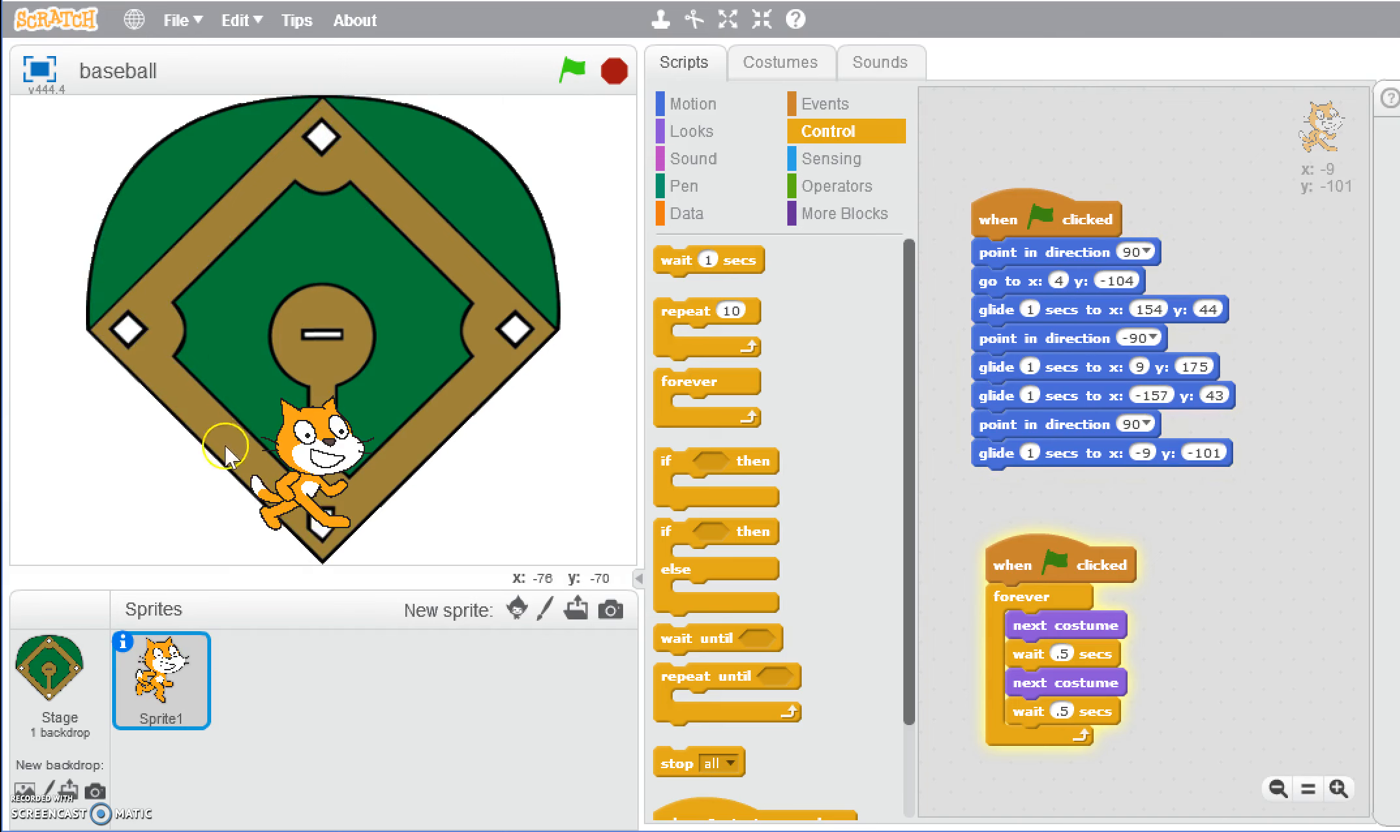
mouse_move(253, 559)
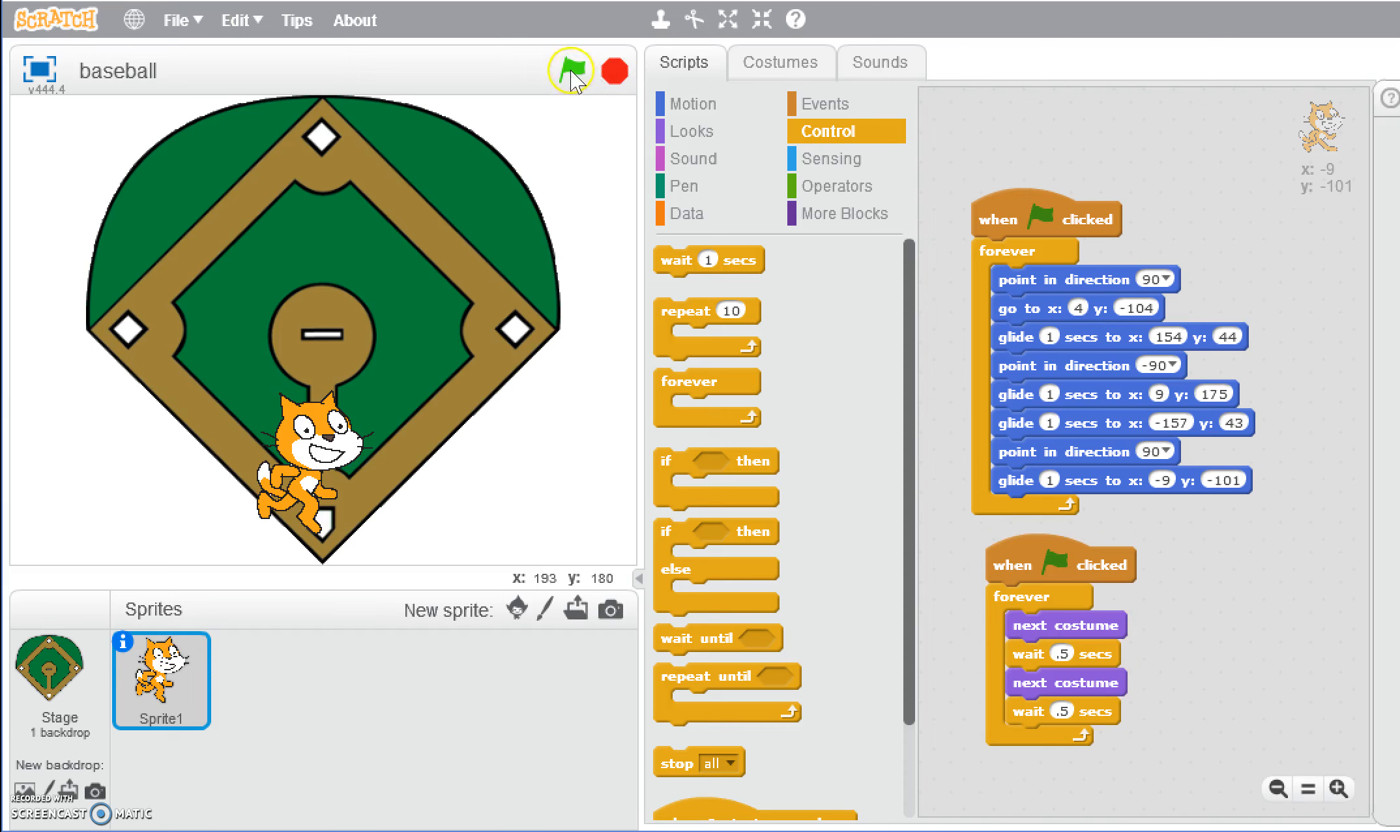
Run the green flag repeatedly to watch the cat lap the bases endlessly with costumes alternating.
click(572, 71)
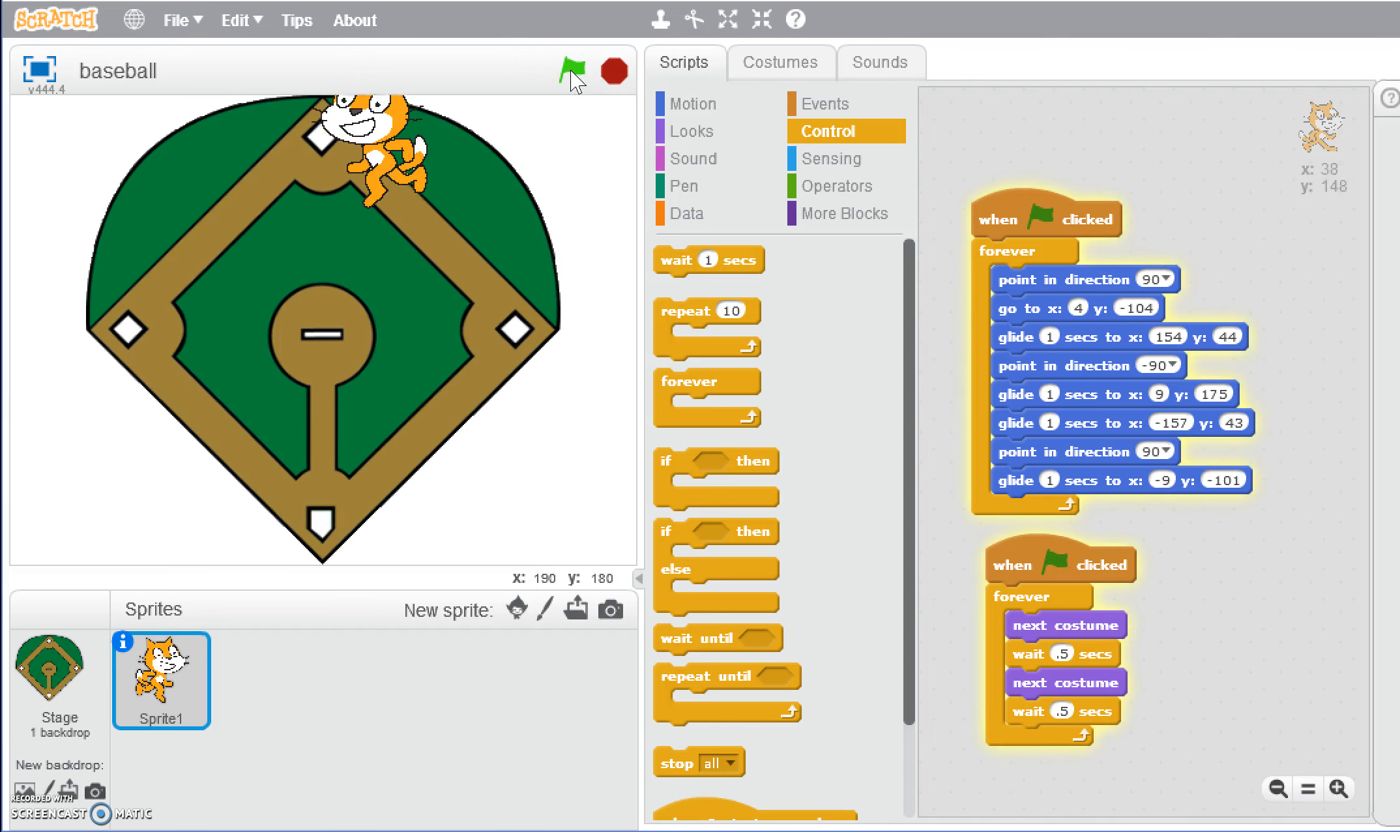
click(573, 69)
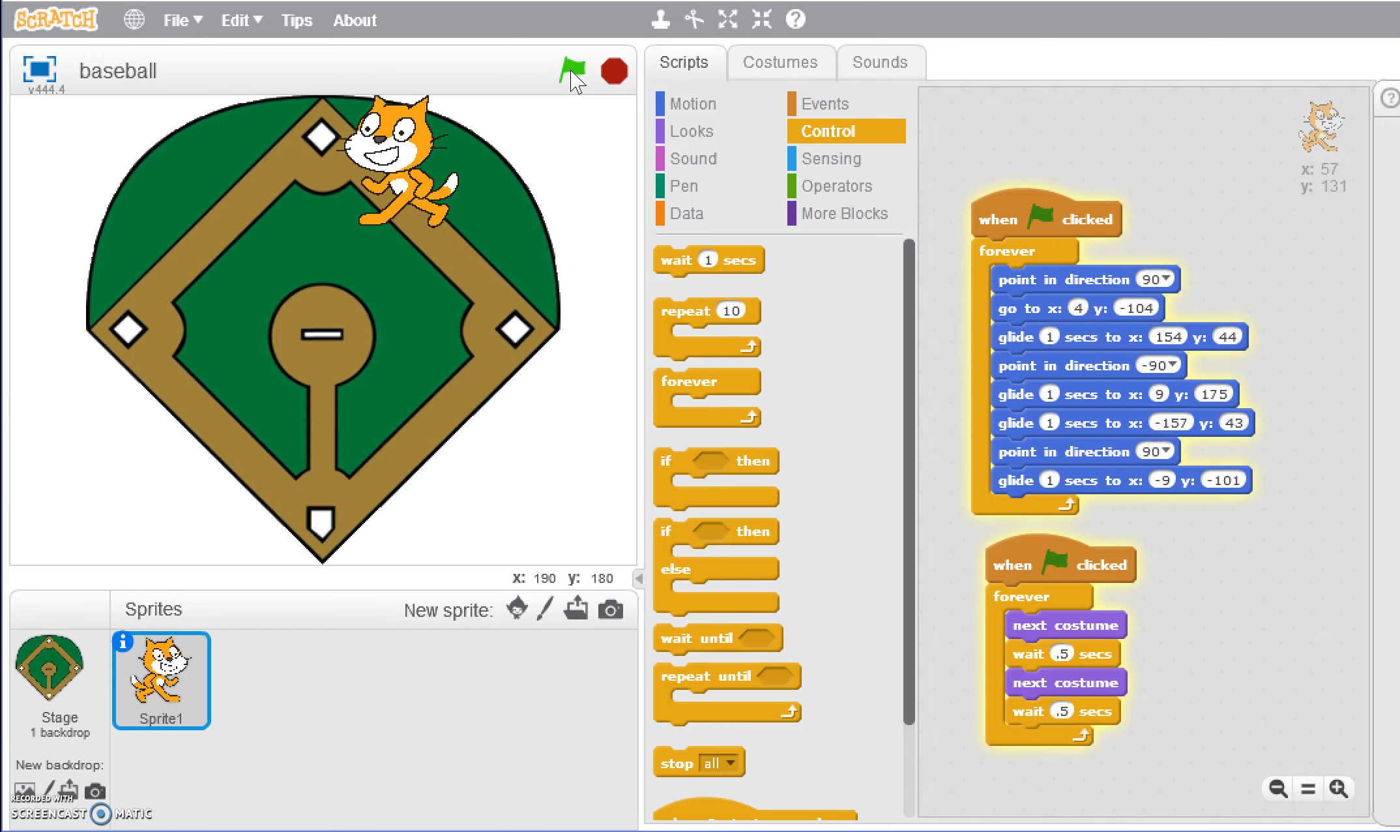
click(576, 68)
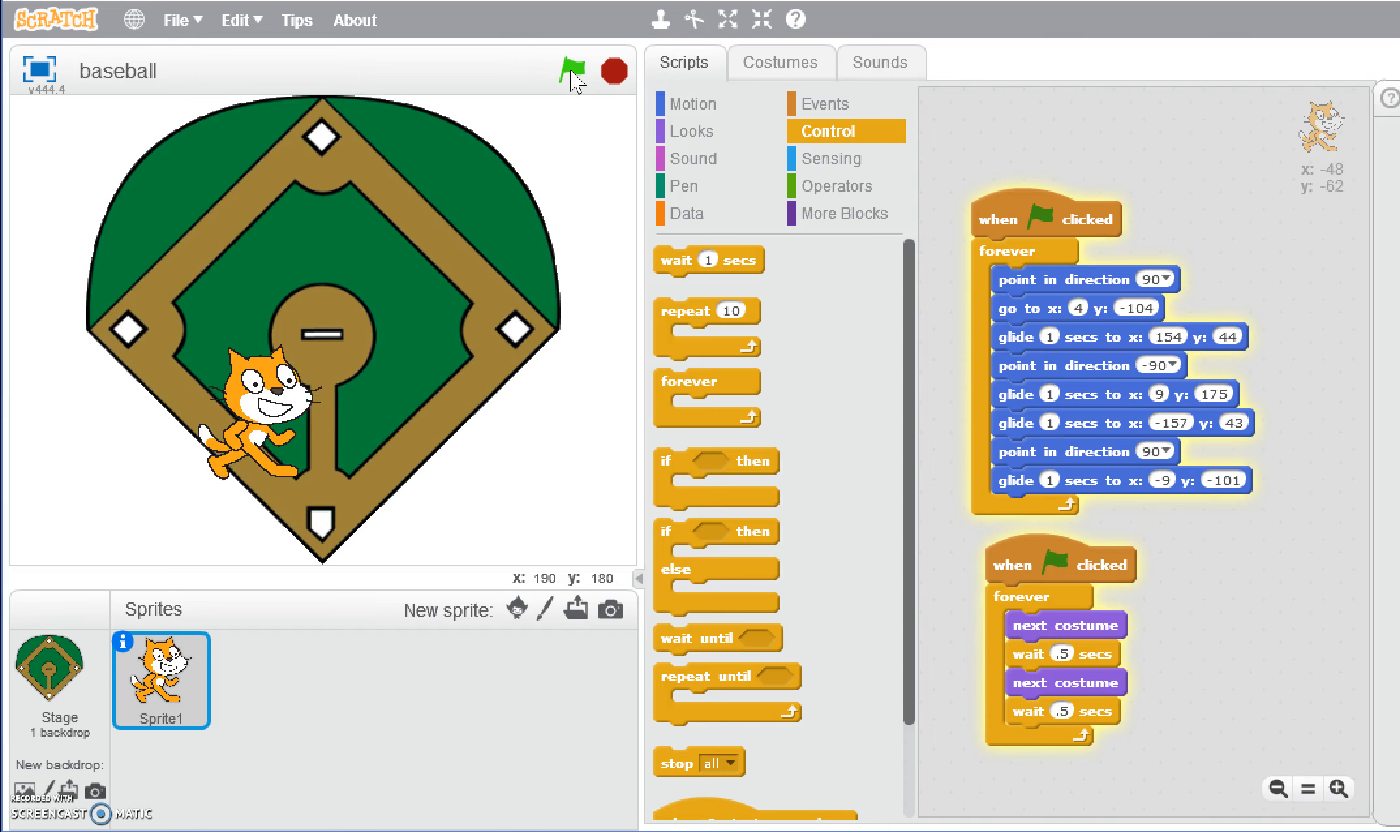
click(574, 68)
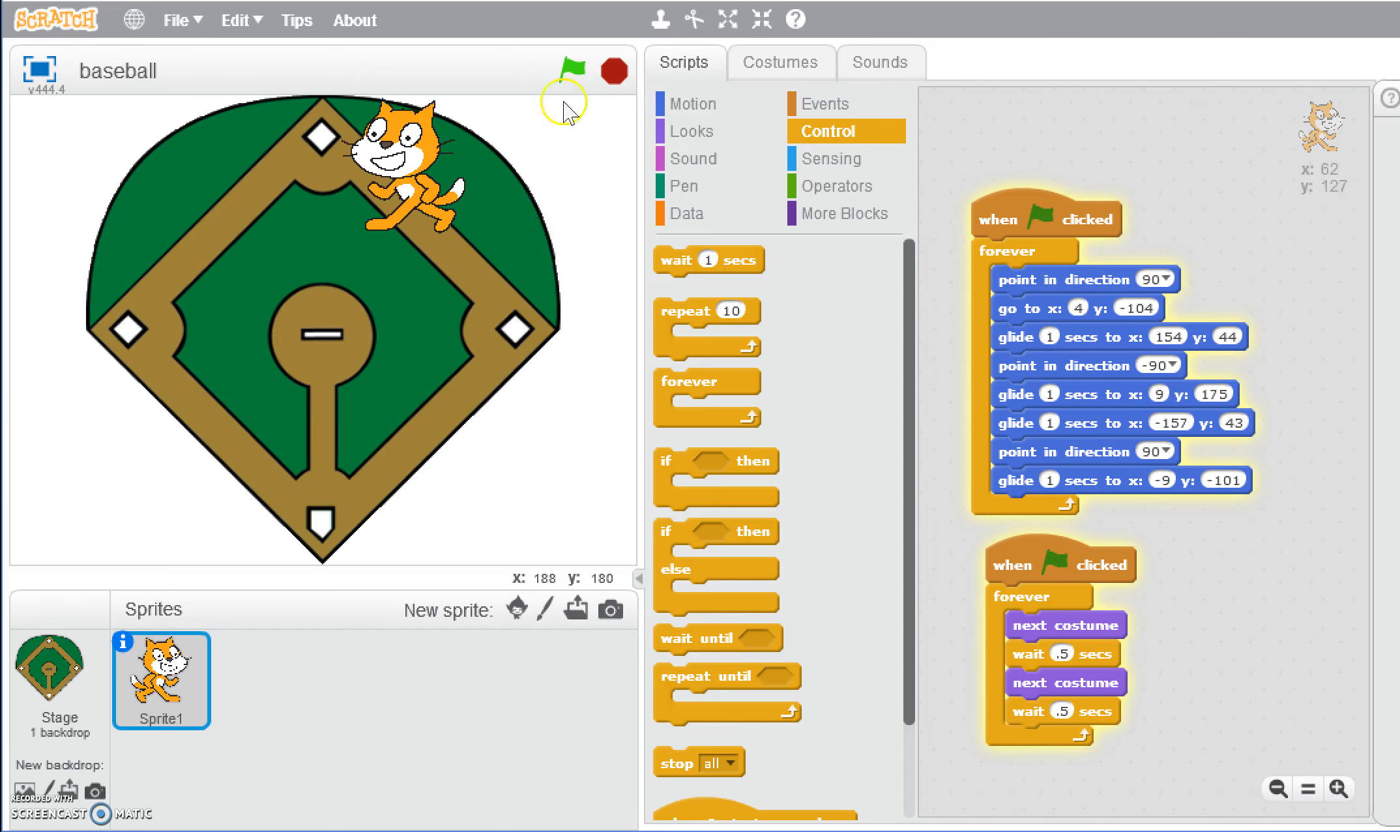
click(572, 70)
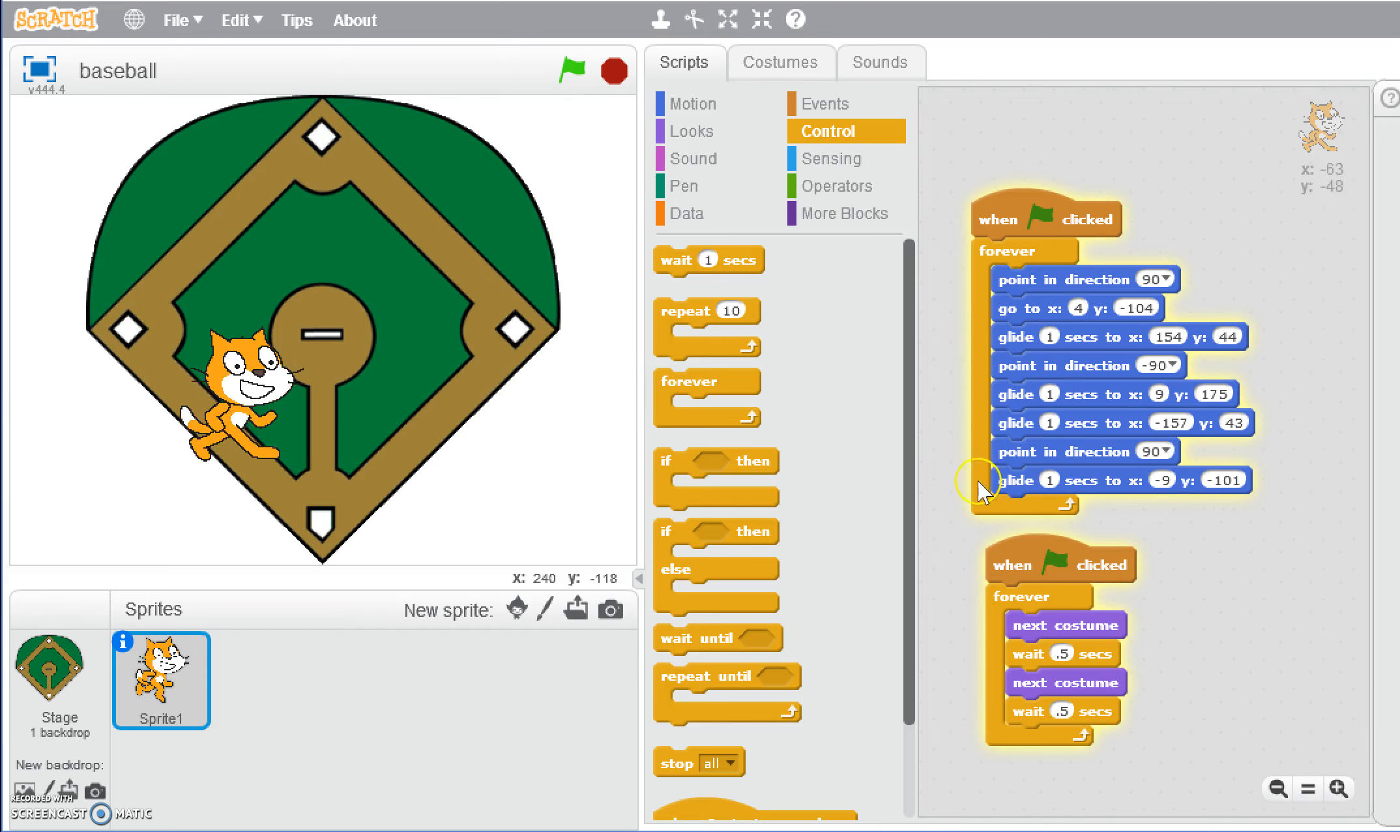